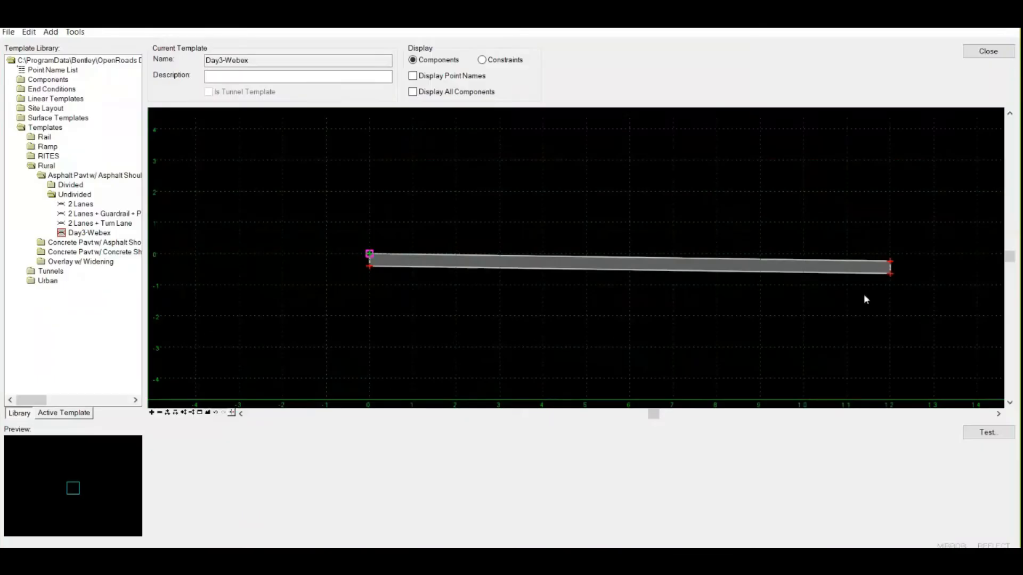
{"action": "mouse_move", "coordinate": [892, 261]}
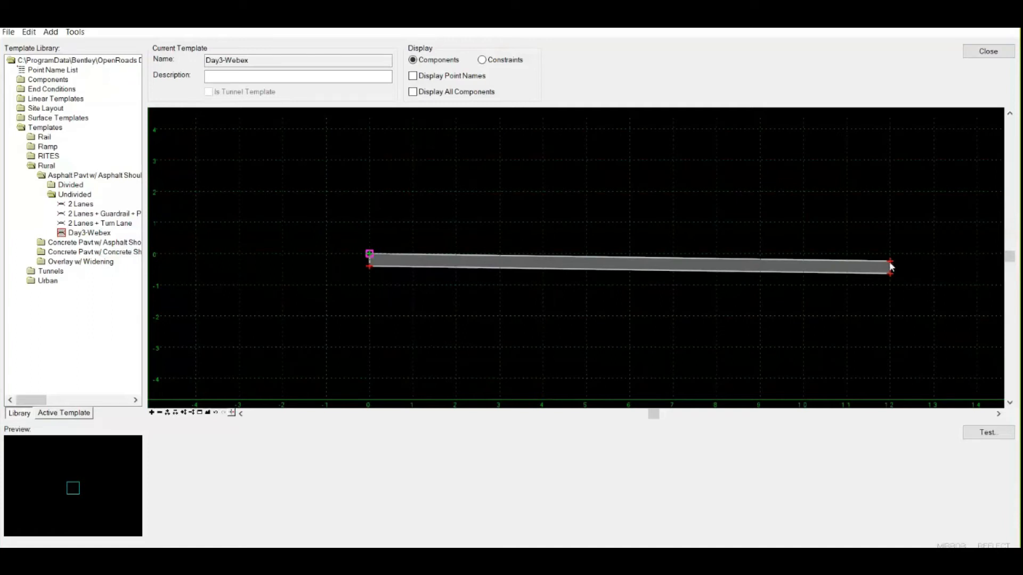
{"action": "mouse_move", "coordinate": [890, 267]}
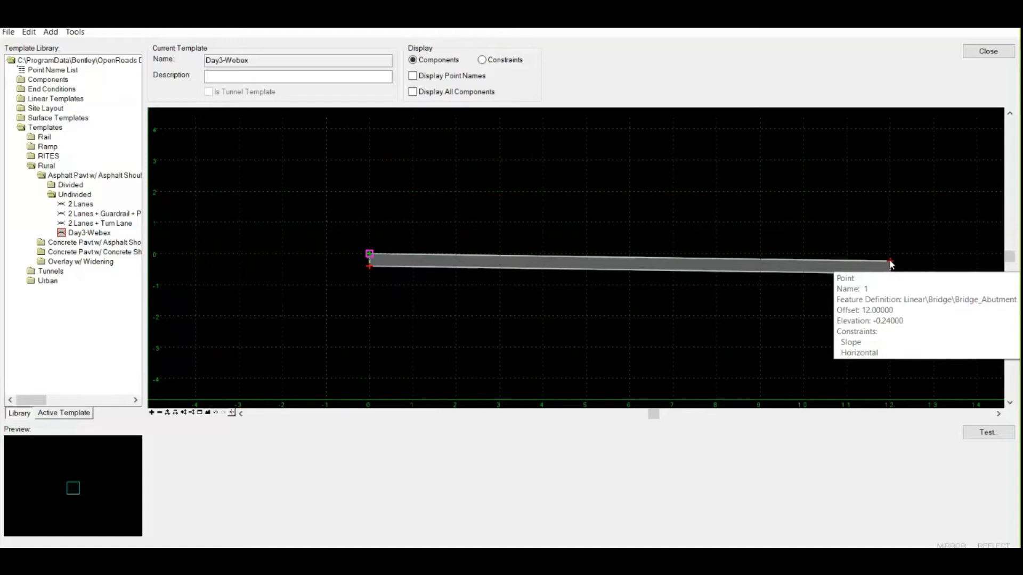
{"action": "mouse_move", "coordinate": [890, 264]}
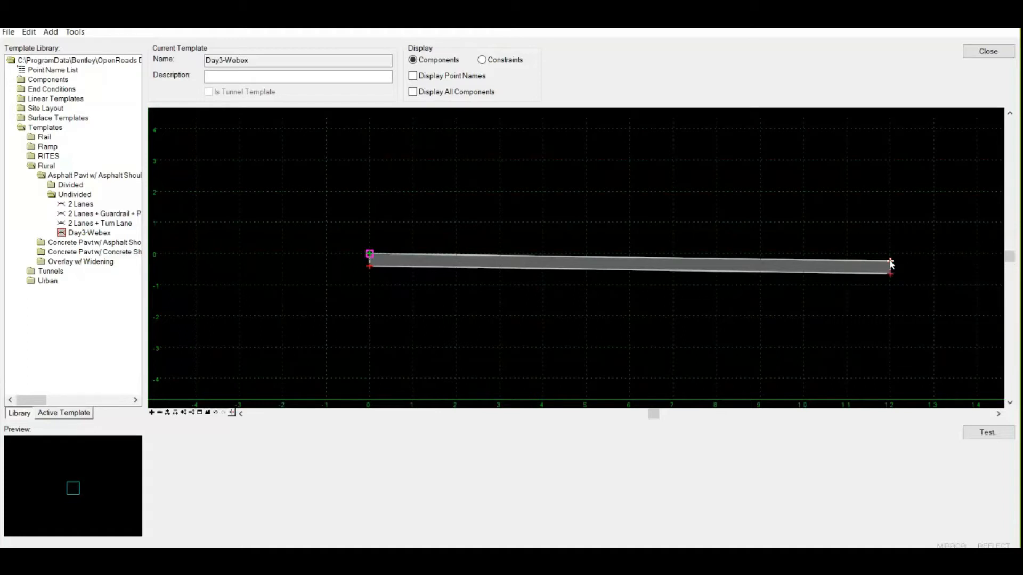
Change the right end point's name in Point Properties from 1 to EOP_R
{"action": "double_click", "coordinate": [889, 264]}
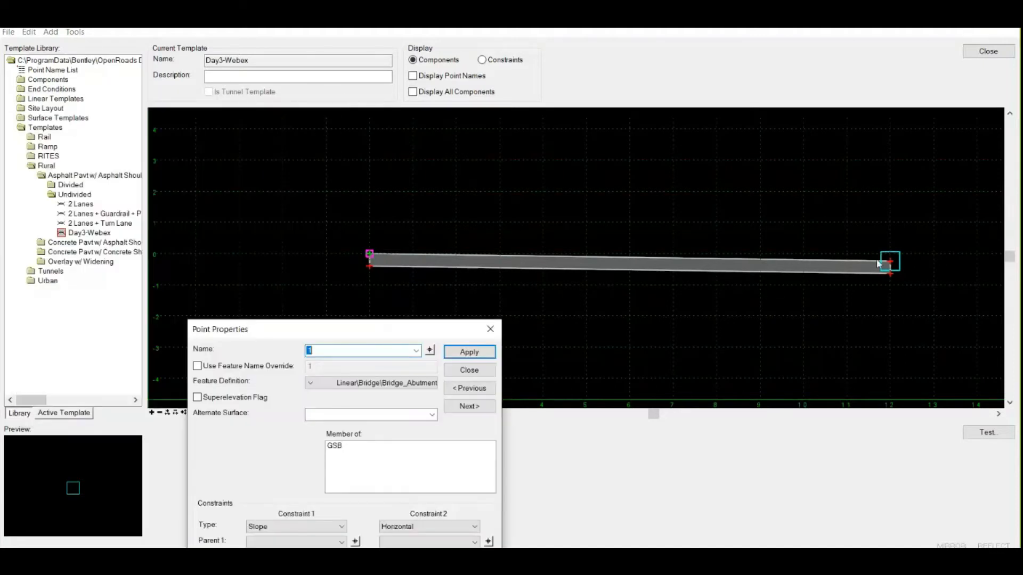
{"action": "mouse_move", "coordinate": [781, 287]}
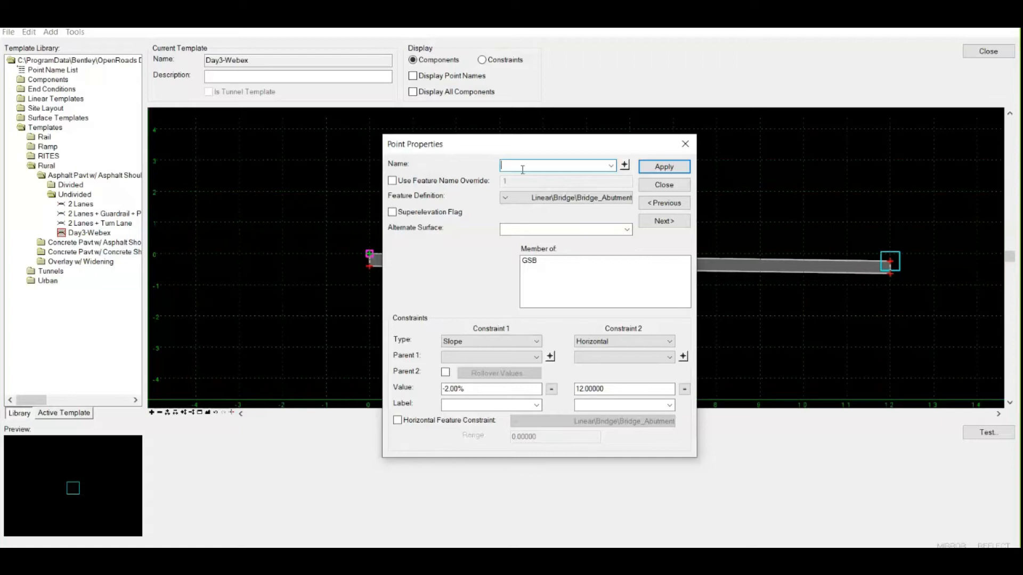
{"action": "type", "text": "EOP_"}
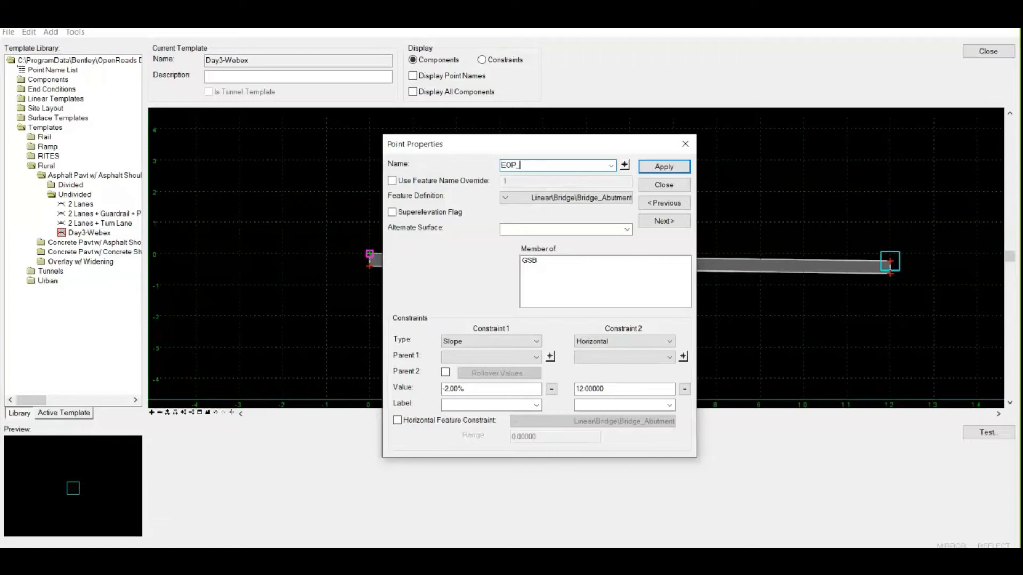
{"action": "type", "text": "R"}
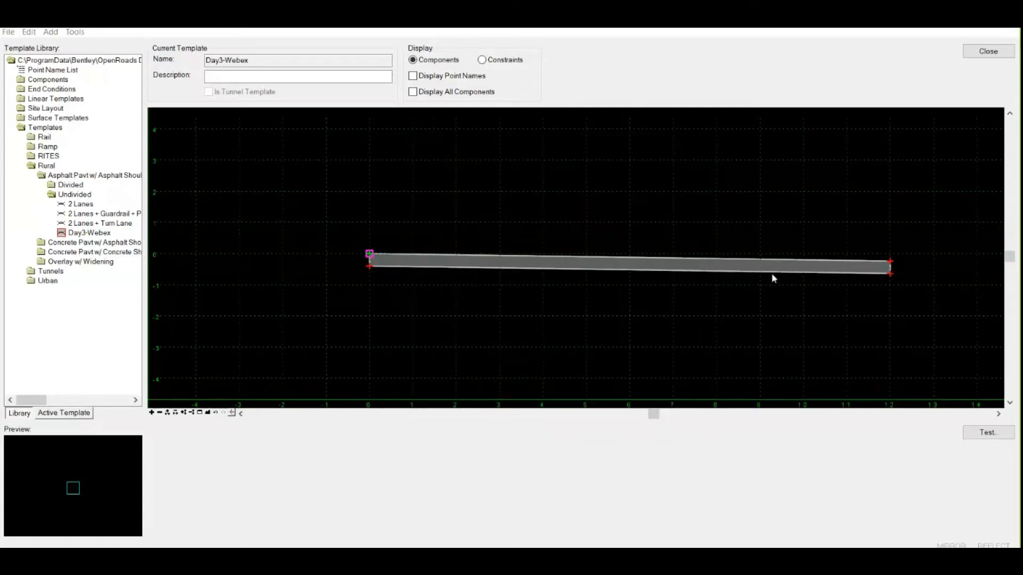
{"action": "mouse_move", "coordinate": [891, 264]}
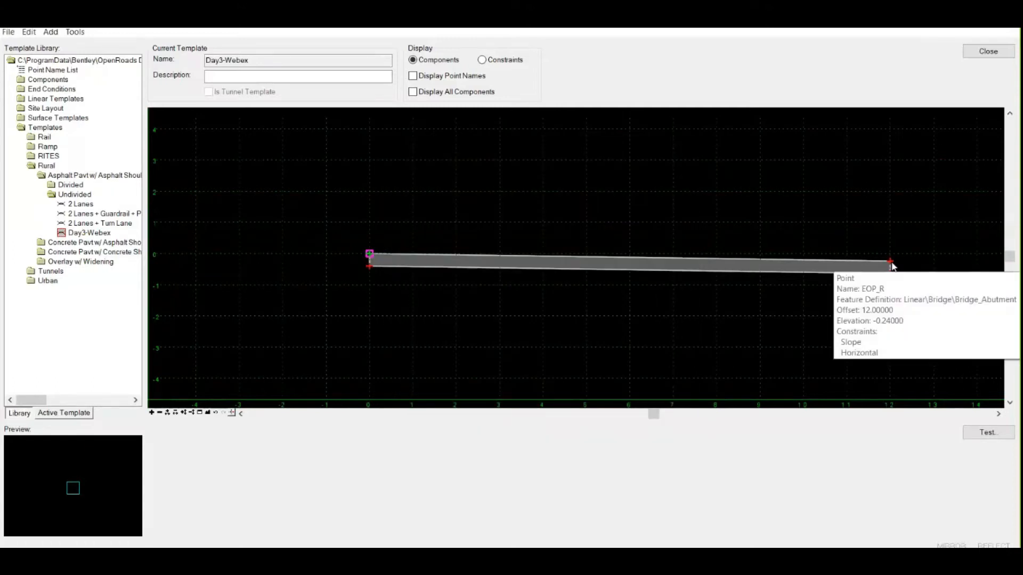
{"action": "mouse_move", "coordinate": [890, 264]}
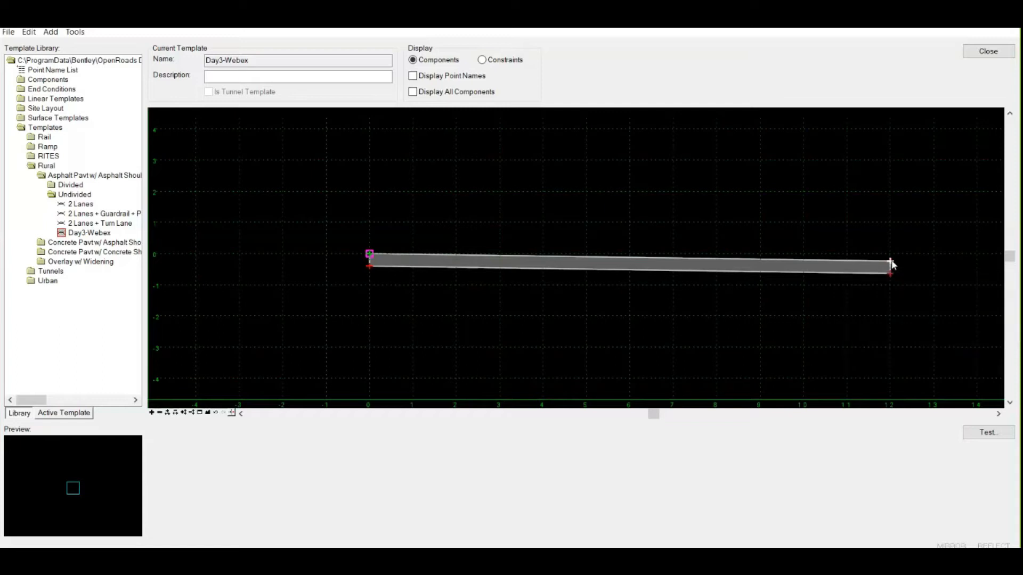
{"action": "double_click", "coordinate": [890, 261]}
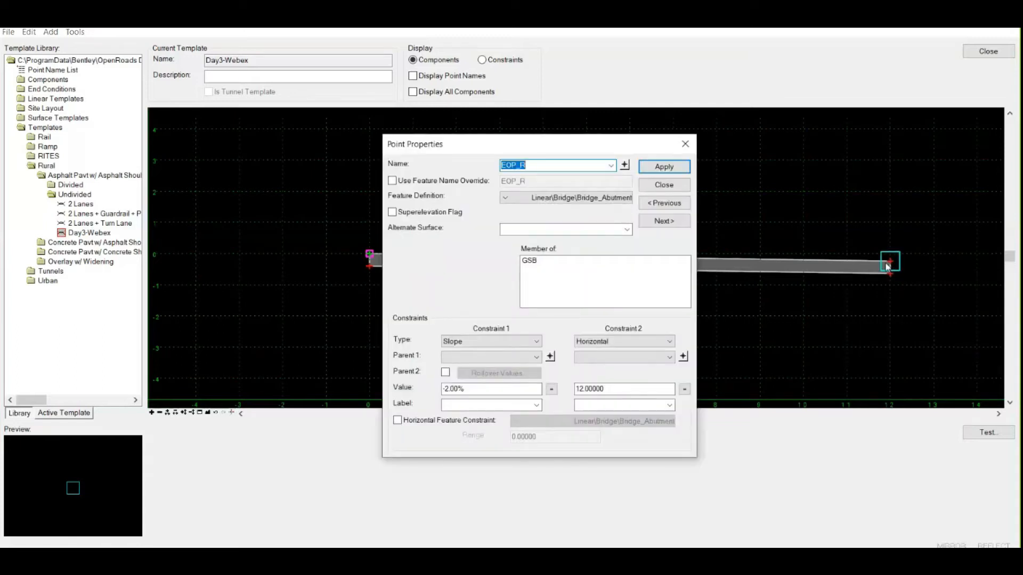
{"action": "mouse_move", "coordinate": [576, 252]}
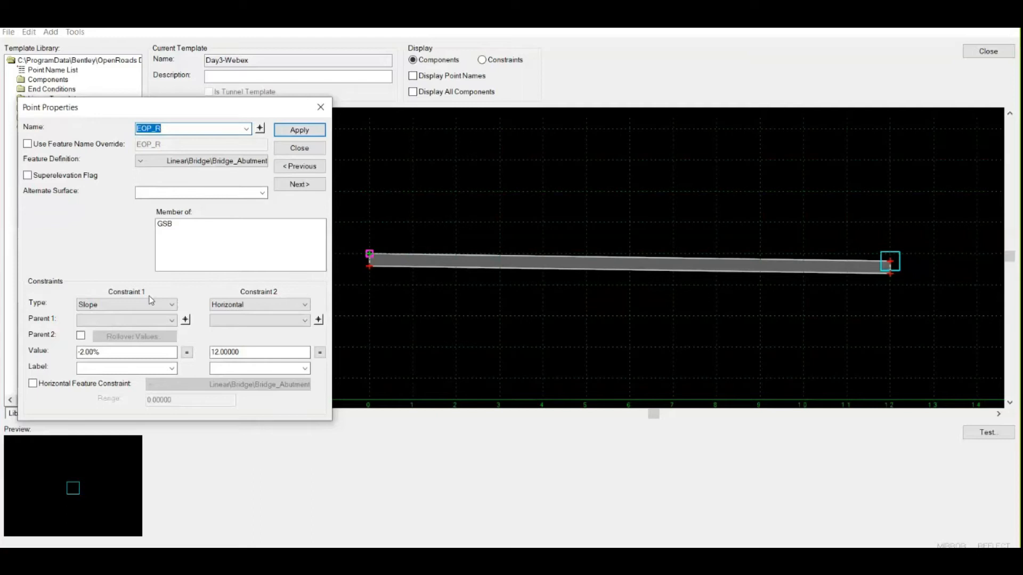
{"action": "mouse_move", "coordinate": [344, 281]}
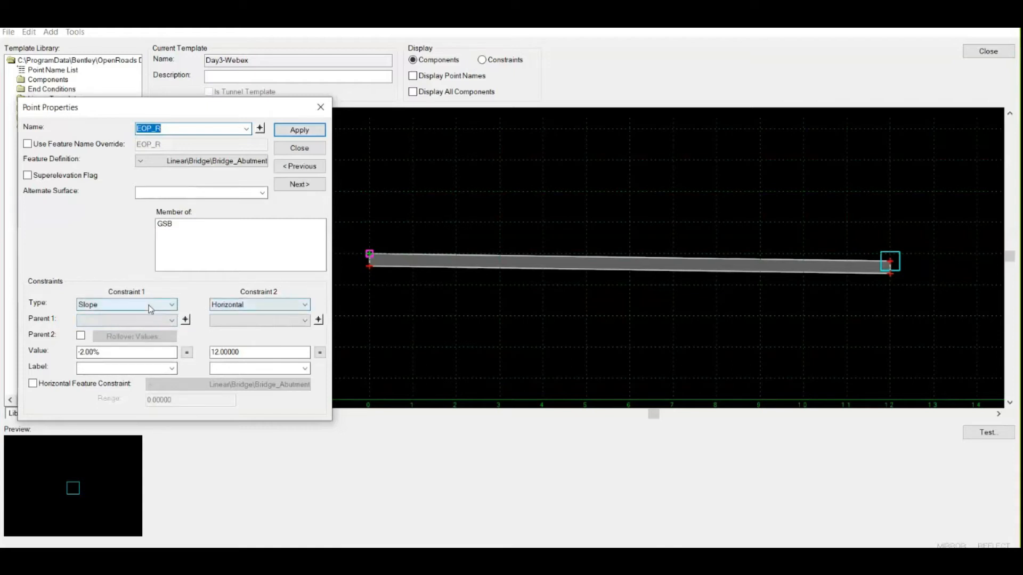
{"action": "mouse_move", "coordinate": [259, 307]}
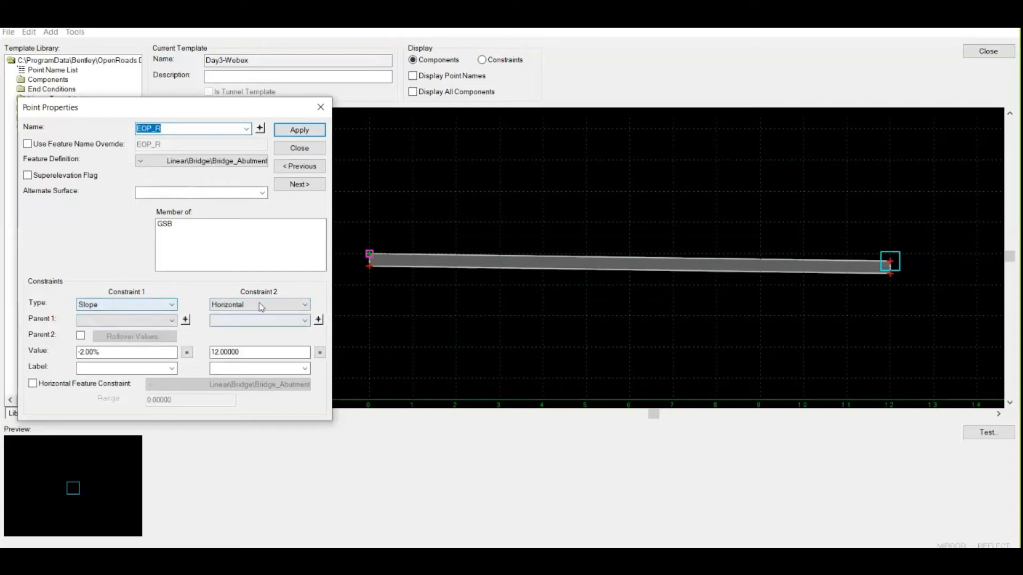
{"action": "mouse_move", "coordinate": [363, 249]}
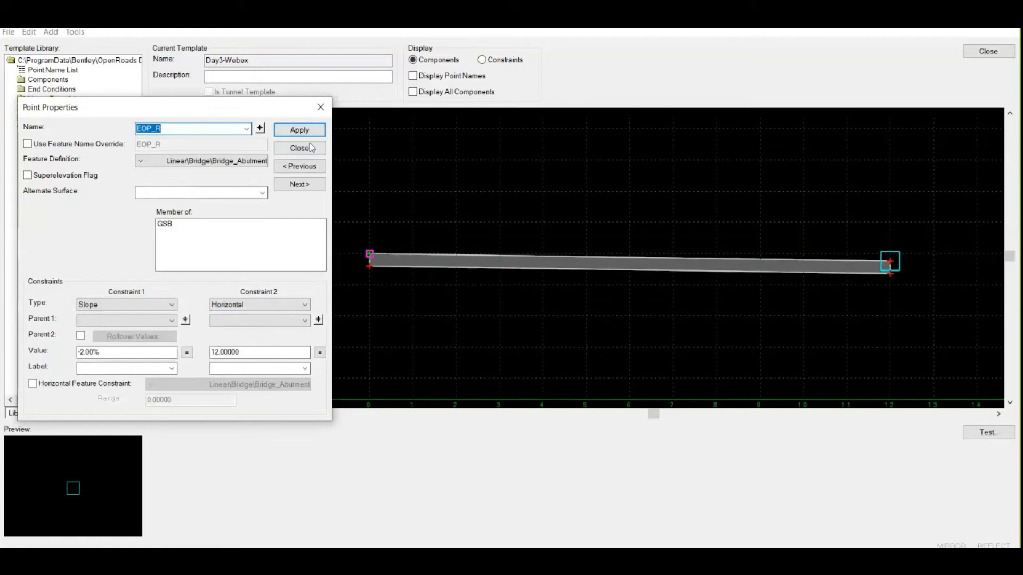
{"action": "left_click", "coordinate": [300, 148]}
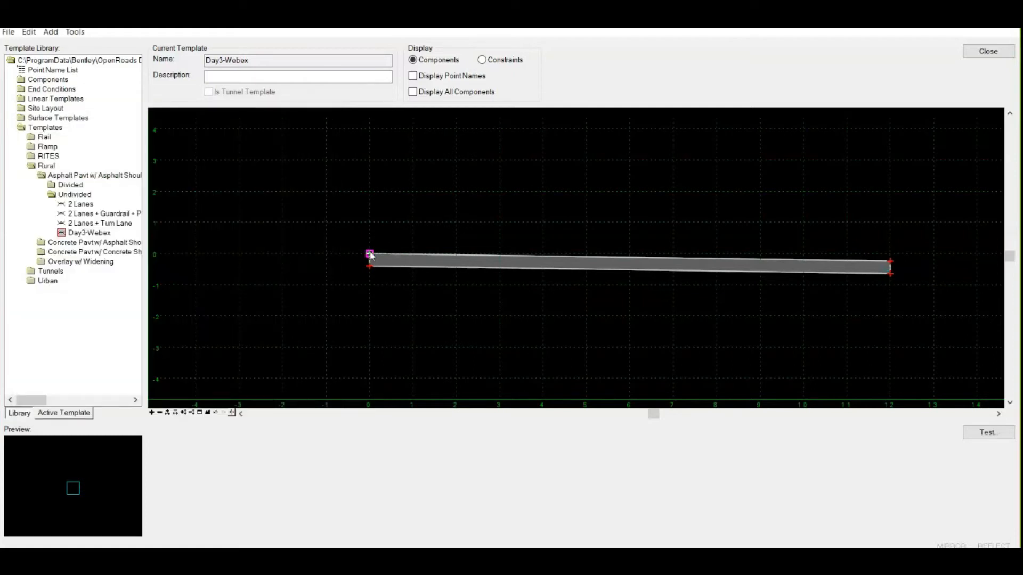
Enter CL as the left end point's name in Point Properties and close the dialog
{"action": "double_click", "coordinate": [369, 255]}
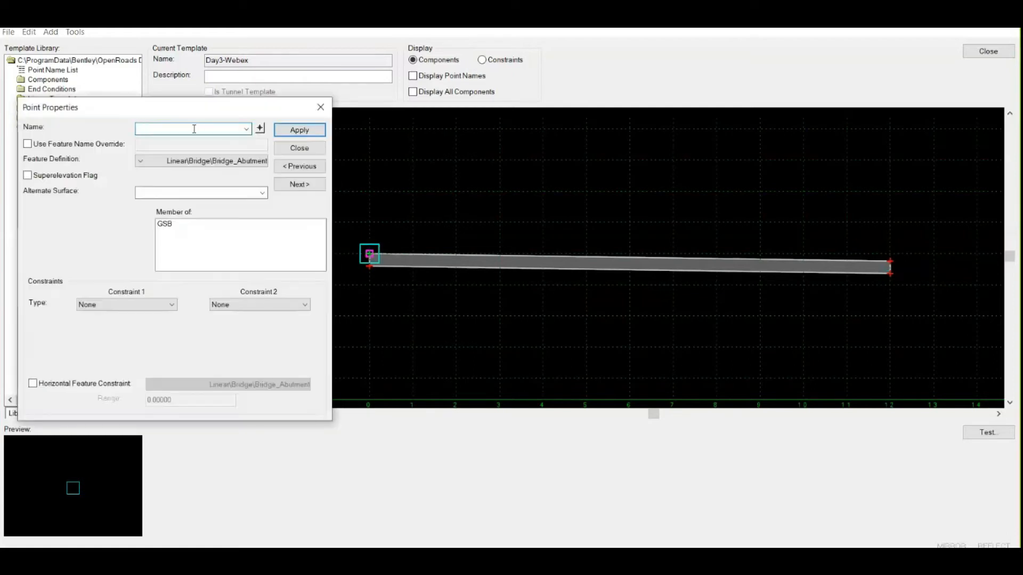
{"action": "type", "text": "c"}
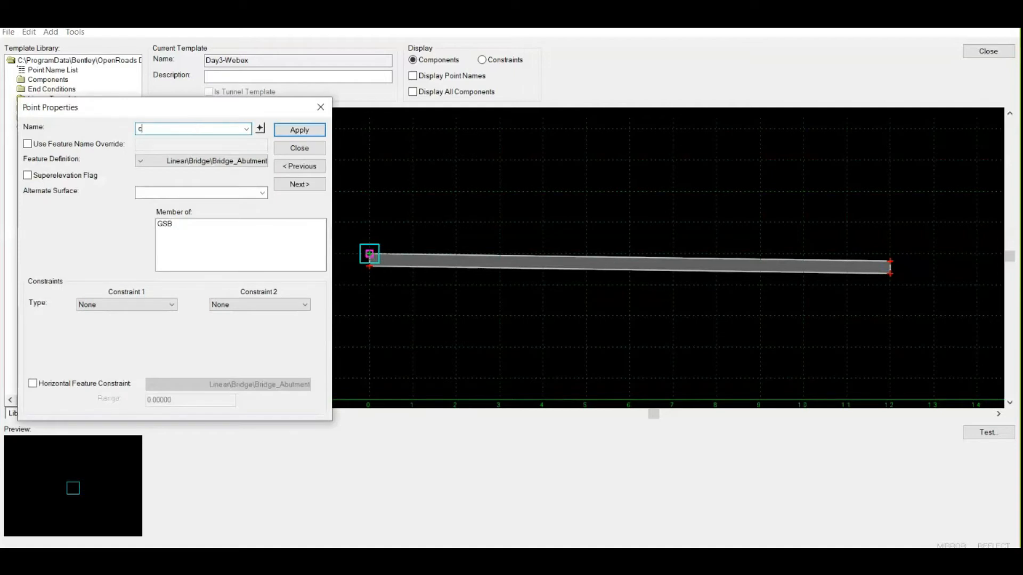
{"action": "type", "text": "L"}
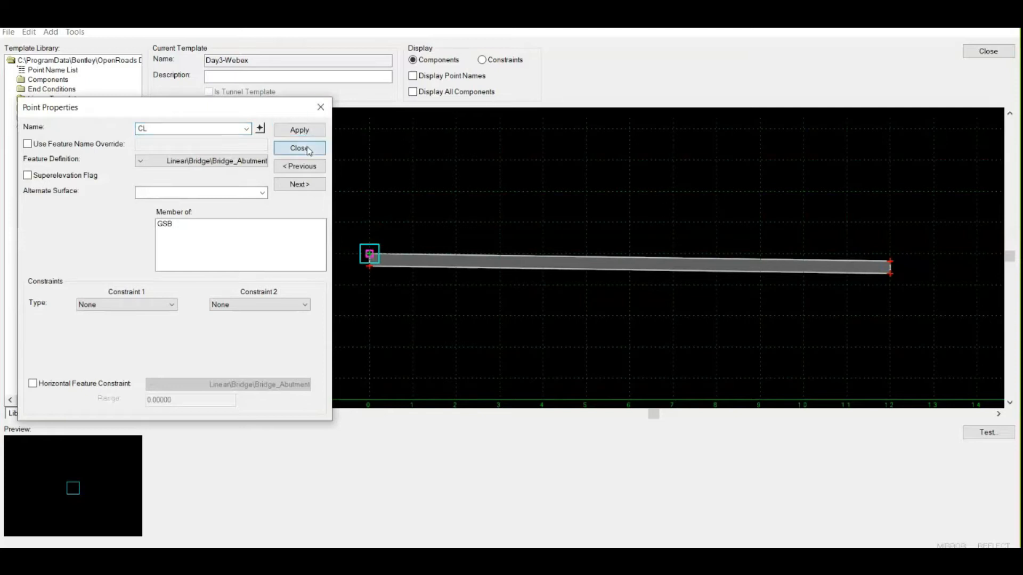
{"action": "left_click", "coordinate": [299, 148]}
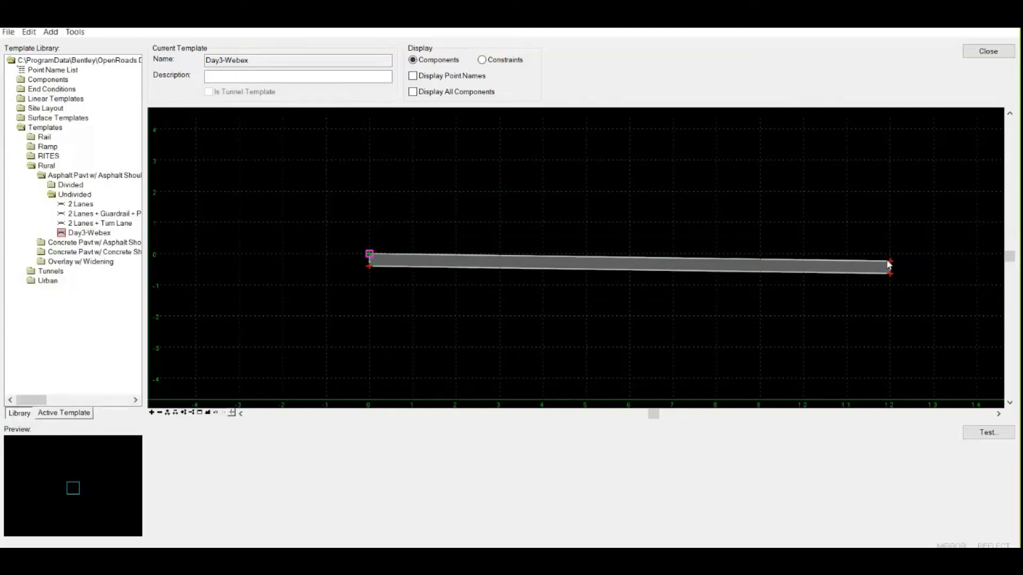
{"action": "mouse_move", "coordinate": [370, 255]}
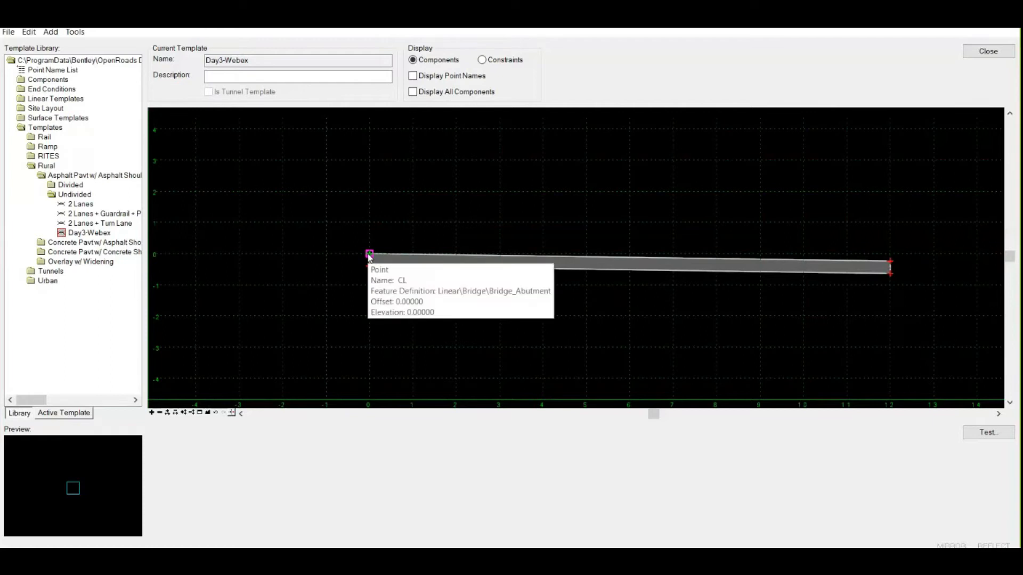
{"action": "mouse_move", "coordinate": [891, 267]}
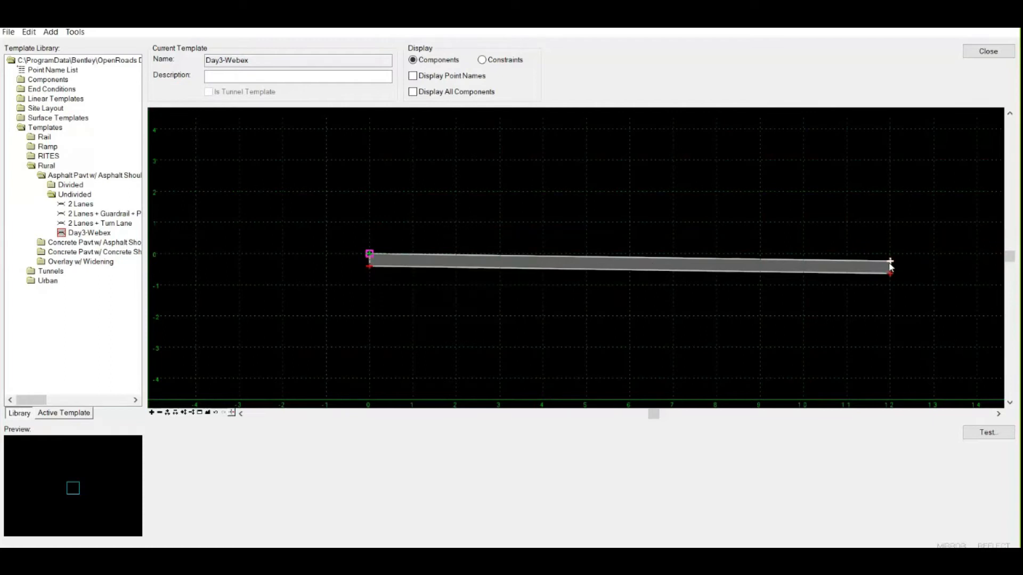
Change EOP_R's horizontal constraint from 12 to 3.5 and apply
{"action": "double_click", "coordinate": [889, 261]}
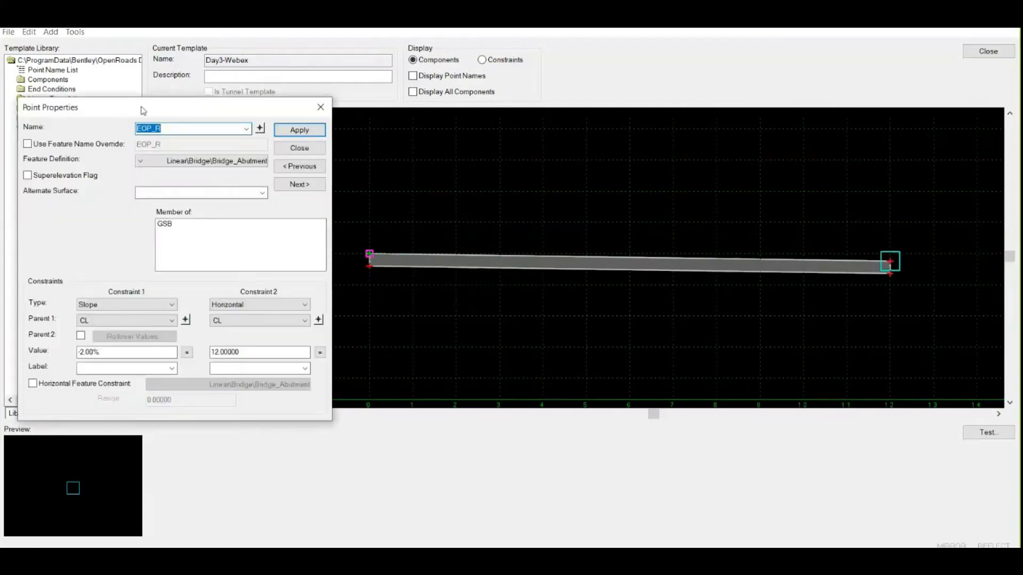
{"action": "left_click_drag", "start_coordinate": [143, 107], "coordinate": [439, 144]}
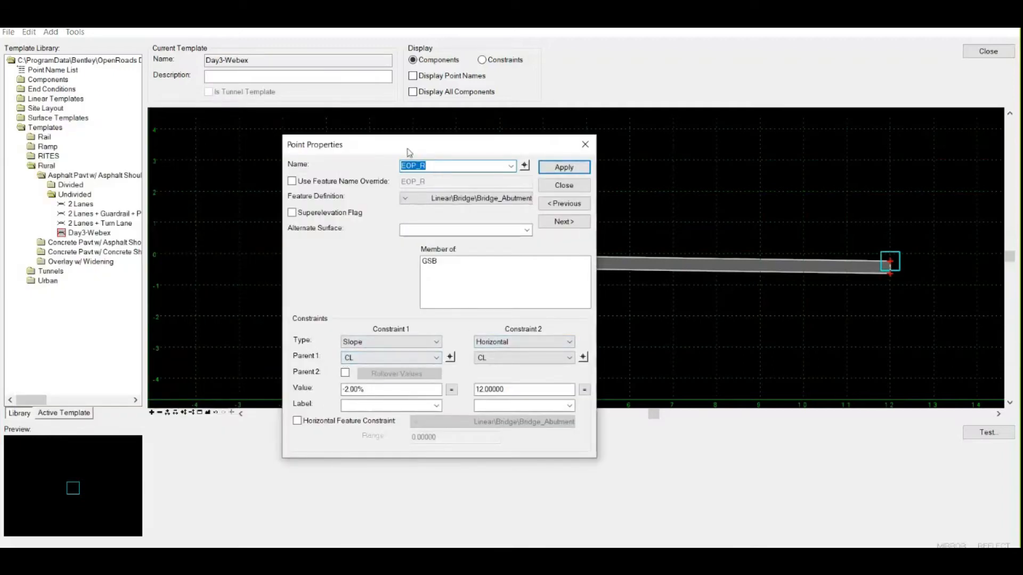
{"action": "left_click_drag", "start_coordinate": [406, 144], "coordinate": [185, 139]}
{"action": "type", "text": "3.5"}
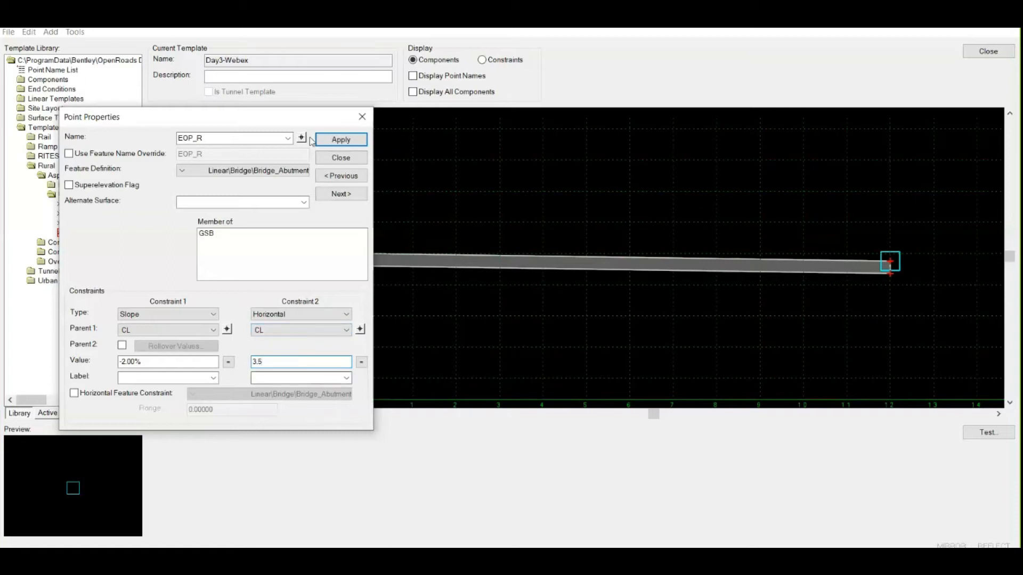
{"action": "left_click", "coordinate": [340, 139]}
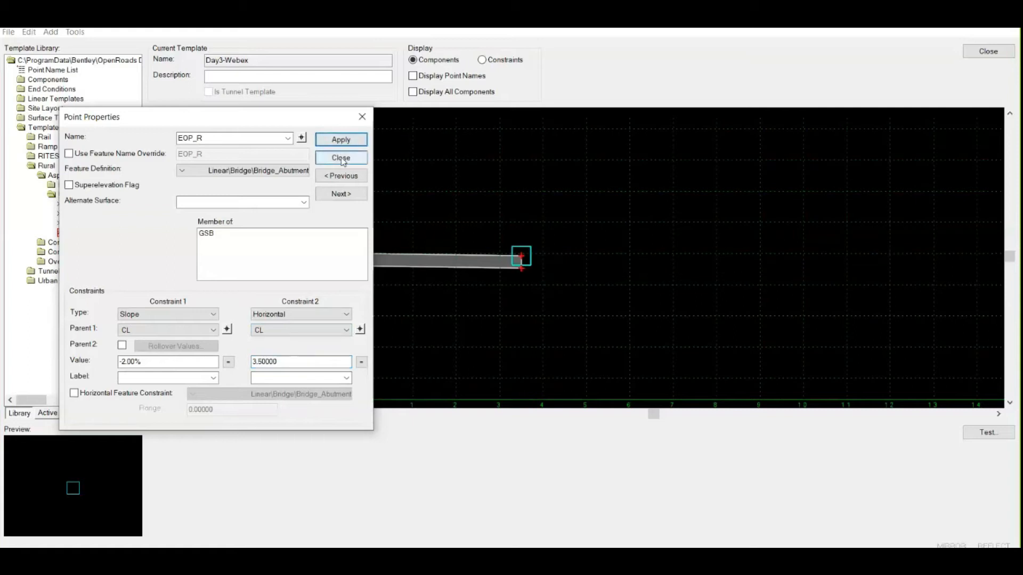
{"action": "mouse_move", "coordinate": [954, 152]}
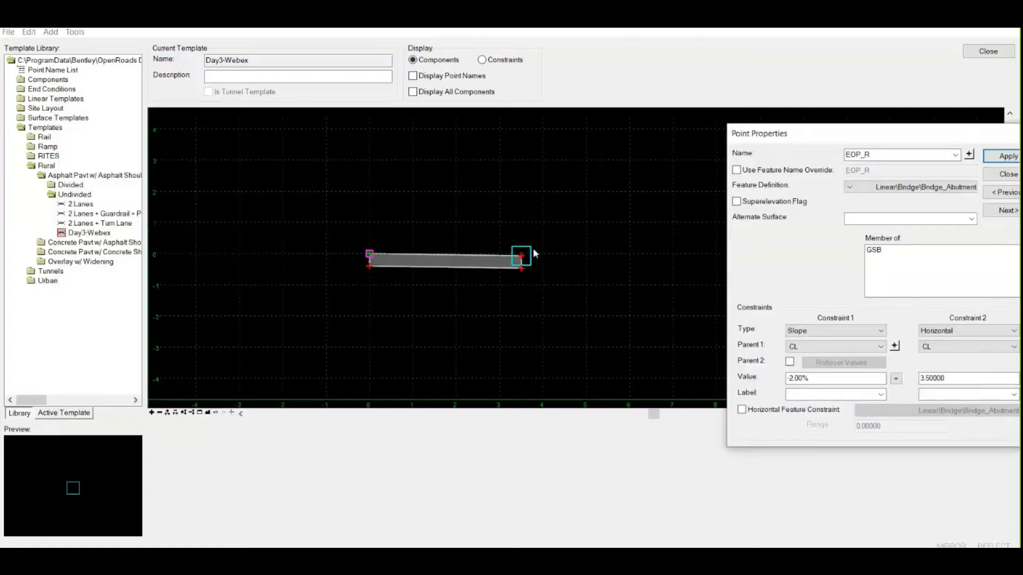
{"action": "mouse_move", "coordinate": [540, 260]}
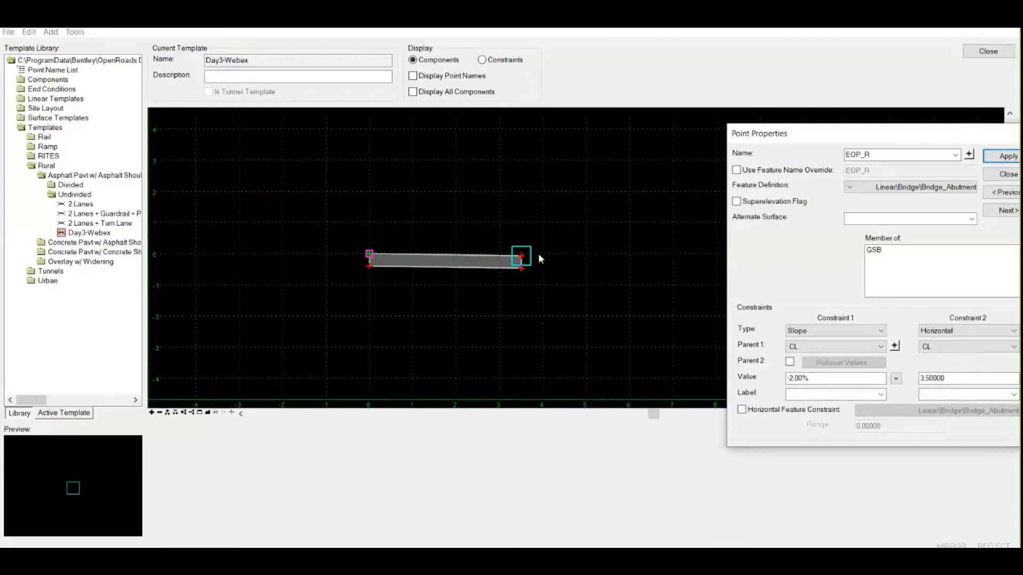
{"action": "mouse_move", "coordinate": [441, 266]}
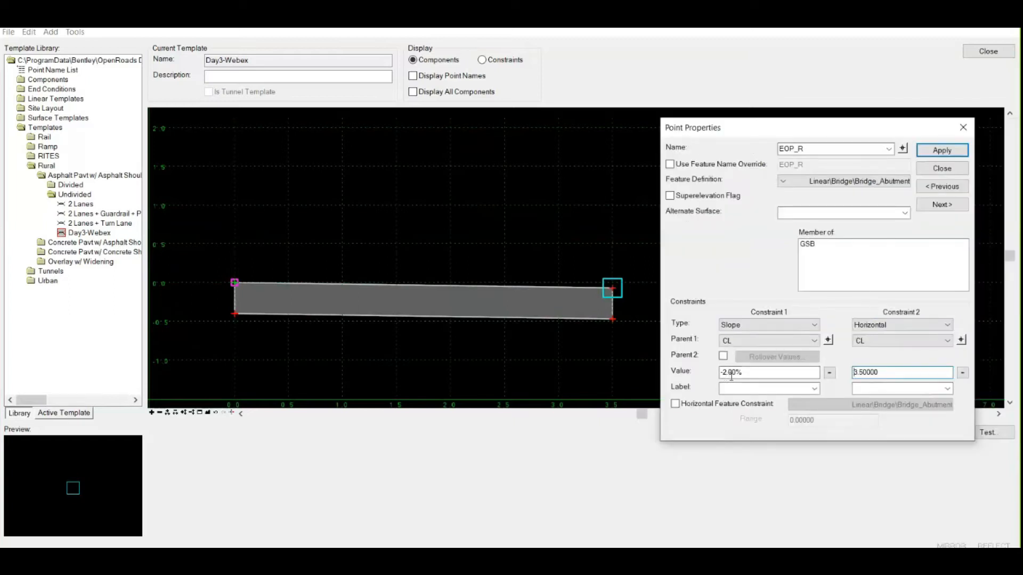
{"action": "mouse_move", "coordinate": [613, 291]}
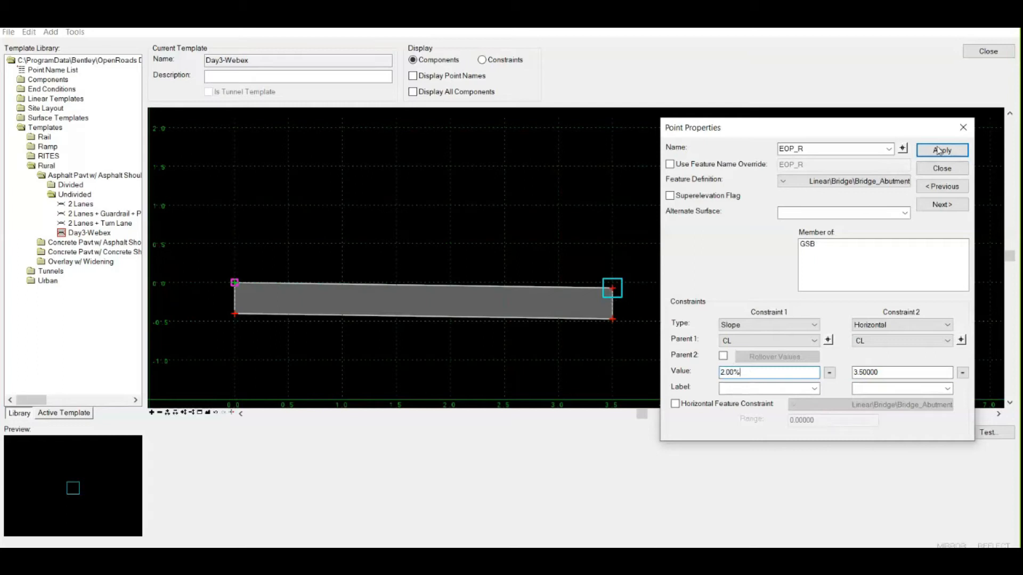
Try a +2% slope on EOP_R, then restore -2% and close its properties
{"action": "left_click", "coordinate": [941, 150]}
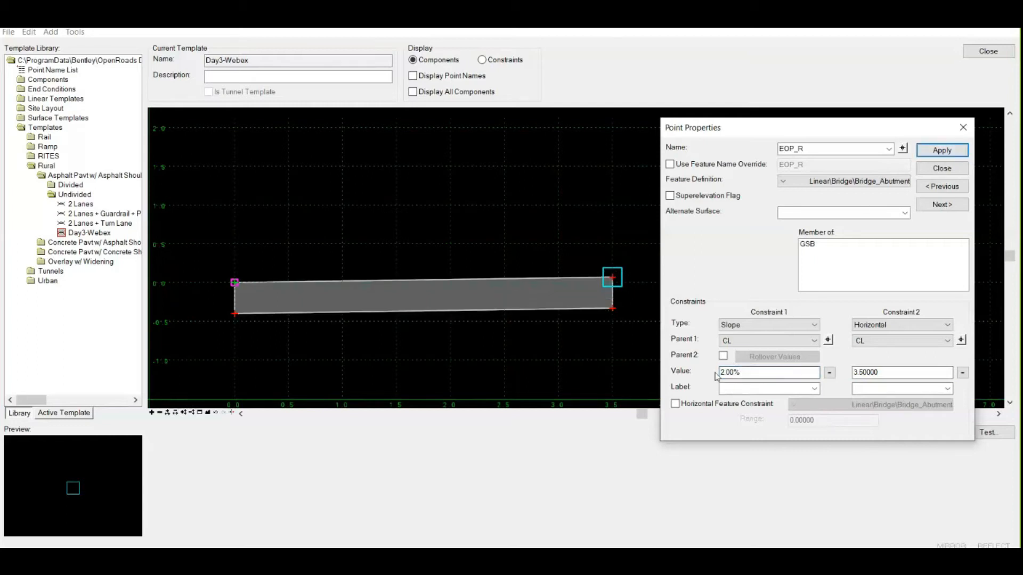
{"action": "left_click", "coordinate": [768, 372]}
{"action": "type", "text": "-2"}
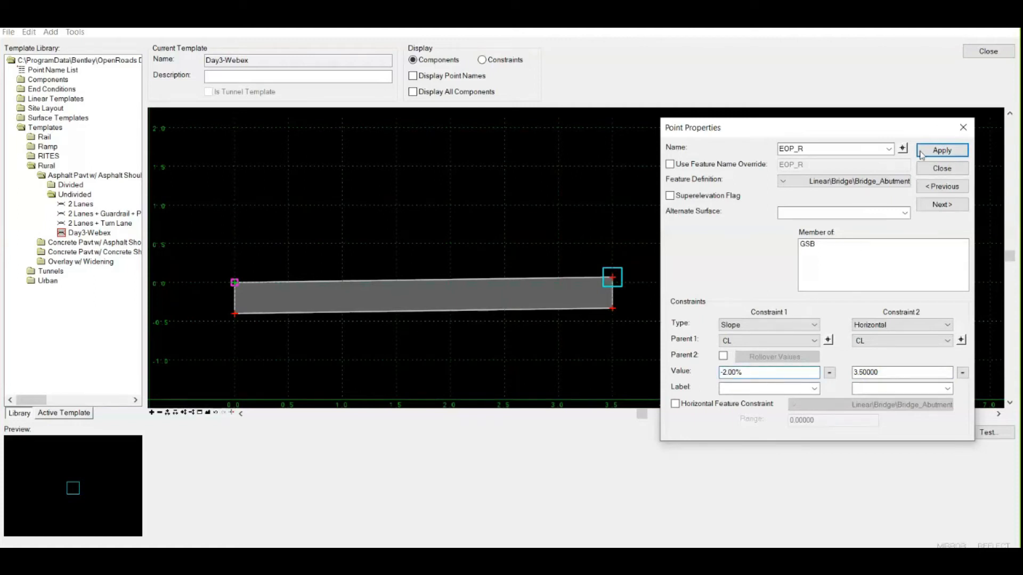
{"action": "left_click", "coordinate": [941, 168]}
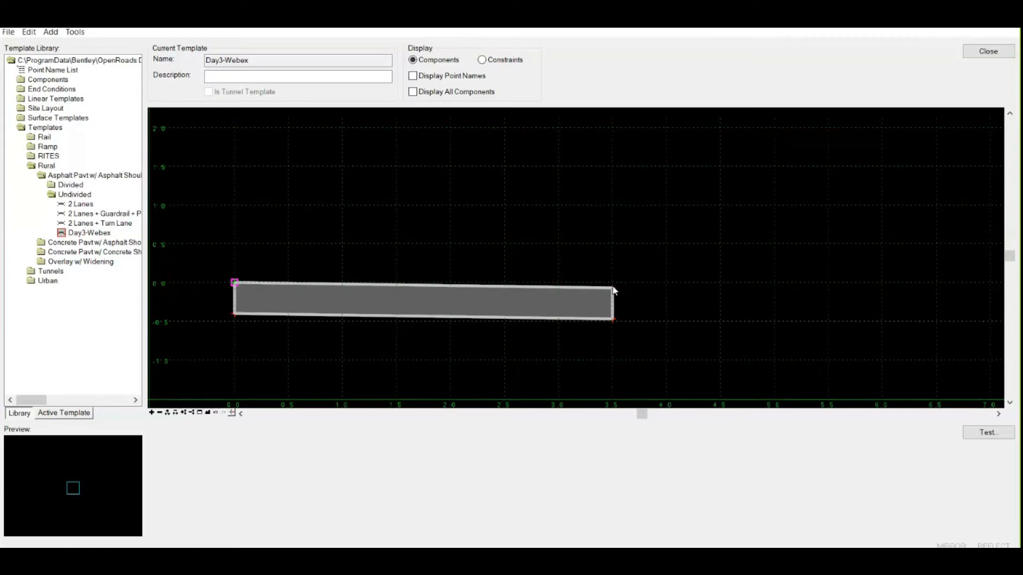
Set EOP_R's horizontal offset to -3.5, apply, and close the point dialog
{"action": "double_click", "coordinate": [611, 288]}
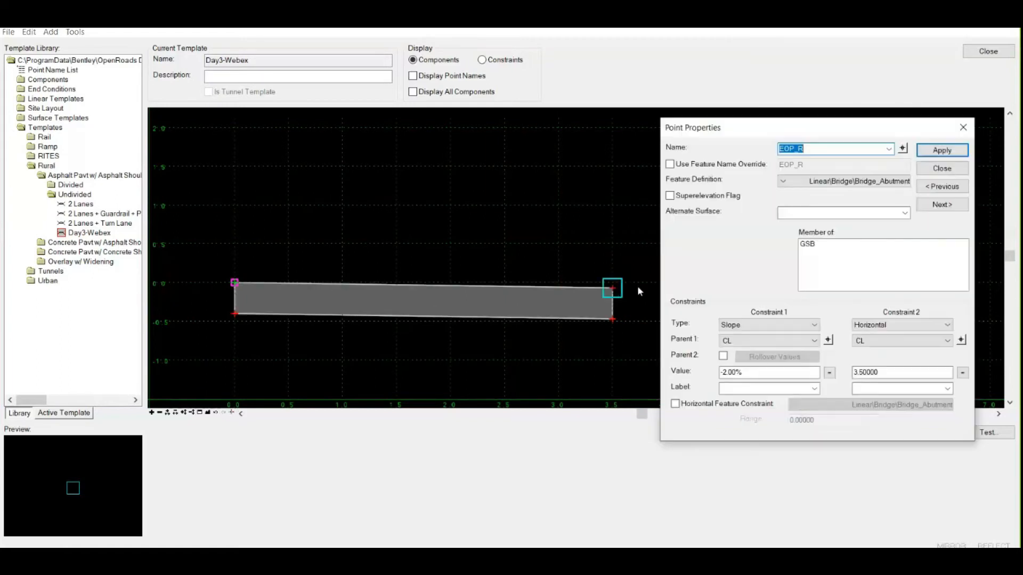
{"action": "left_click", "coordinate": [901, 372]}
{"action": "type", "text": "-3.50000"}
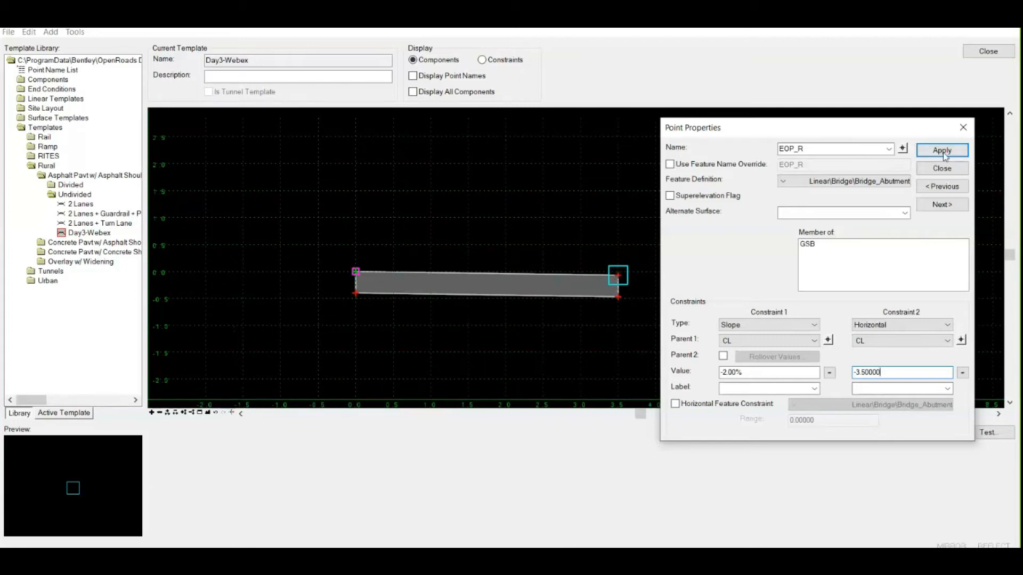
{"action": "left_click", "coordinate": [941, 151]}
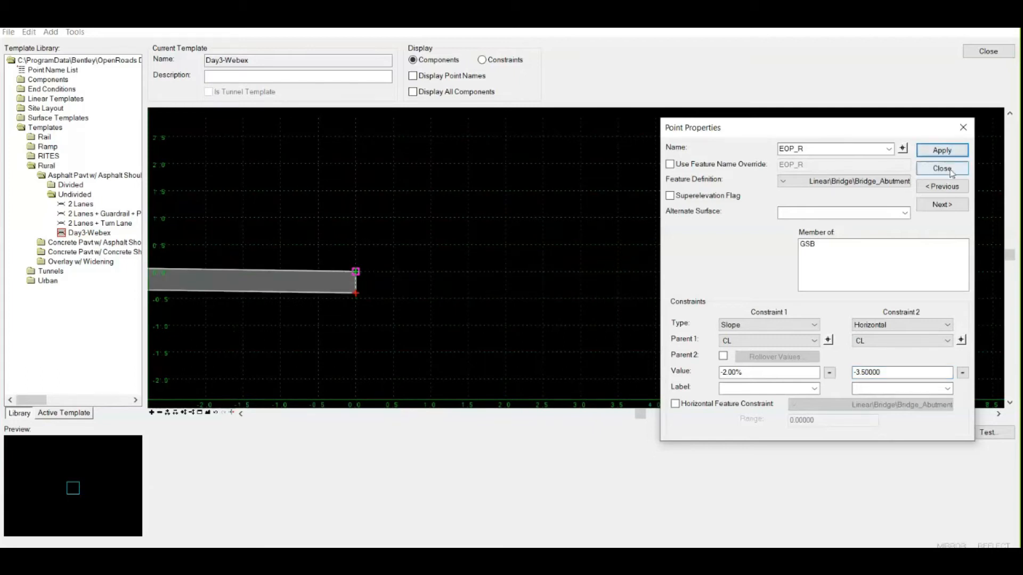
{"action": "left_click", "coordinate": [941, 168]}
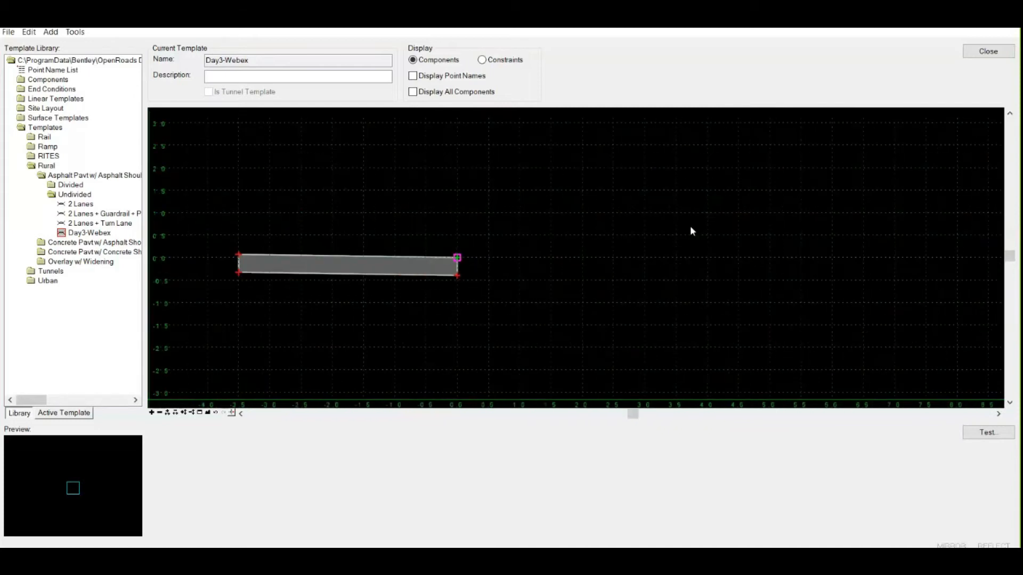
{"action": "mouse_move", "coordinate": [616, 203]}
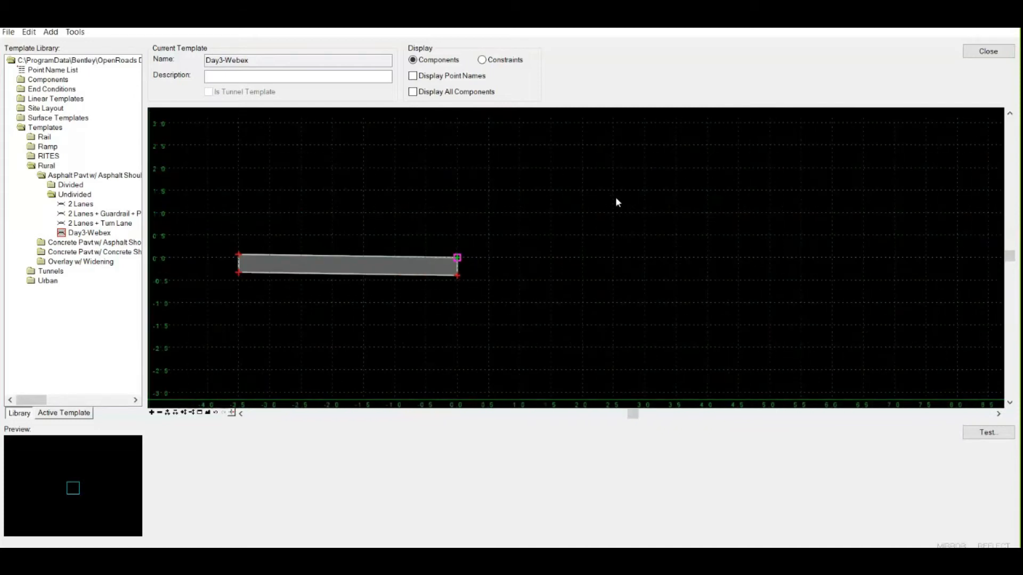
Return the edge point to a 3.5 m offset right of CL and open the File menu
{"action": "double_click", "coordinate": [239, 253]}
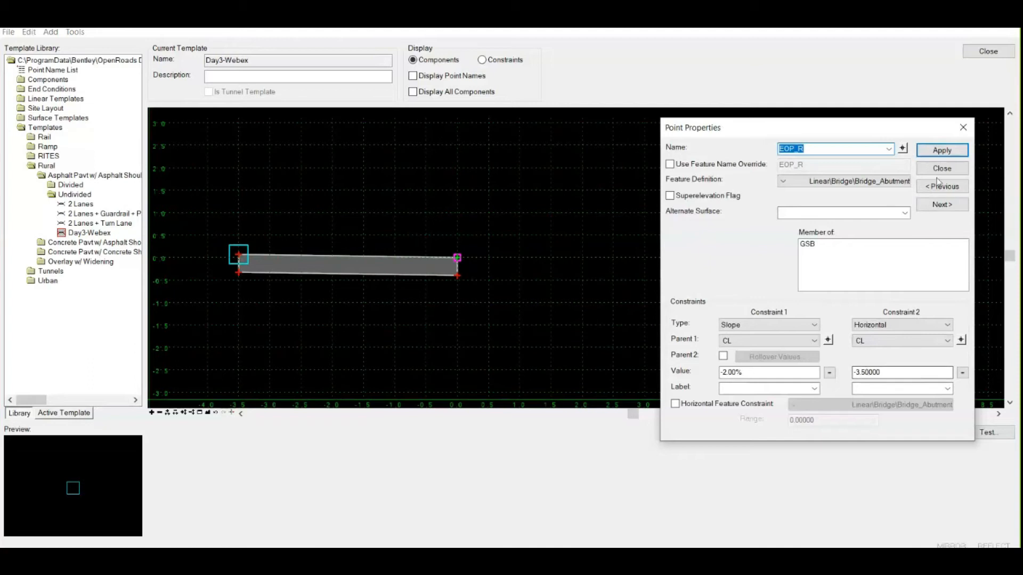
{"action": "left_click", "coordinate": [29, 32]}
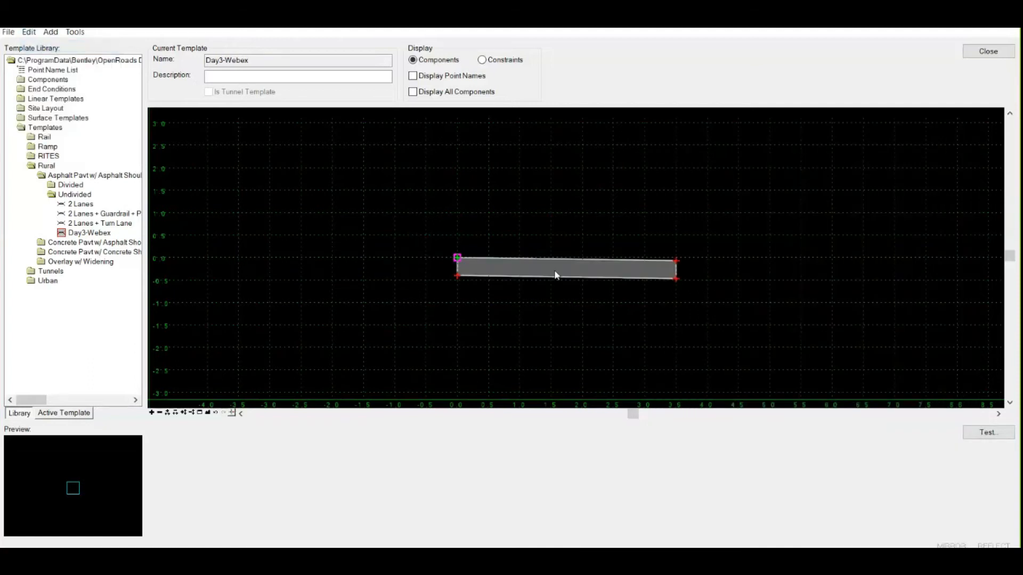
{"action": "mouse_move", "coordinate": [545, 216]}
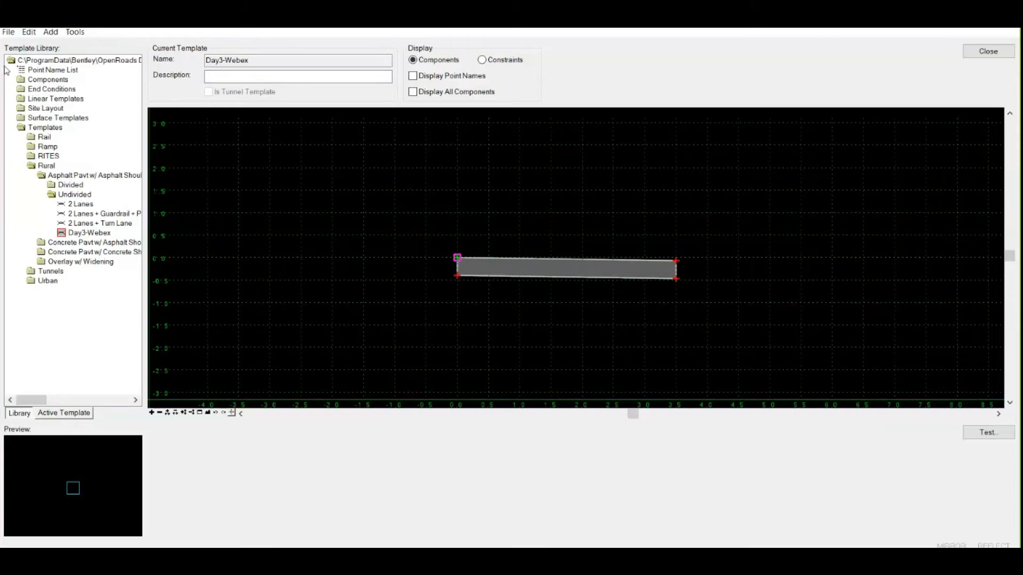
{"action": "left_click", "coordinate": [8, 31]}
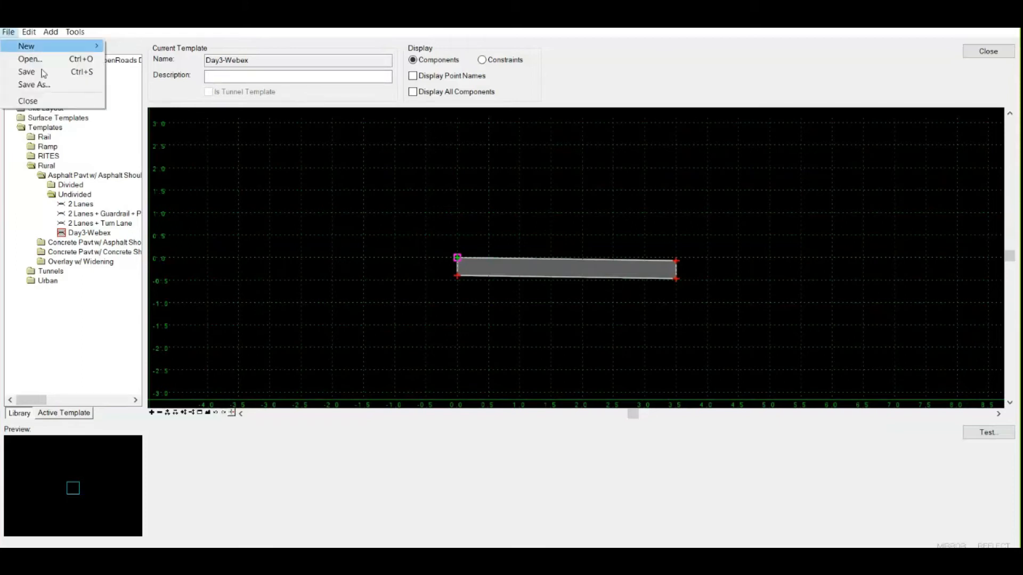
{"action": "mouse_move", "coordinate": [27, 72]}
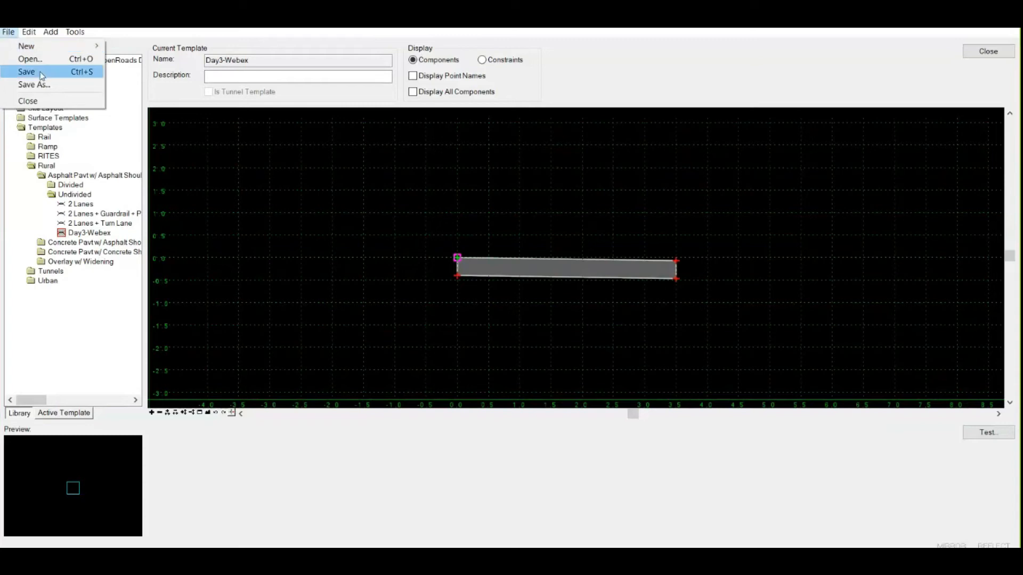
{"action": "mouse_move", "coordinate": [325, 301]}
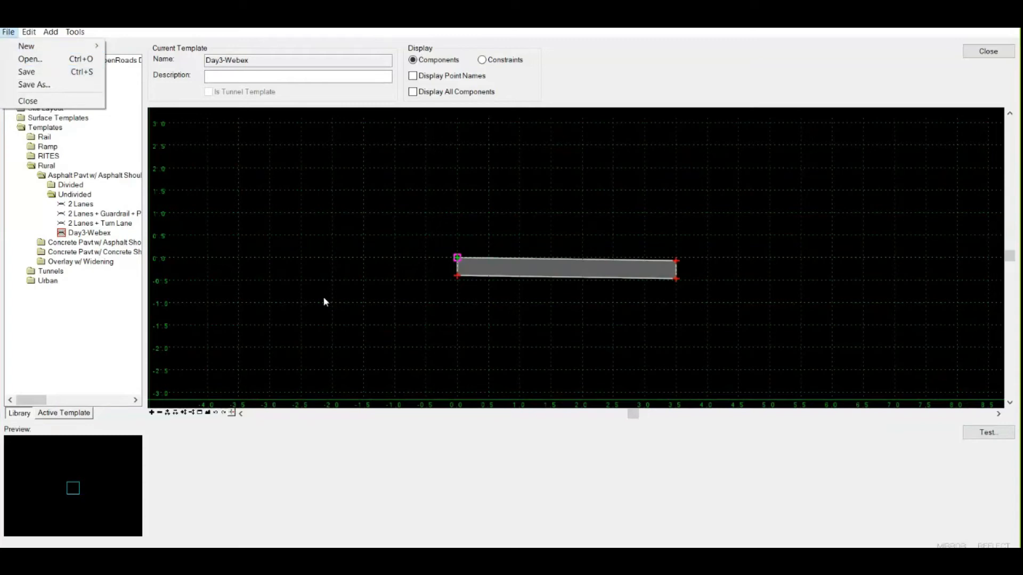
{"action": "mouse_move", "coordinate": [329, 235]}
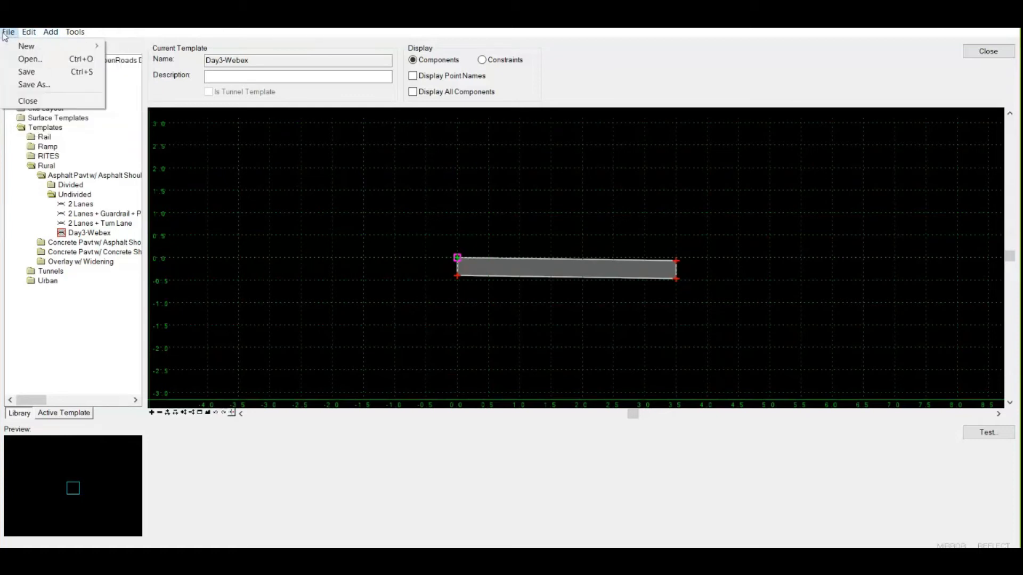
{"action": "left_click", "coordinate": [437, 208]}
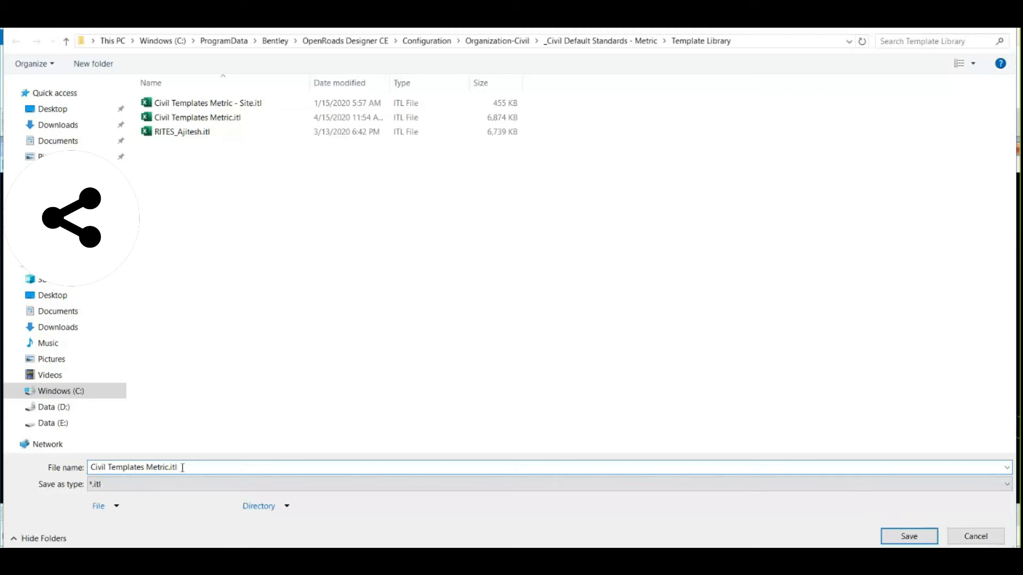
{"action": "mouse_move", "coordinate": [761, 47]}
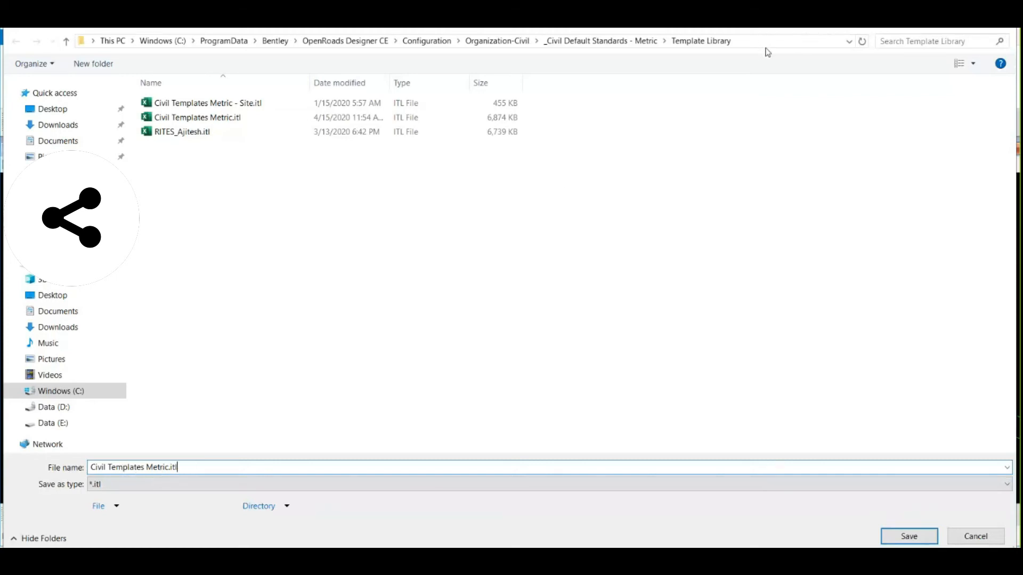
{"action": "mouse_move", "coordinate": [271, 451]}
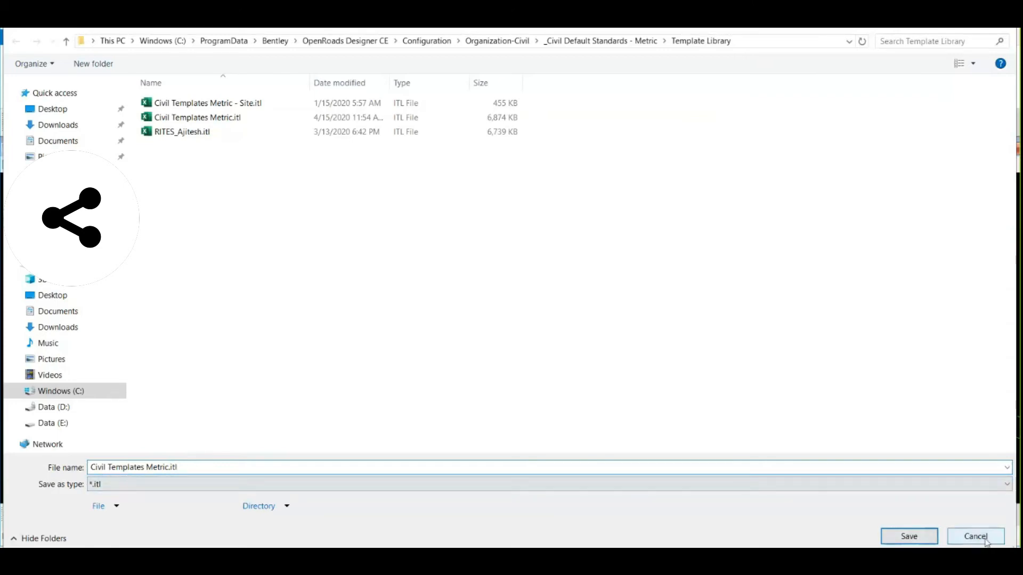
{"action": "left_click", "coordinate": [907, 535]}
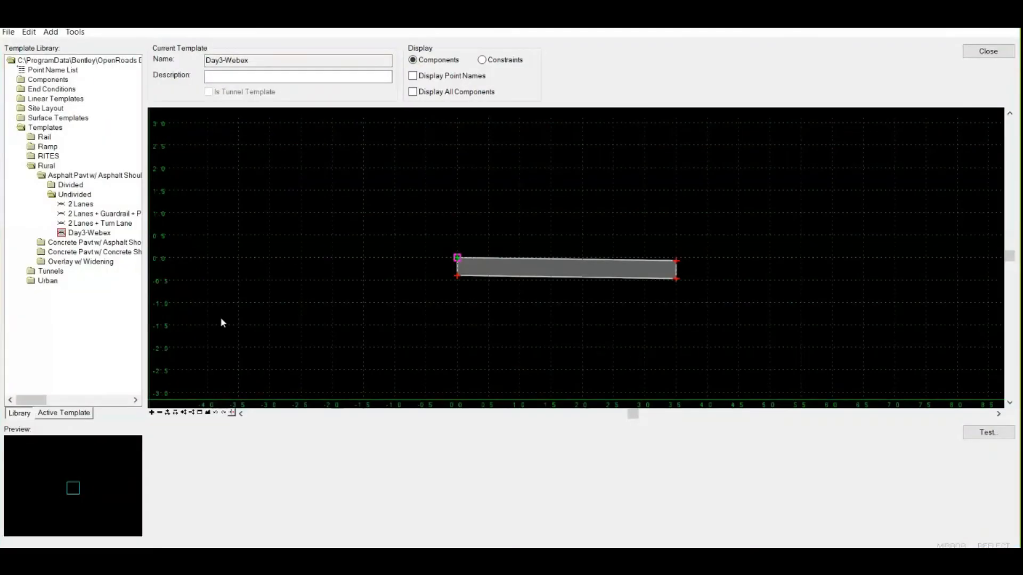
{"action": "mouse_move", "coordinate": [473, 235]}
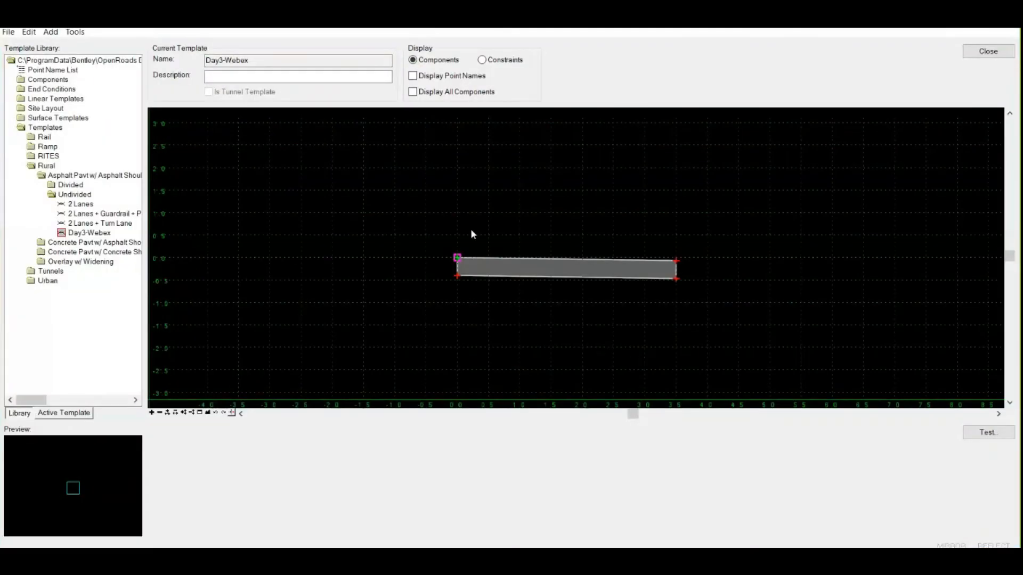
{"action": "mouse_move", "coordinate": [473, 240]}
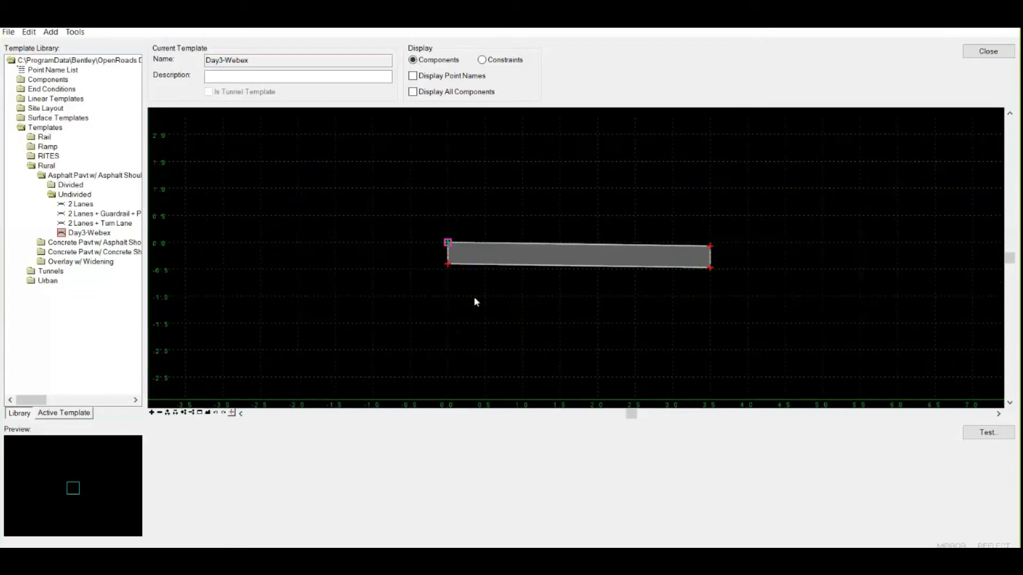
{"action": "mouse_move", "coordinate": [771, 295]}
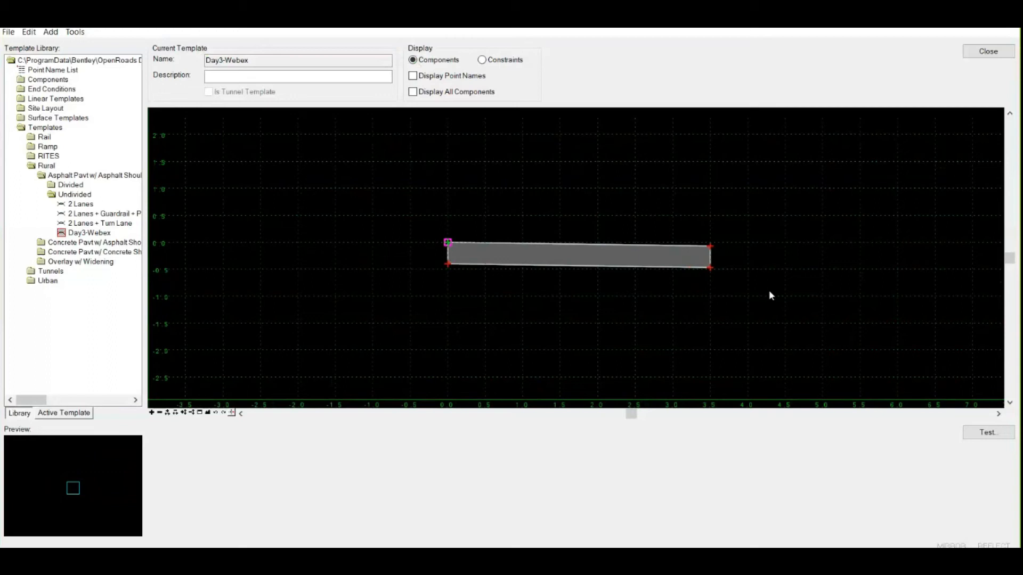
{"action": "mouse_move", "coordinate": [710, 267]}
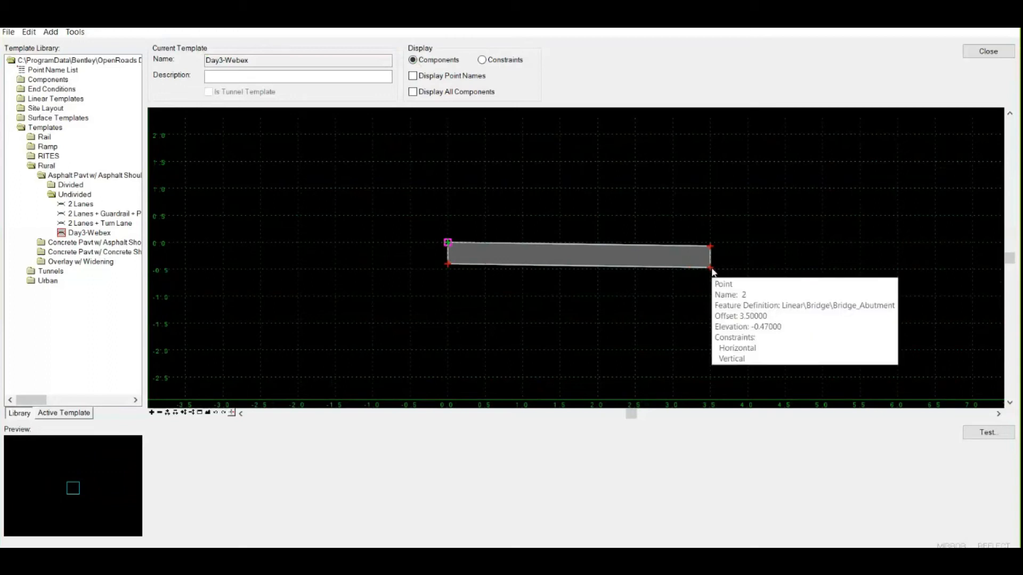
{"action": "mouse_move", "coordinate": [709, 270]}
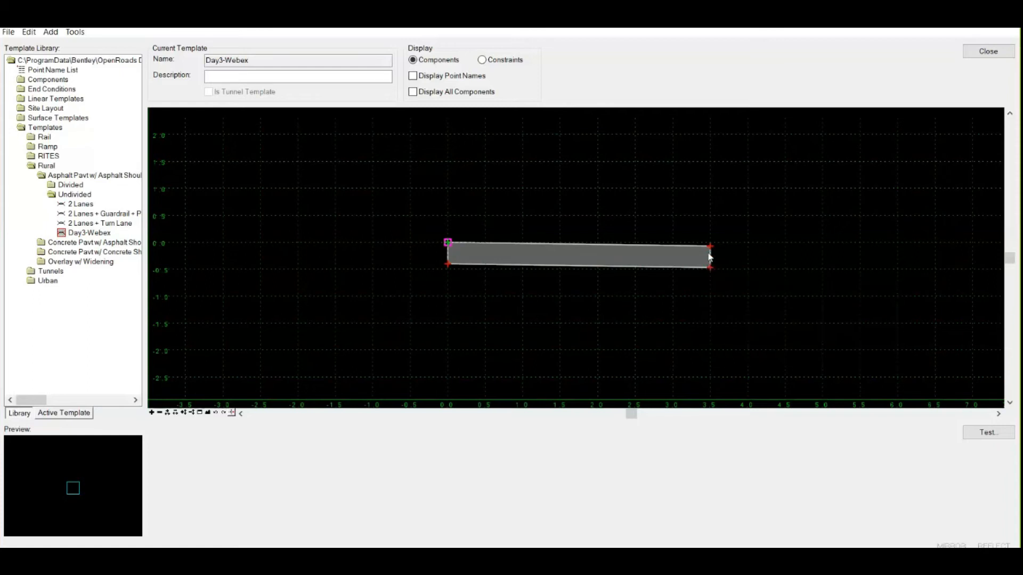
{"action": "mouse_move", "coordinate": [593, 270]}
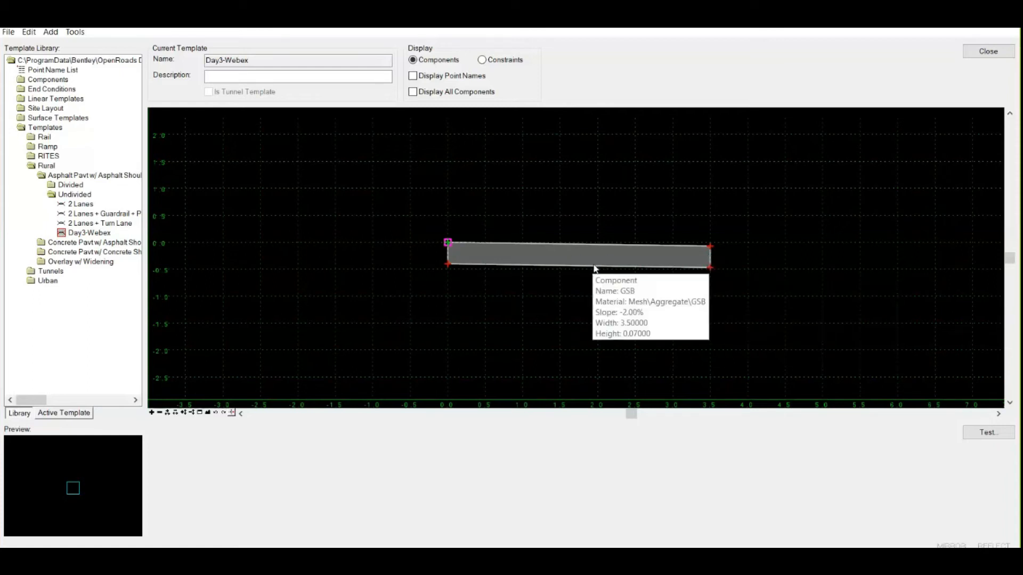
{"action": "mouse_move", "coordinate": [710, 248]}
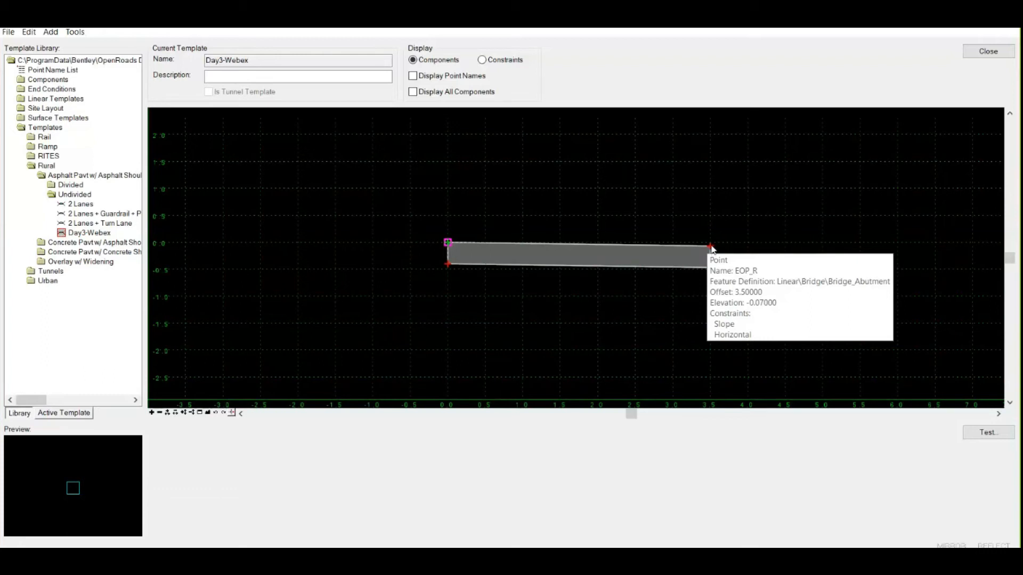
{"action": "mouse_move", "coordinate": [453, 270]}
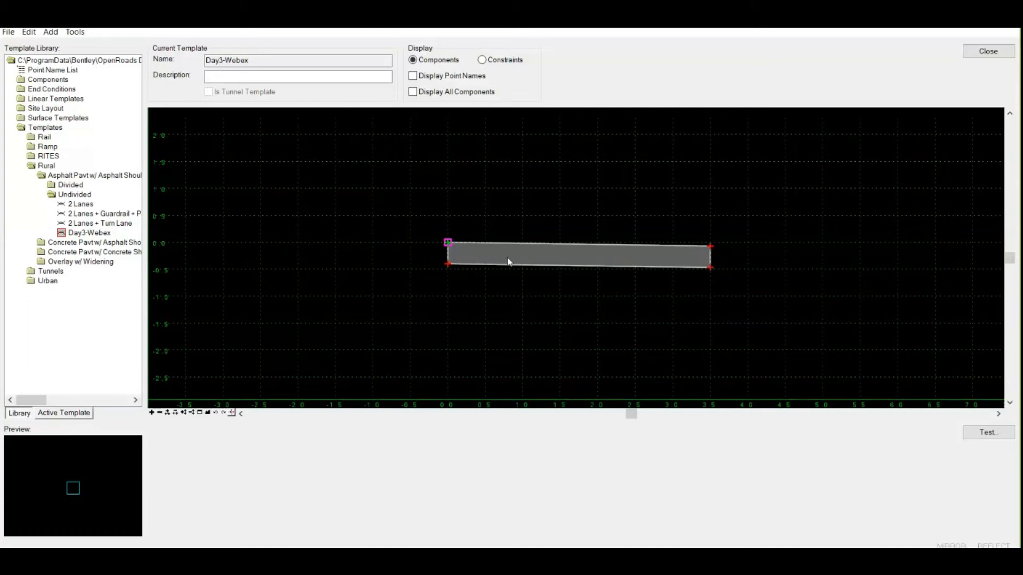
{"action": "mouse_move", "coordinate": [500, 299]}
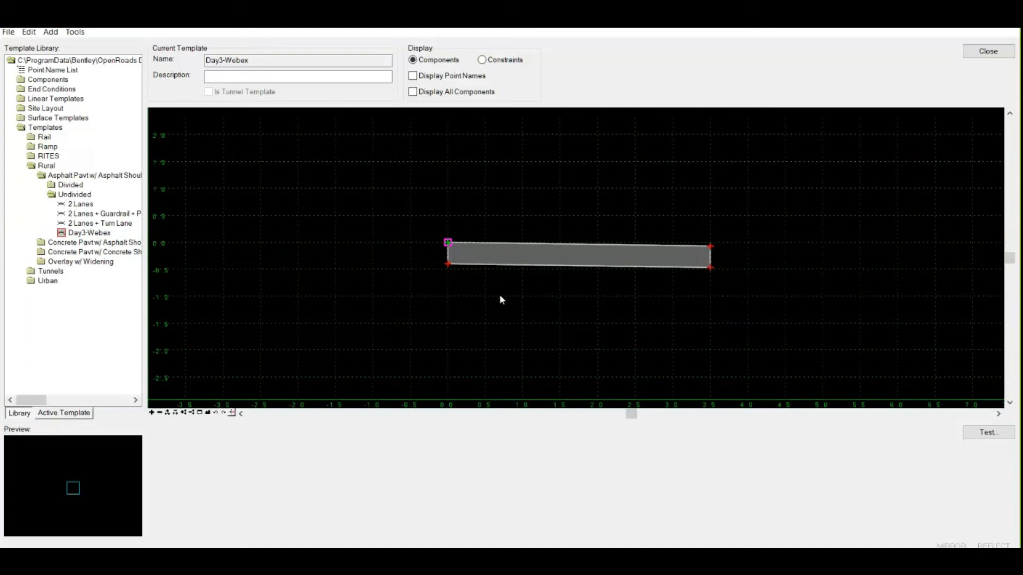
{"action": "mouse_move", "coordinate": [712, 263]}
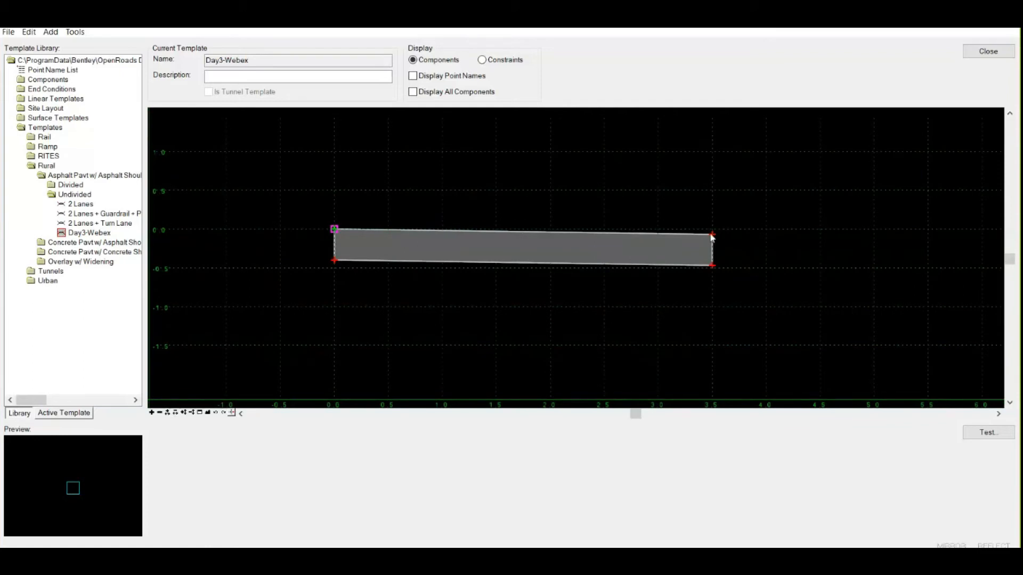
{"action": "mouse_move", "coordinate": [551, 181]}
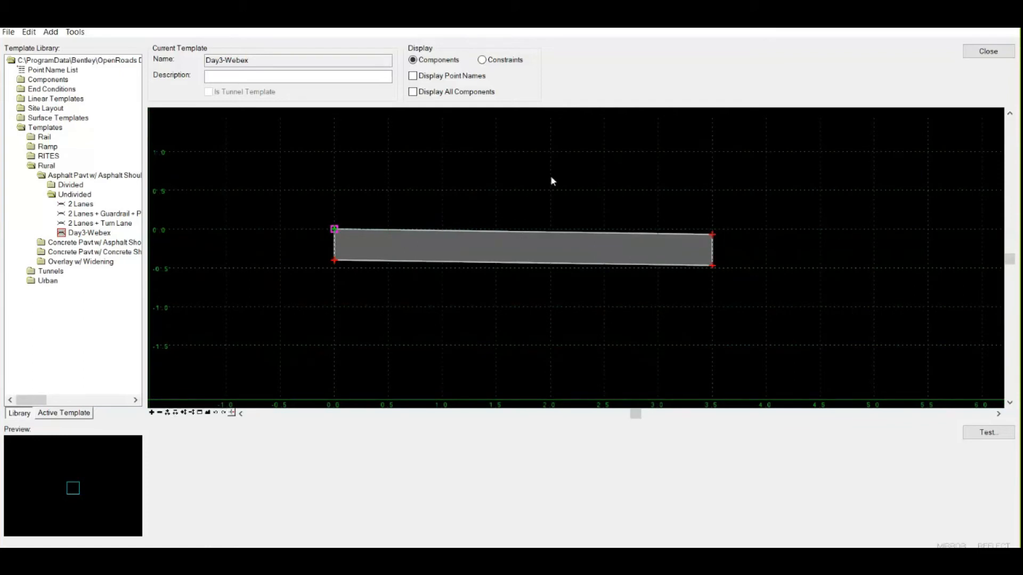
Enter EOP_R2 as the bottom-right corner point's name in Point Properties
{"action": "double_click", "coordinate": [334, 229]}
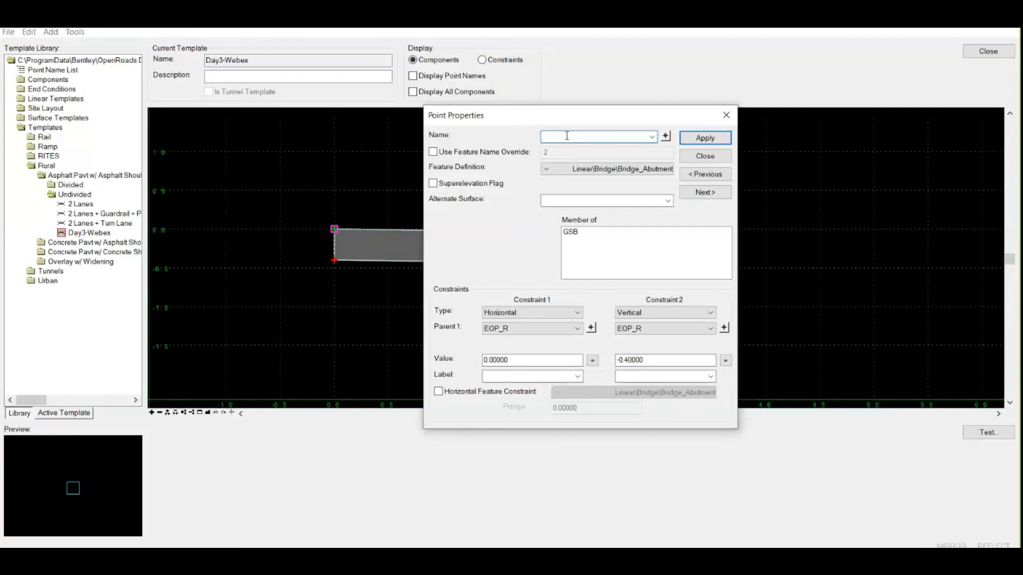
{"action": "type", "text": "EOP_R_Do"}
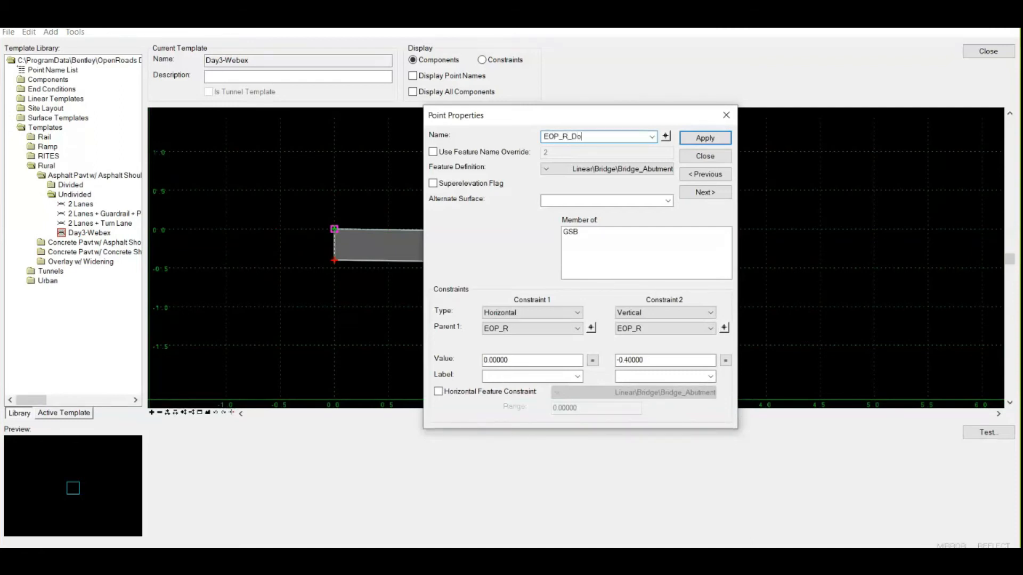
{"action": "type", "text": "EOP_R2"}
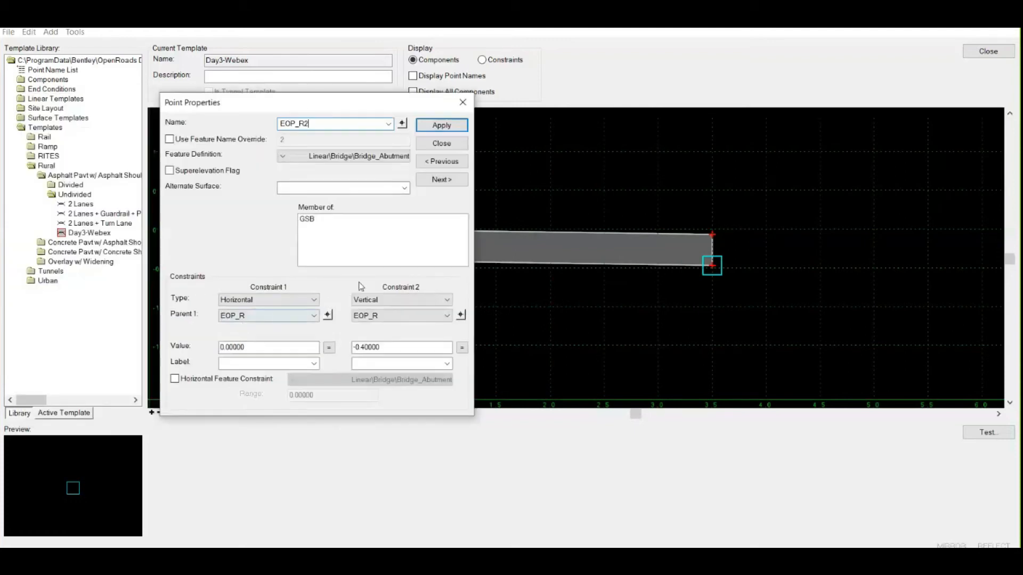
{"action": "left_click", "coordinate": [267, 299]}
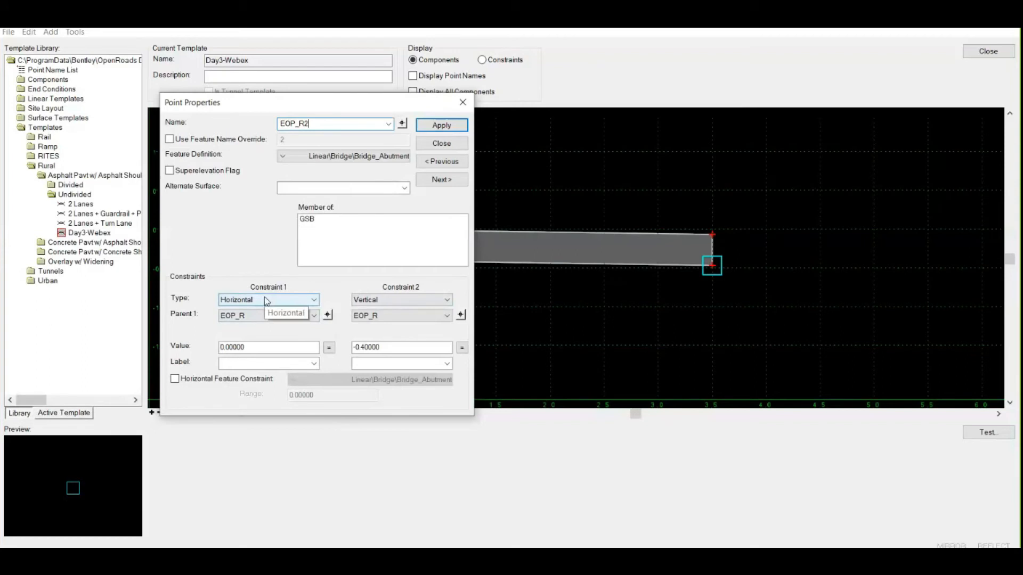
{"action": "mouse_move", "coordinate": [292, 302]}
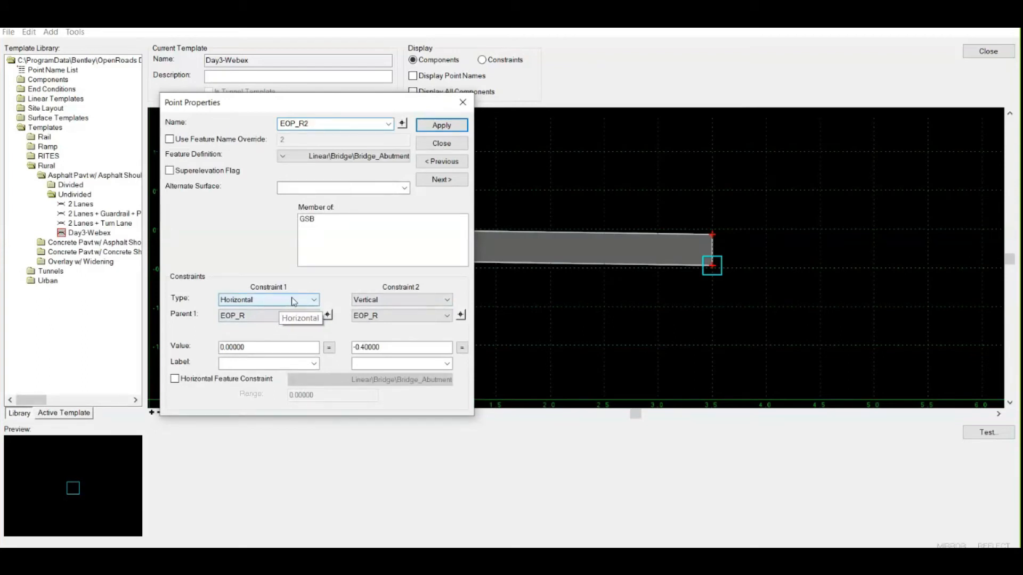
{"action": "left_click", "coordinate": [313, 300]}
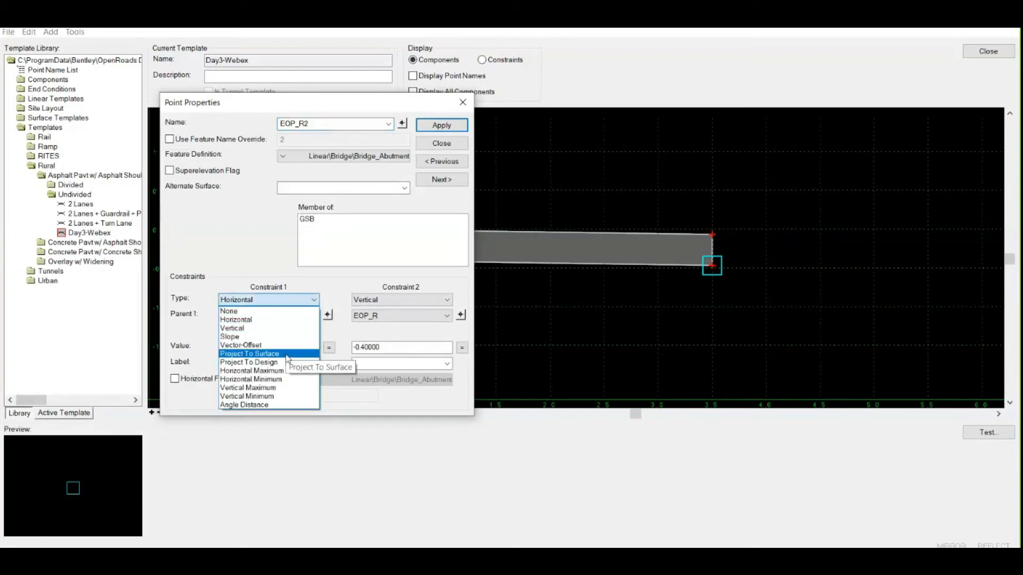
{"action": "mouse_move", "coordinate": [261, 378]}
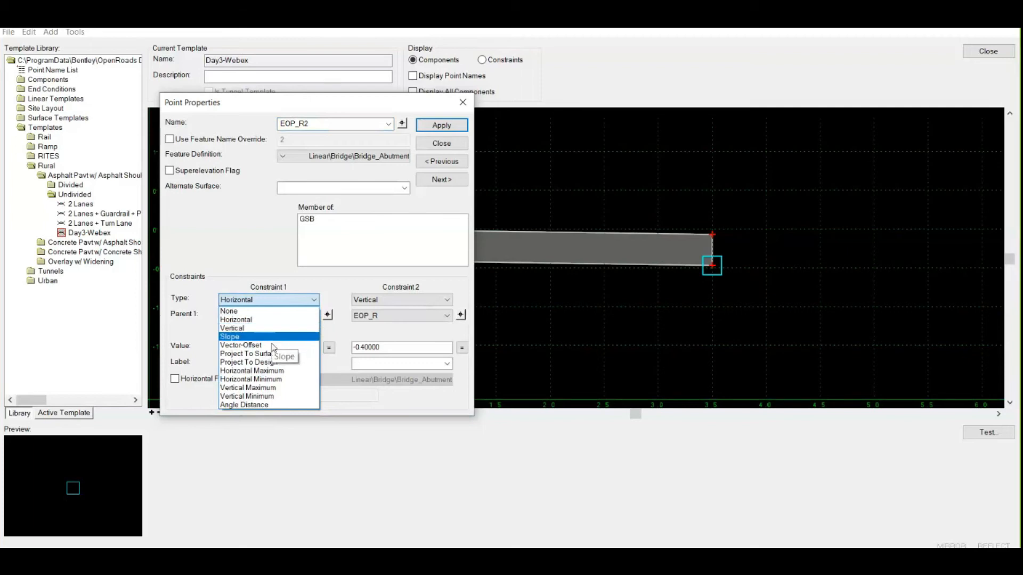
{"action": "mouse_move", "coordinate": [287, 319]}
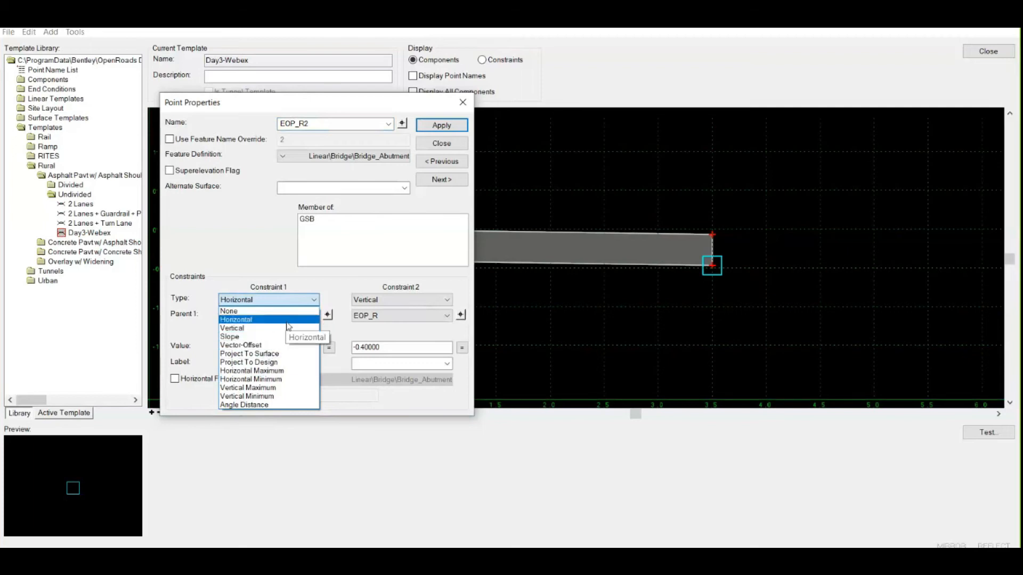
{"action": "mouse_move", "coordinate": [269, 327]}
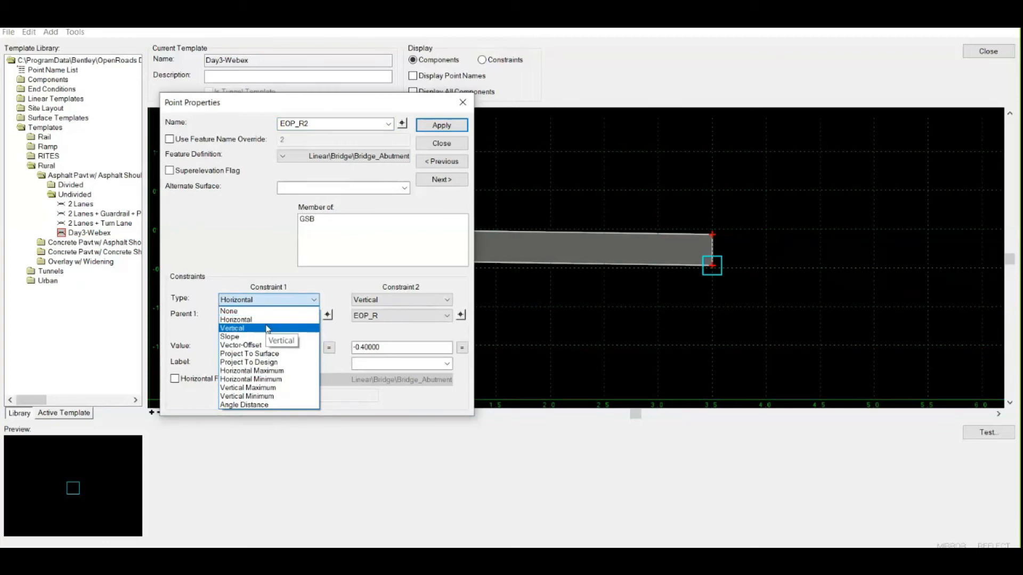
{"action": "mouse_move", "coordinate": [267, 336]}
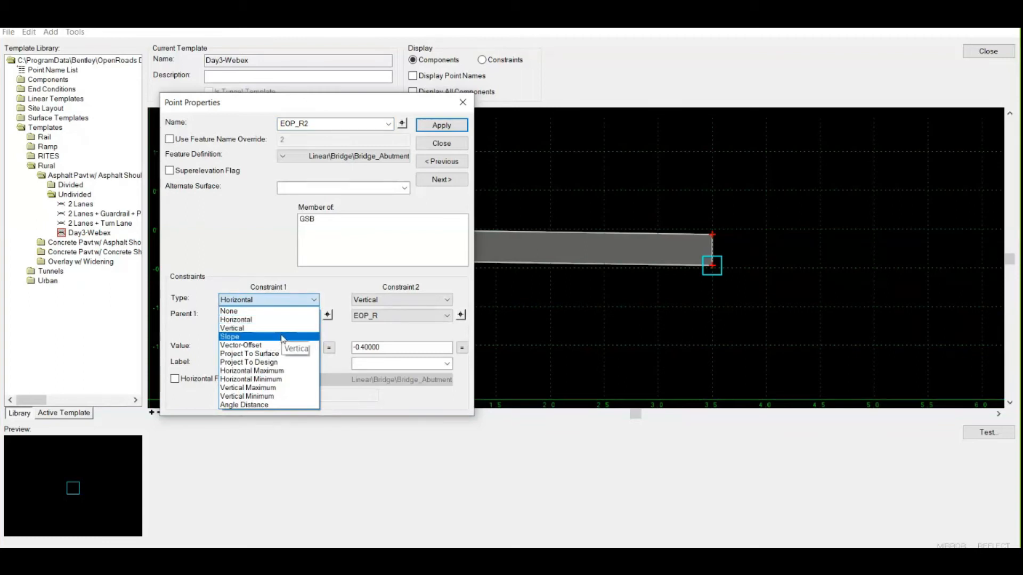
{"action": "mouse_move", "coordinate": [282, 346]}
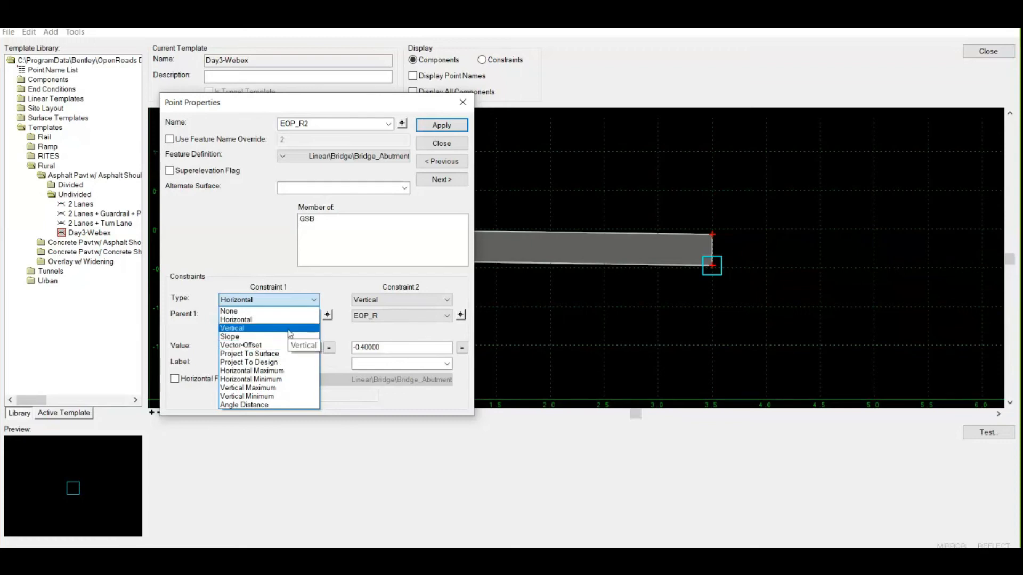
{"action": "mouse_move", "coordinate": [247, 337]}
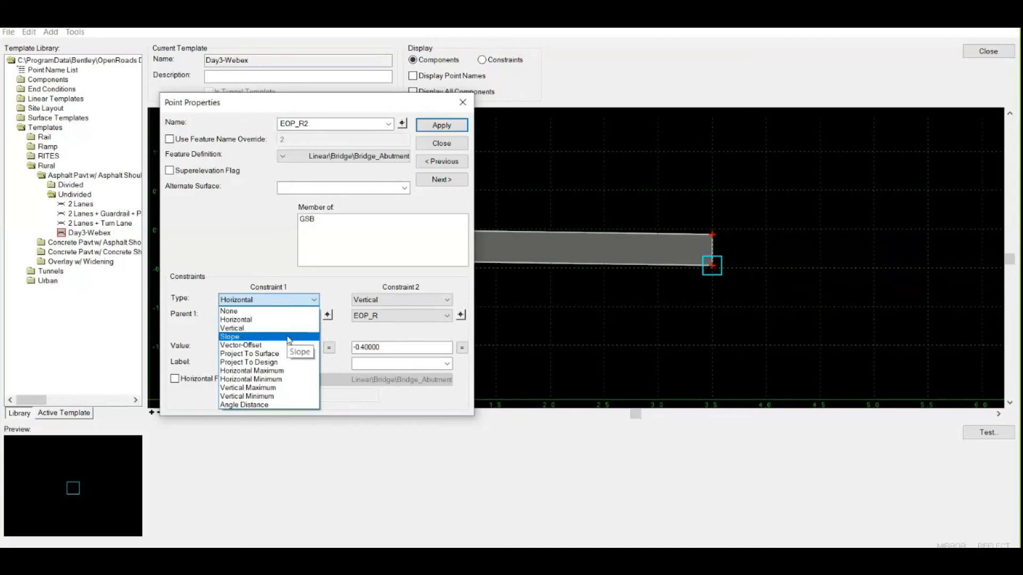
{"action": "mouse_move", "coordinate": [248, 345]}
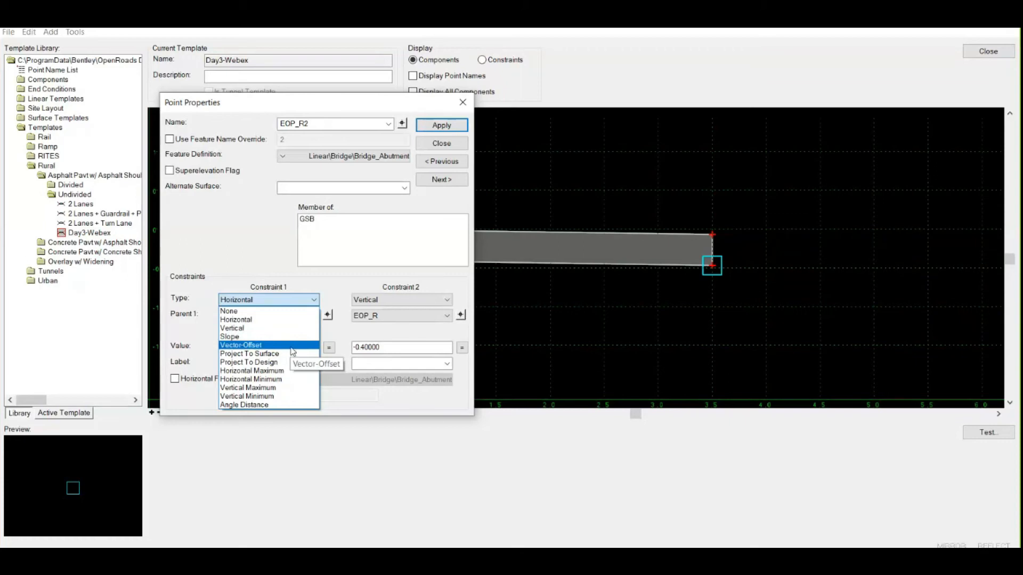
{"action": "left_click", "coordinate": [236, 319]}
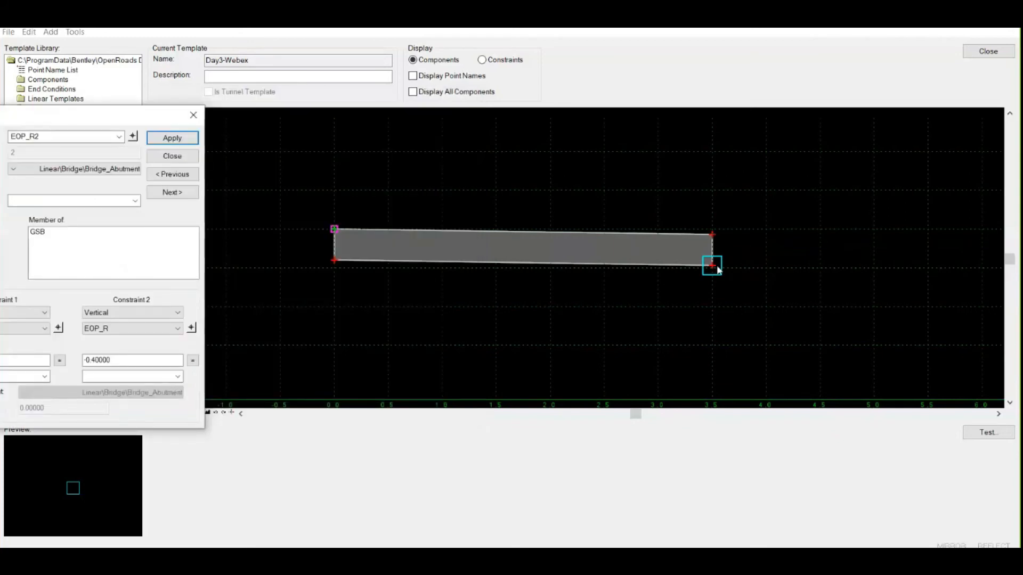
{"action": "mouse_move", "coordinate": [712, 267]}
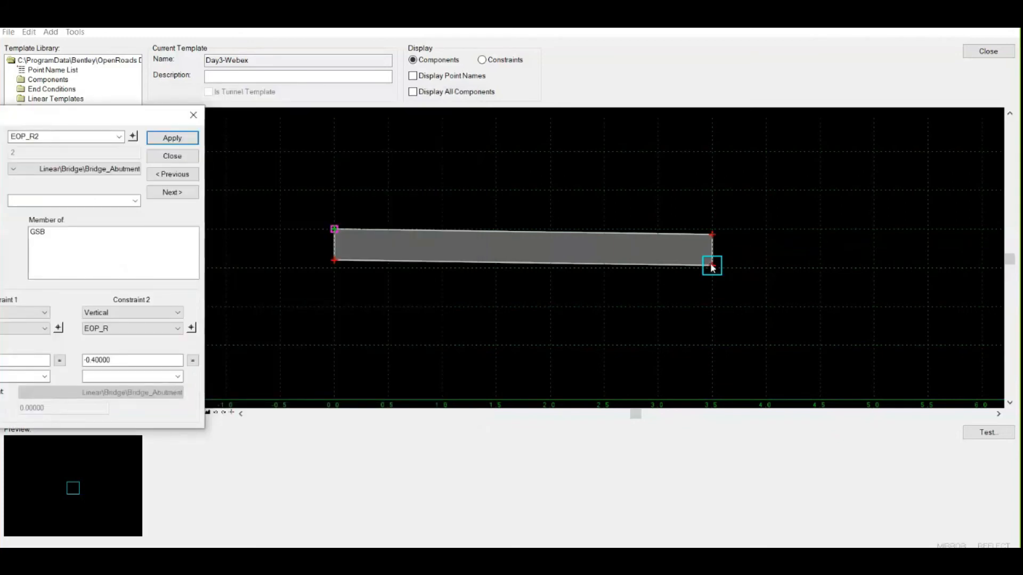
{"action": "mouse_move", "coordinate": [70, 123]}
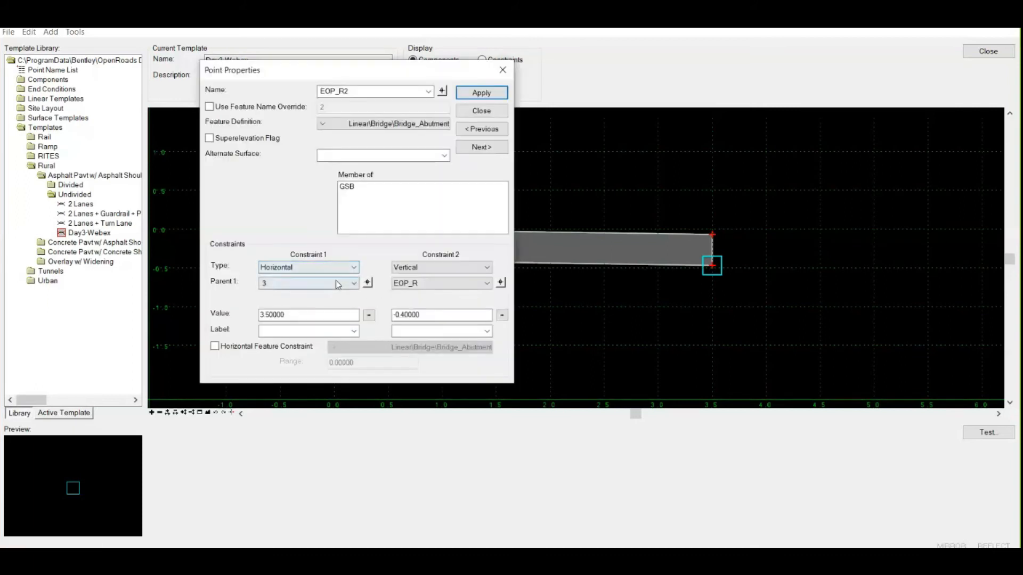
{"action": "mouse_move", "coordinate": [715, 269]}
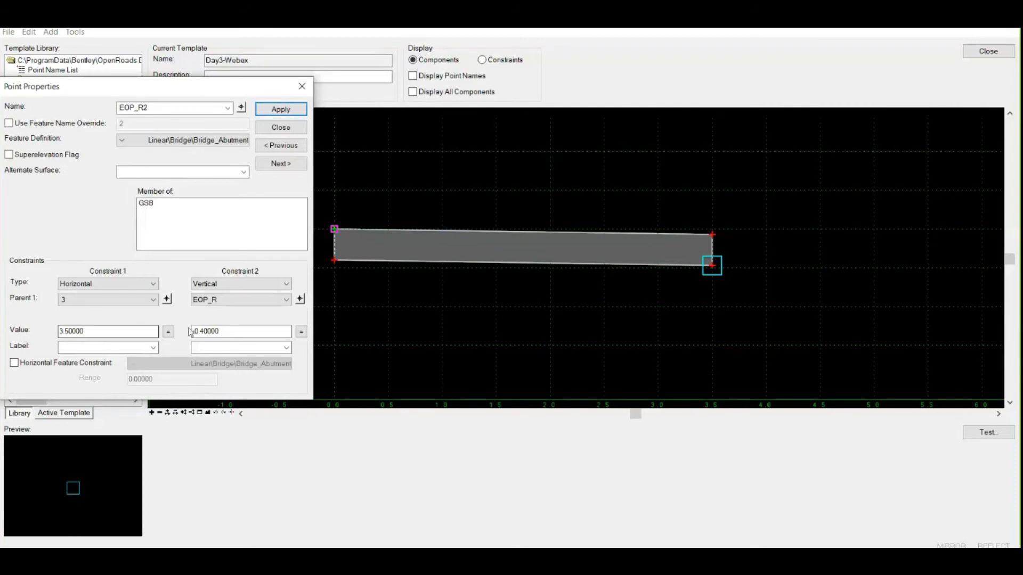
{"action": "left_click", "coordinate": [108, 332]}
{"action": "type", "text": "-0"}
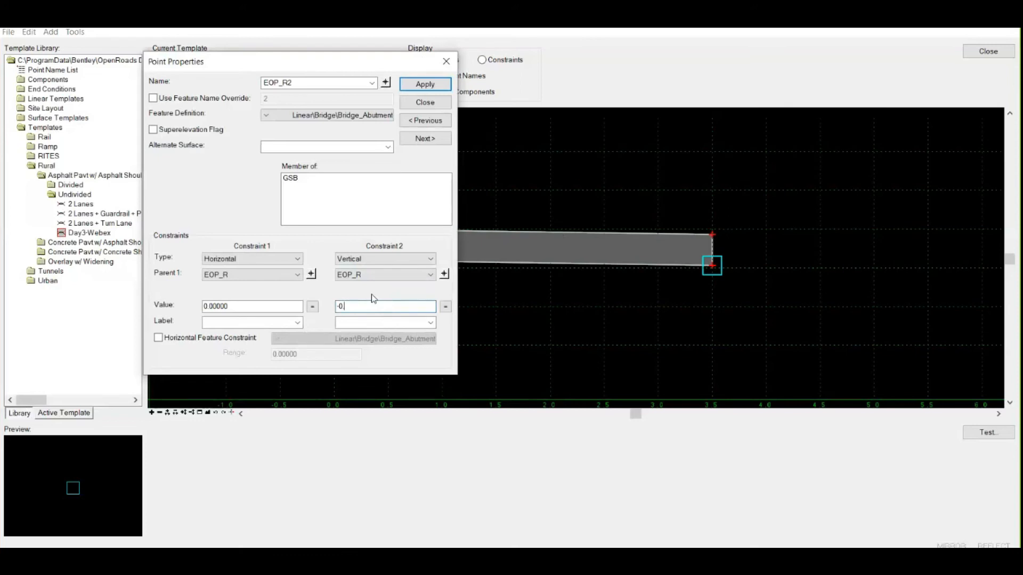
Set EOP_R2's vertical constraint to -0.15, apply, and close its properties
{"action": "type", "text": ".15"}
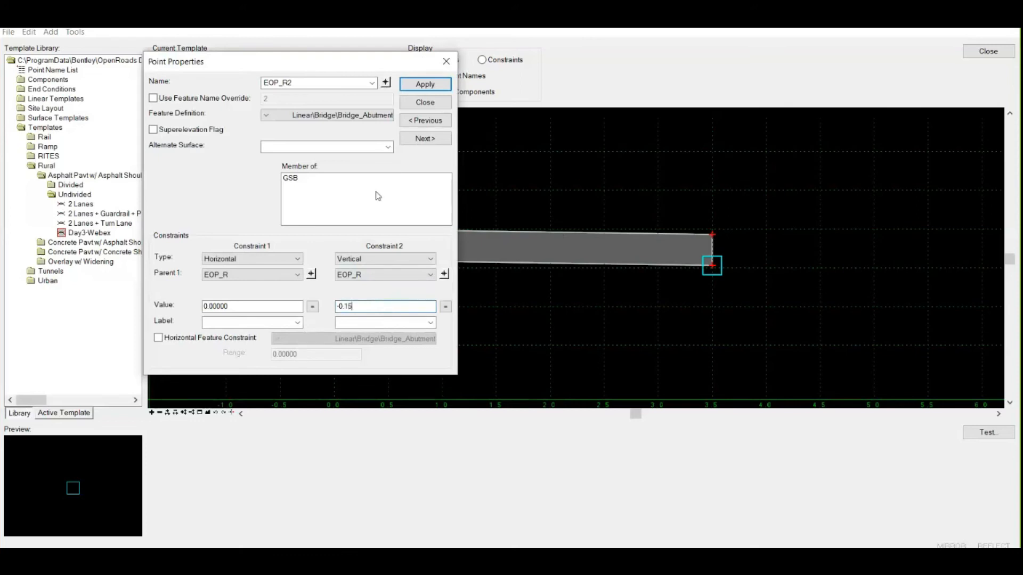
{"action": "left_click", "coordinate": [424, 84]}
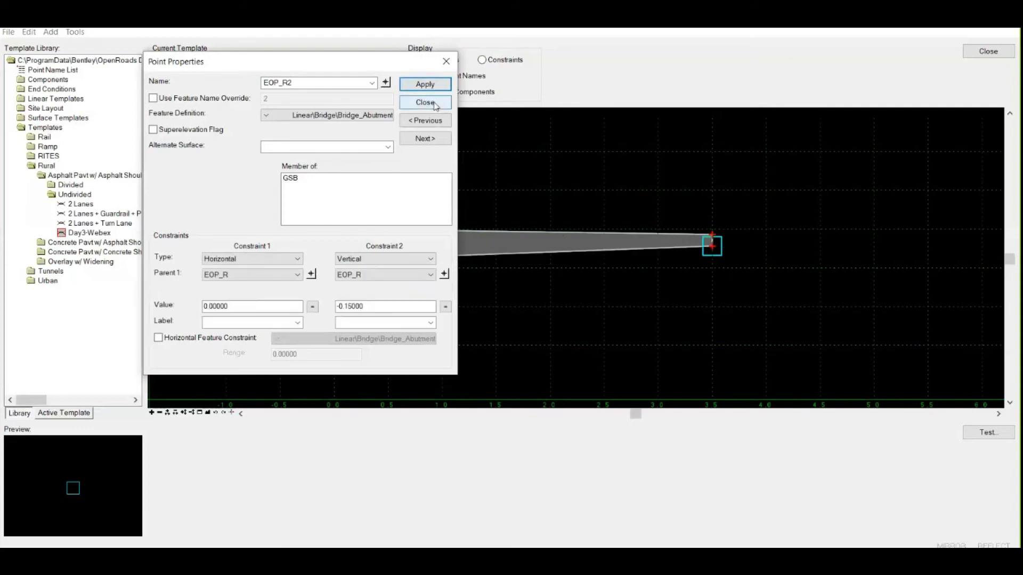
{"action": "left_click", "coordinate": [424, 101]}
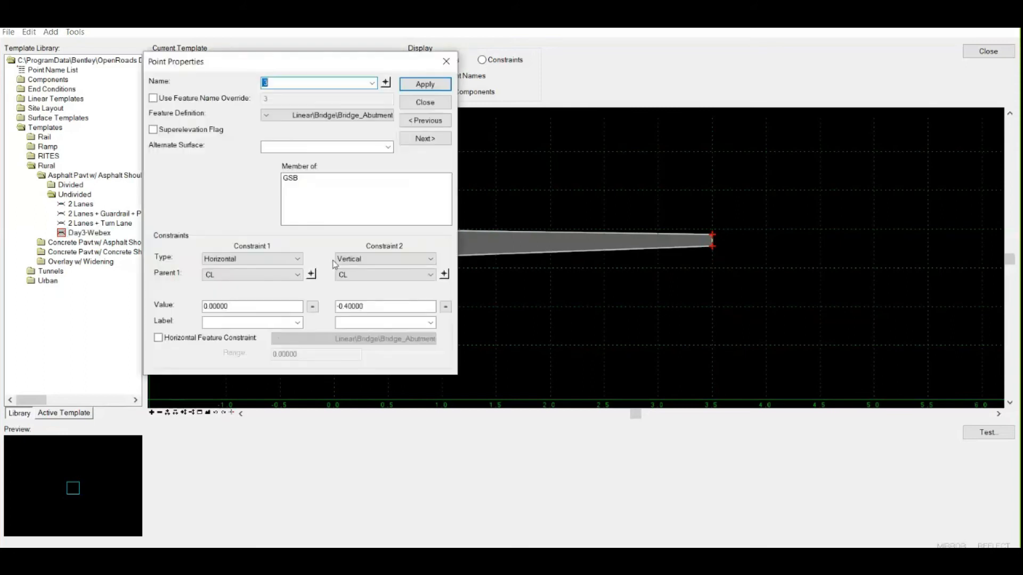
Set point 3's vertical constraint to -0.15 below CL, apply, and close
{"action": "left_click", "coordinate": [385, 306]}
{"action": "type", "text": "-0.15"}
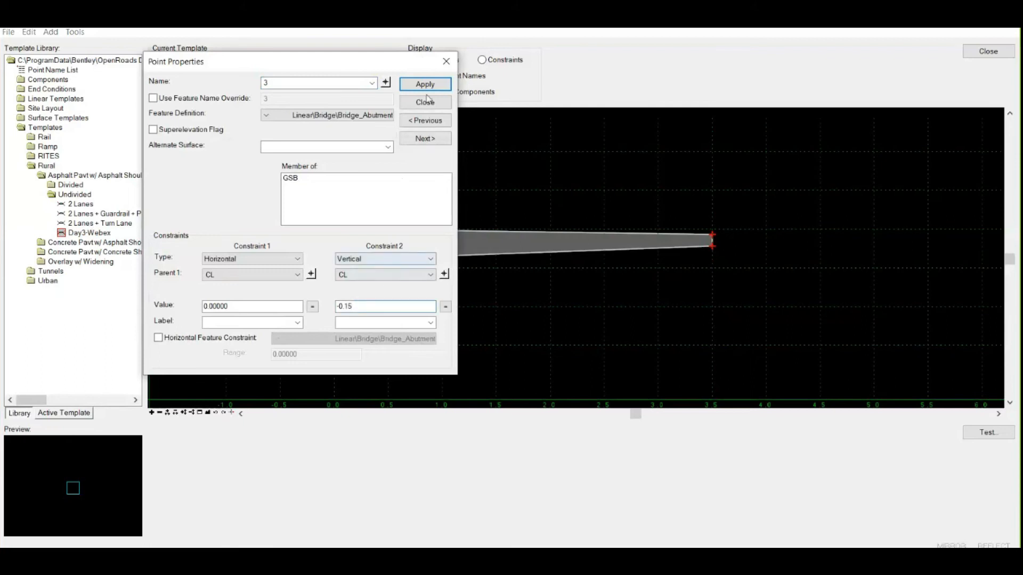
{"action": "left_click", "coordinate": [424, 102]}
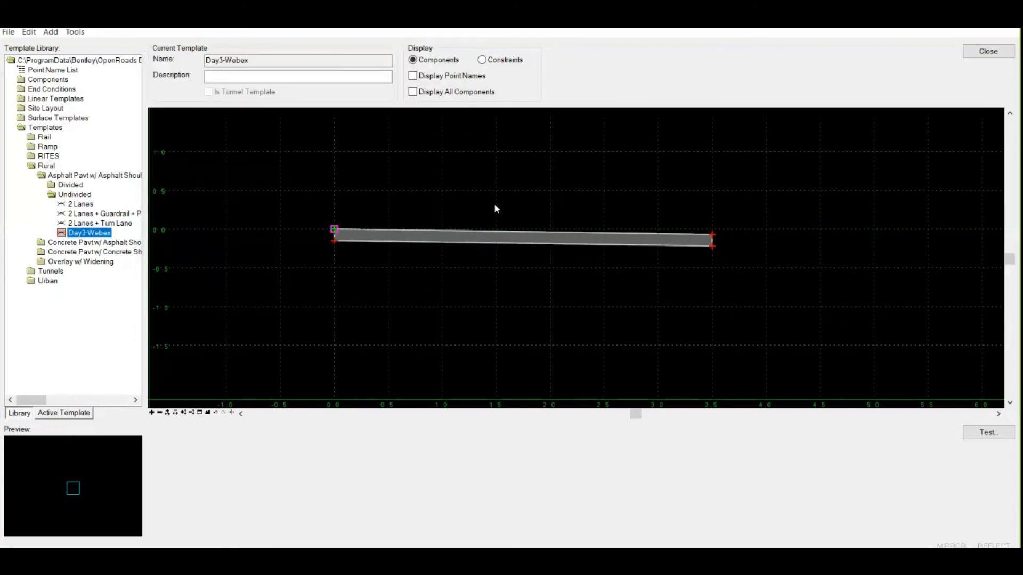
{"action": "mouse_move", "coordinate": [564, 256]}
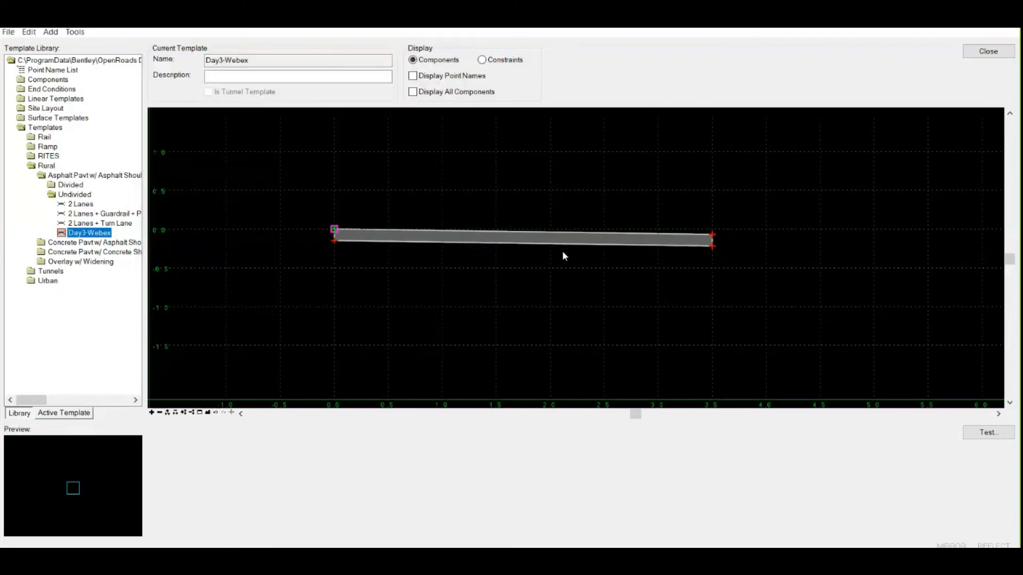
{"action": "mouse_move", "coordinate": [716, 237]}
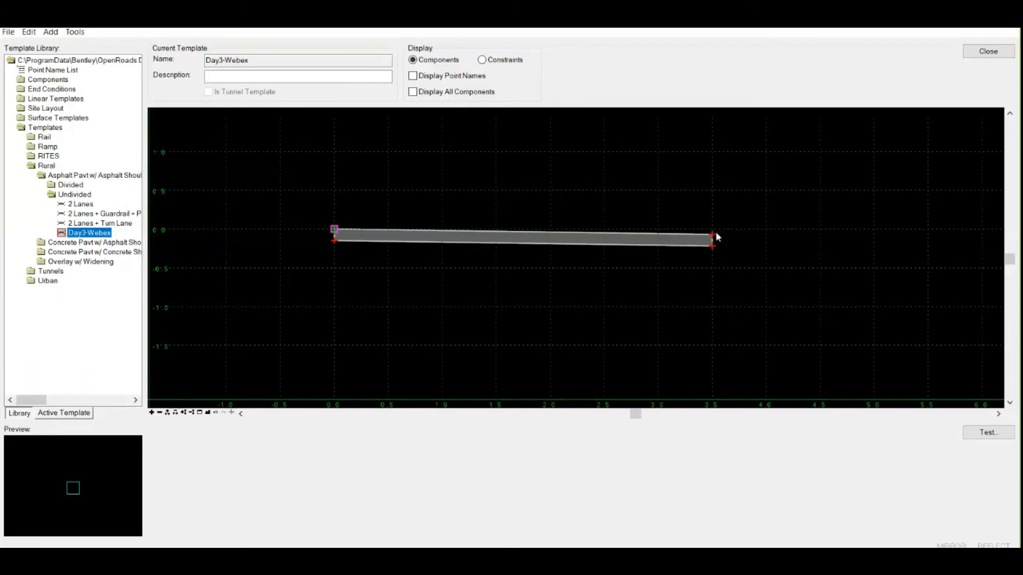
{"action": "double_click", "coordinate": [711, 236]}
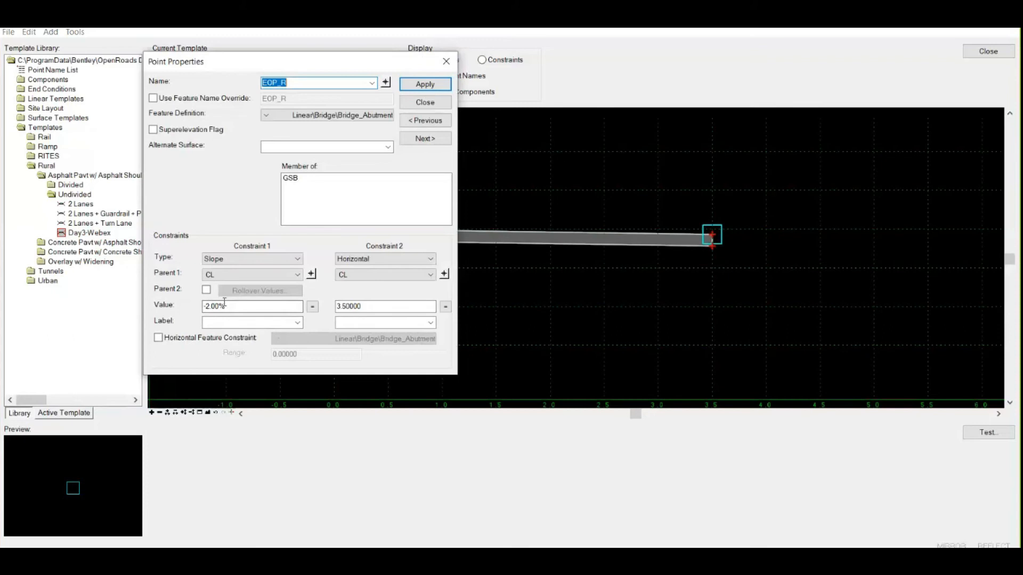
{"action": "left_click", "coordinate": [424, 102]}
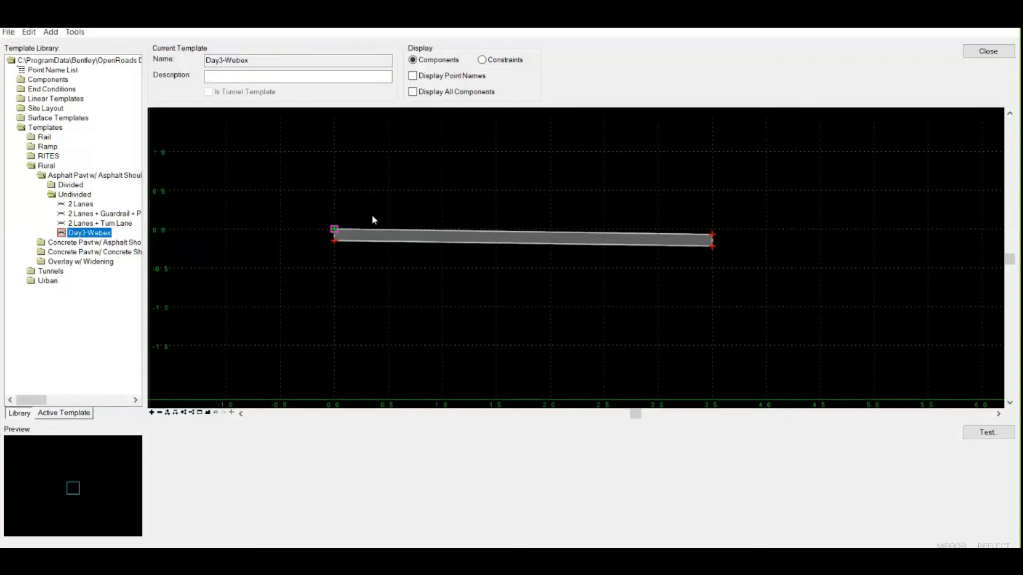
{"action": "mouse_move", "coordinate": [714, 241]}
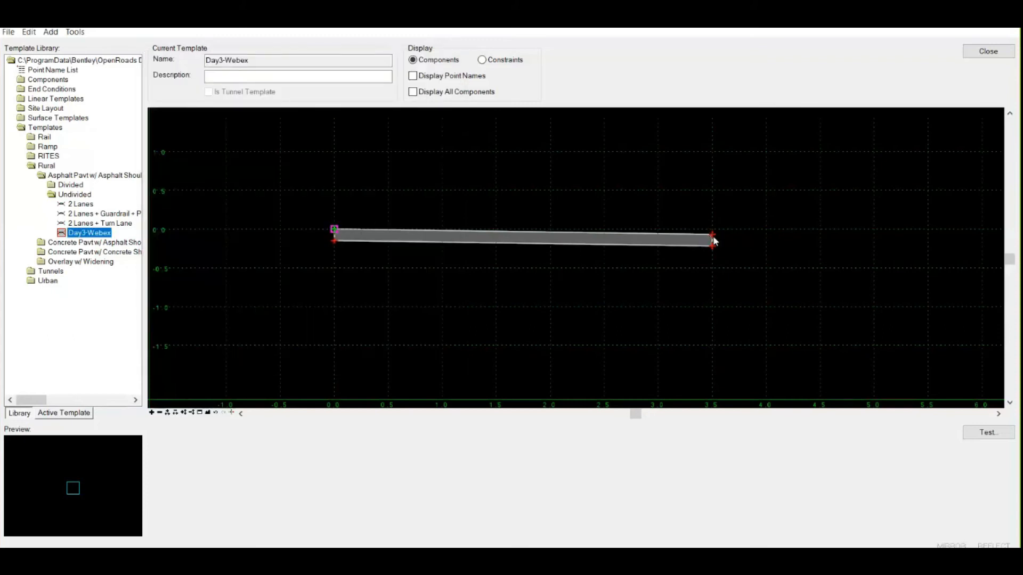
{"action": "mouse_move", "coordinate": [358, 211]}
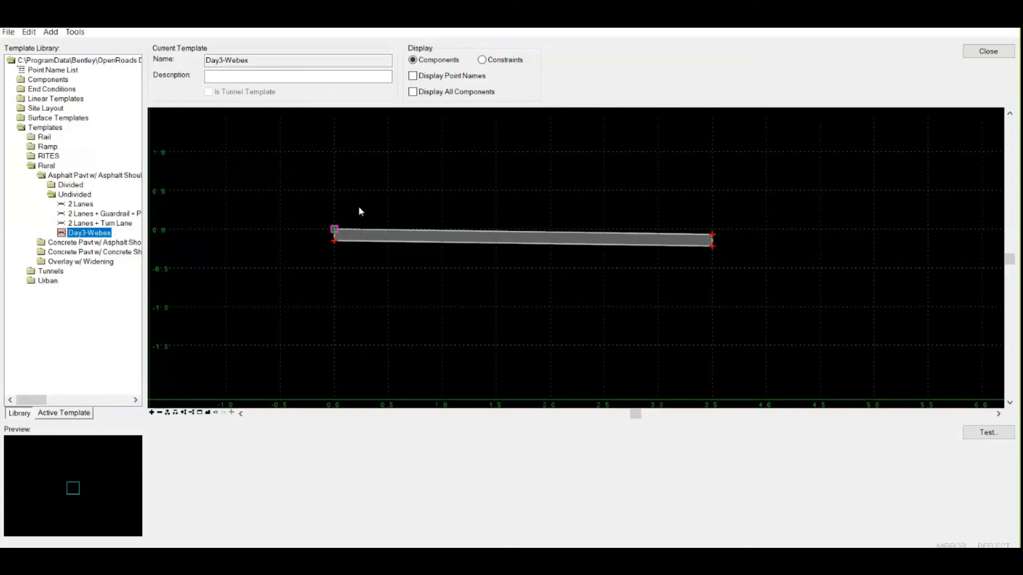
{"action": "mouse_move", "coordinate": [369, 262]}
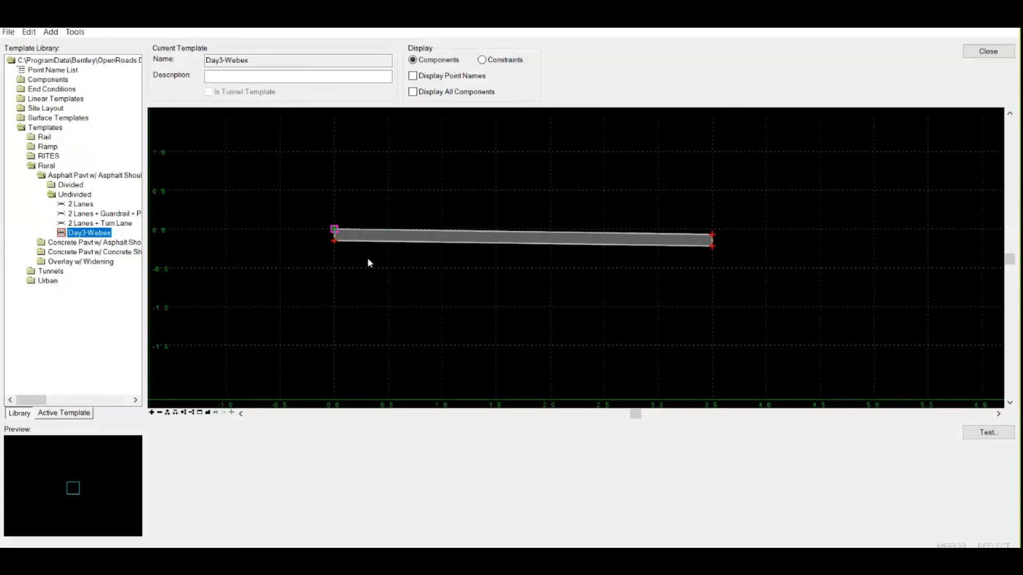
{"action": "mouse_move", "coordinate": [394, 247]}
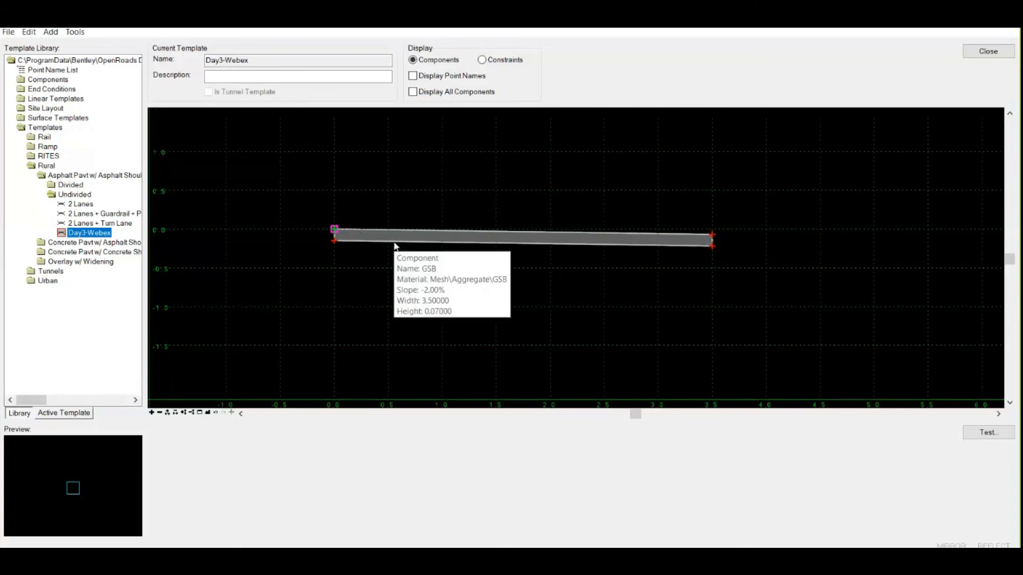
{"action": "mouse_move", "coordinate": [391, 247]}
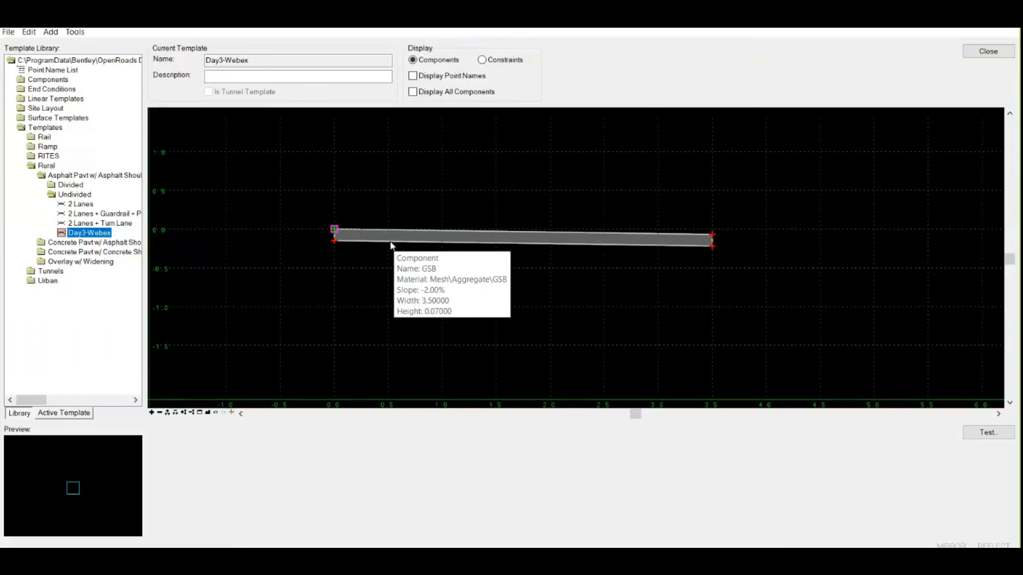
{"action": "mouse_move", "coordinate": [502, 238]}
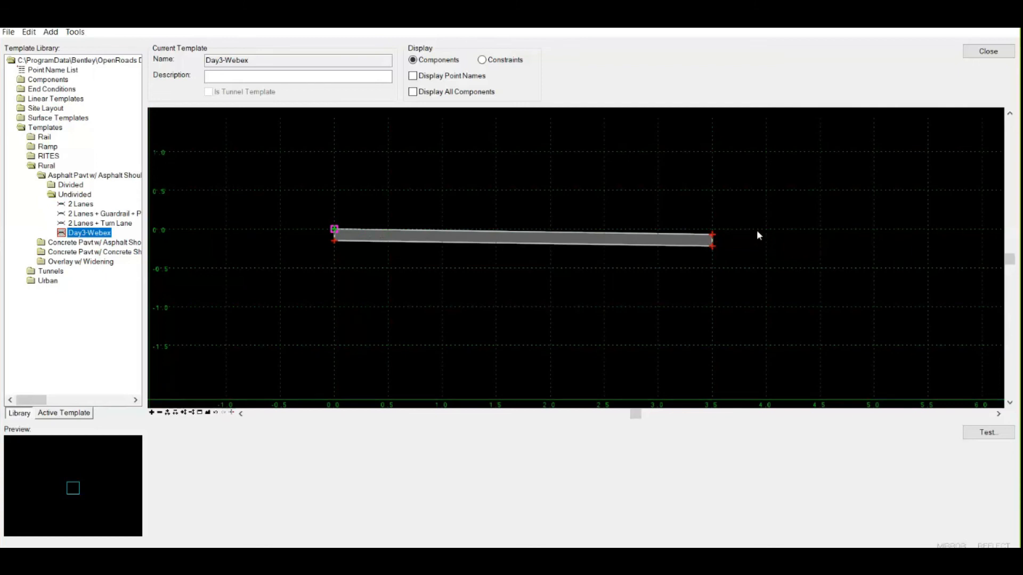
{"action": "mouse_move", "coordinate": [711, 233]}
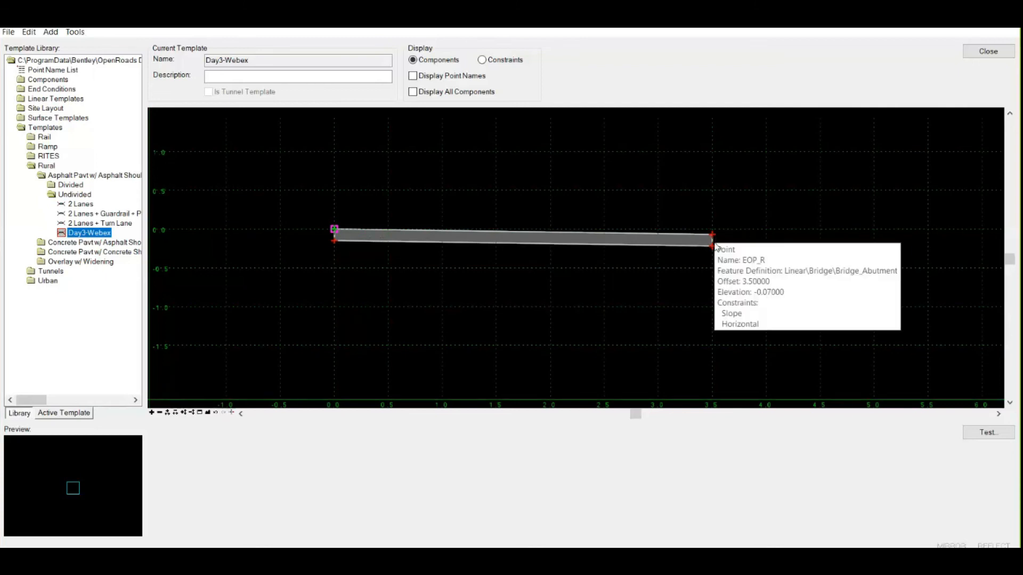
{"action": "mouse_move", "coordinate": [510, 236]}
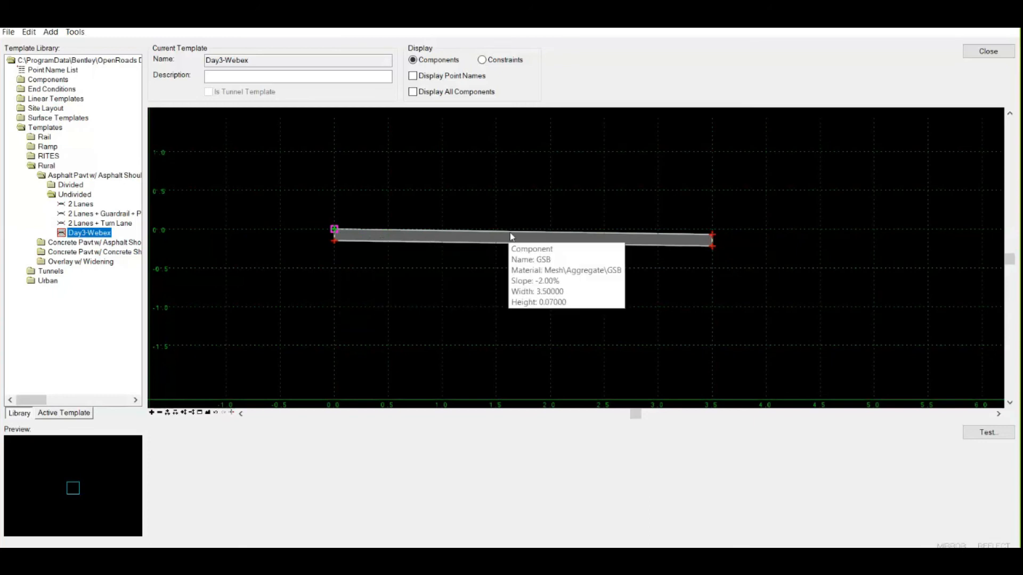
{"action": "mouse_move", "coordinate": [512, 239]}
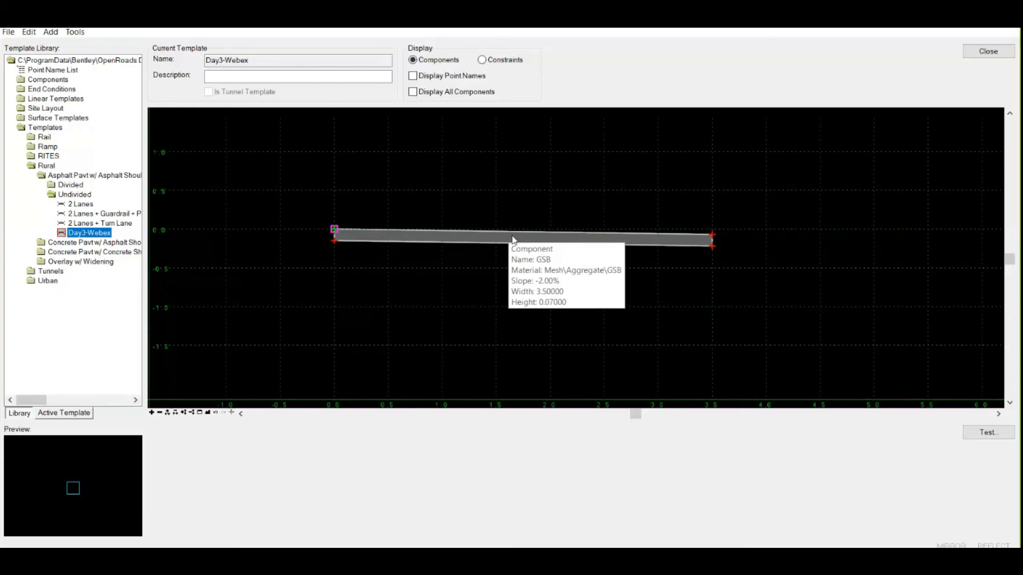
{"action": "mouse_move", "coordinate": [503, 233]}
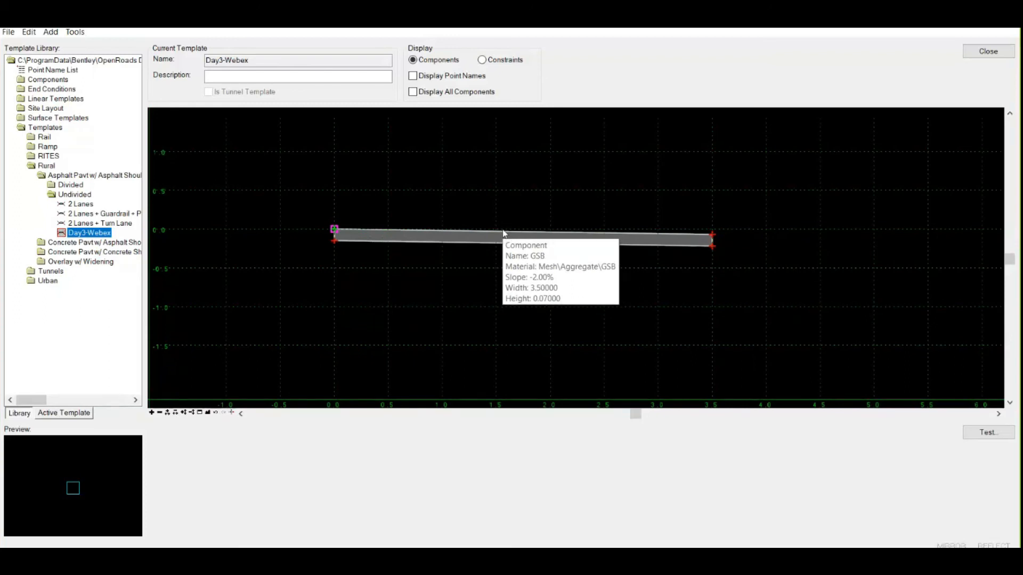
{"action": "mouse_move", "coordinate": [502, 229]}
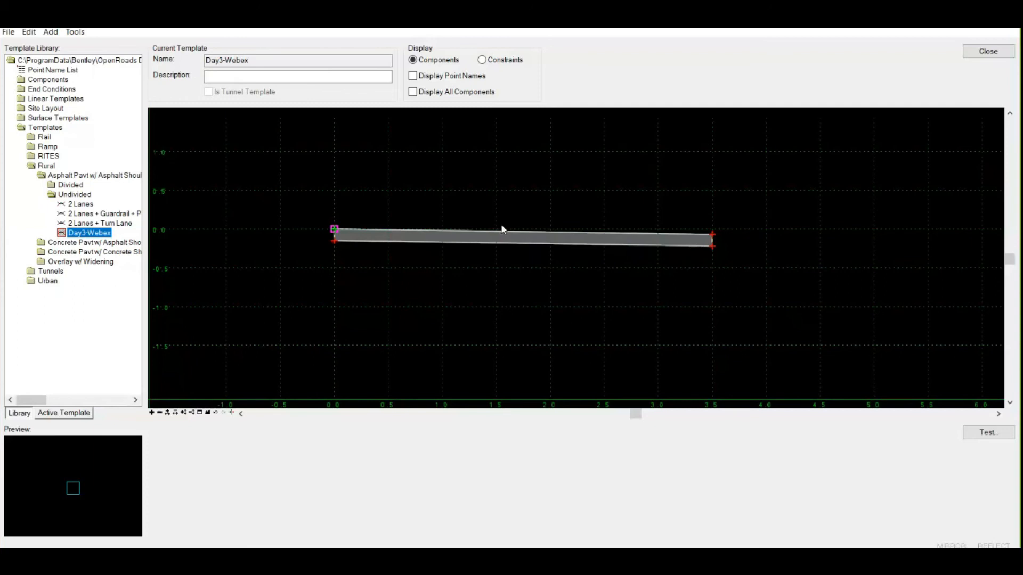
{"action": "mouse_move", "coordinate": [496, 251]}
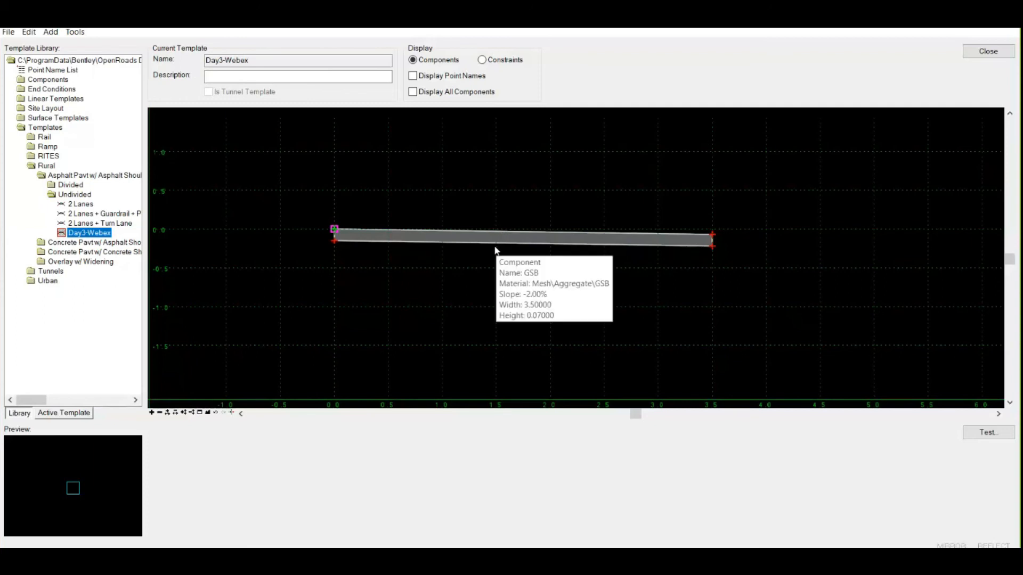
{"action": "mouse_move", "coordinate": [496, 253]}
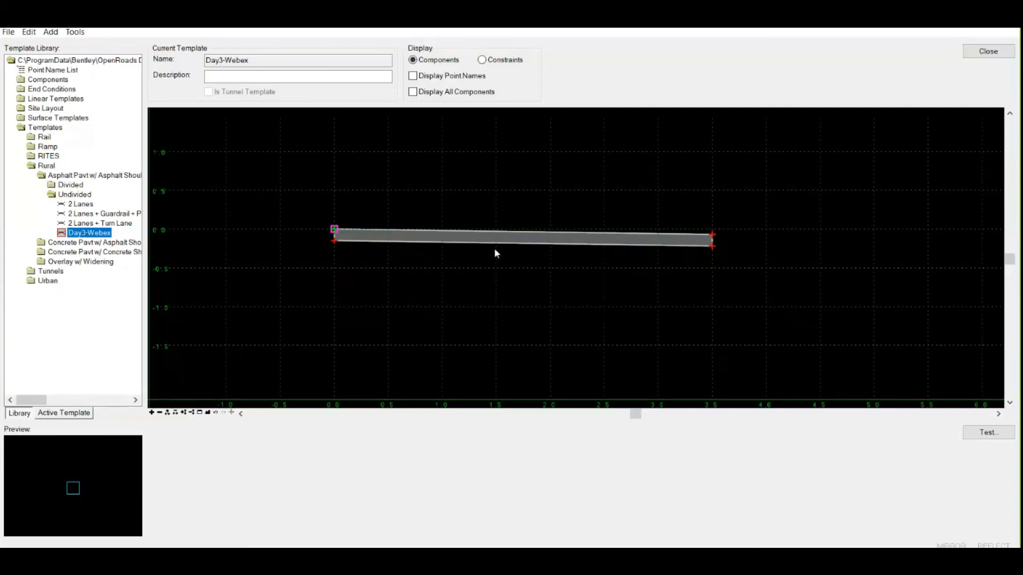
{"action": "mouse_move", "coordinate": [513, 246]}
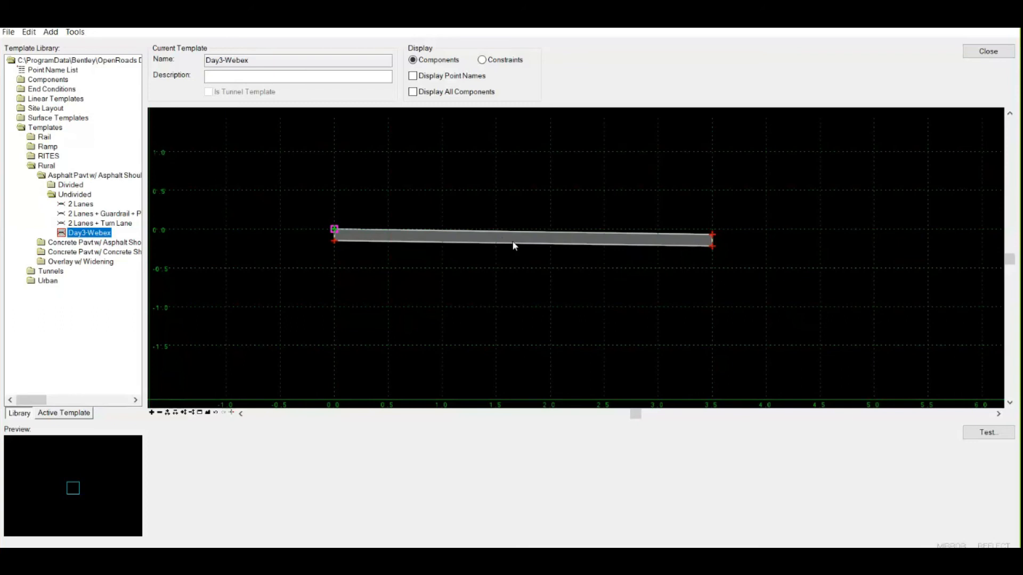
{"action": "mouse_move", "coordinate": [515, 244]}
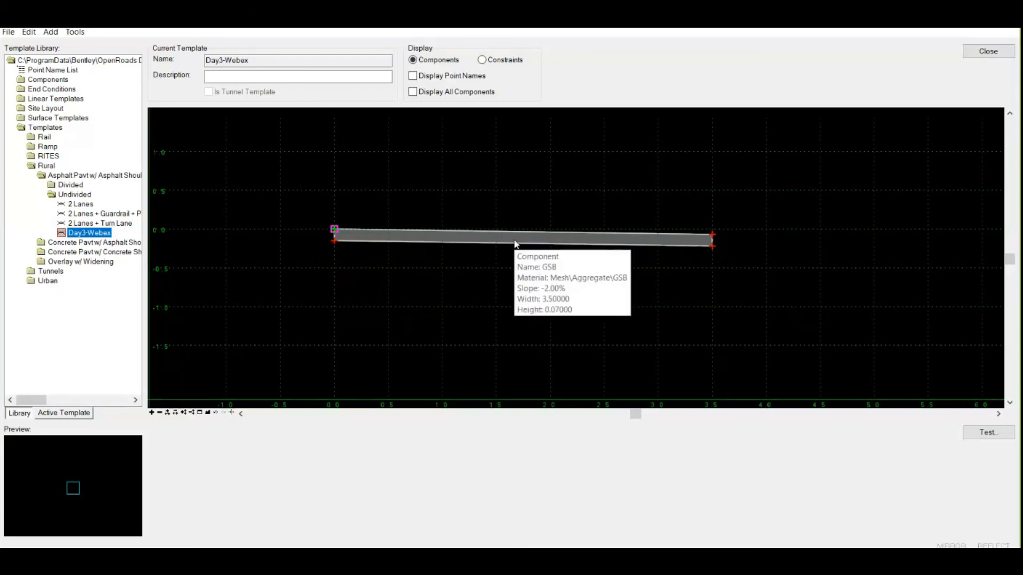
{"action": "mouse_move", "coordinate": [519, 239]}
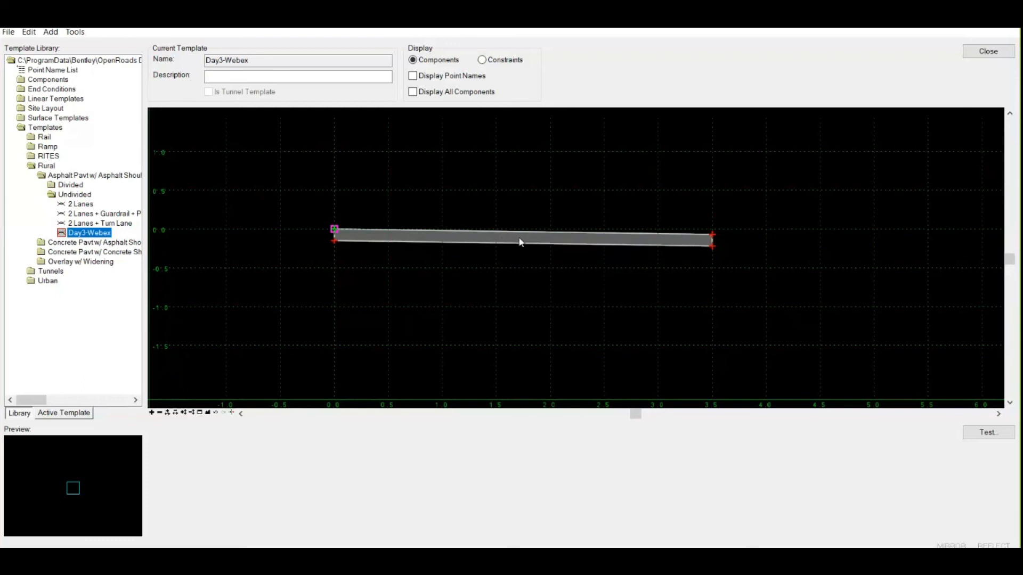
{"action": "mouse_move", "coordinate": [545, 233]}
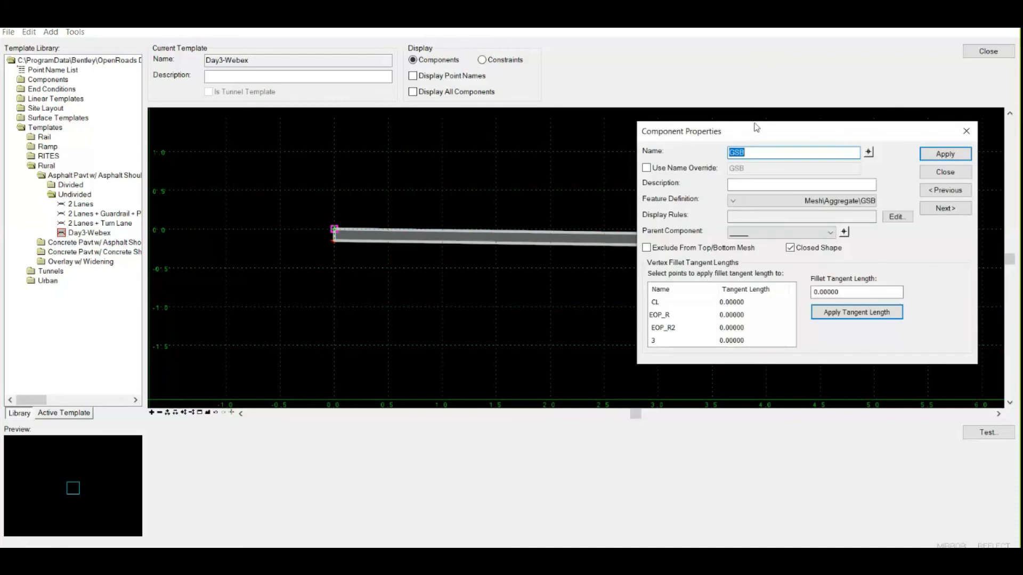
{"action": "mouse_move", "coordinate": [381, 55]}
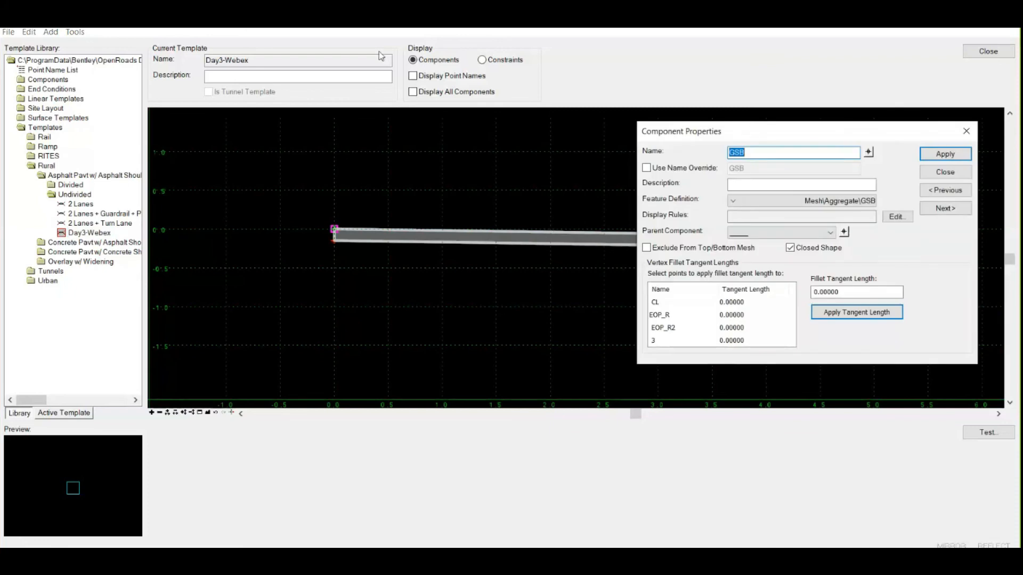
{"action": "mouse_move", "coordinate": [548, 296]}
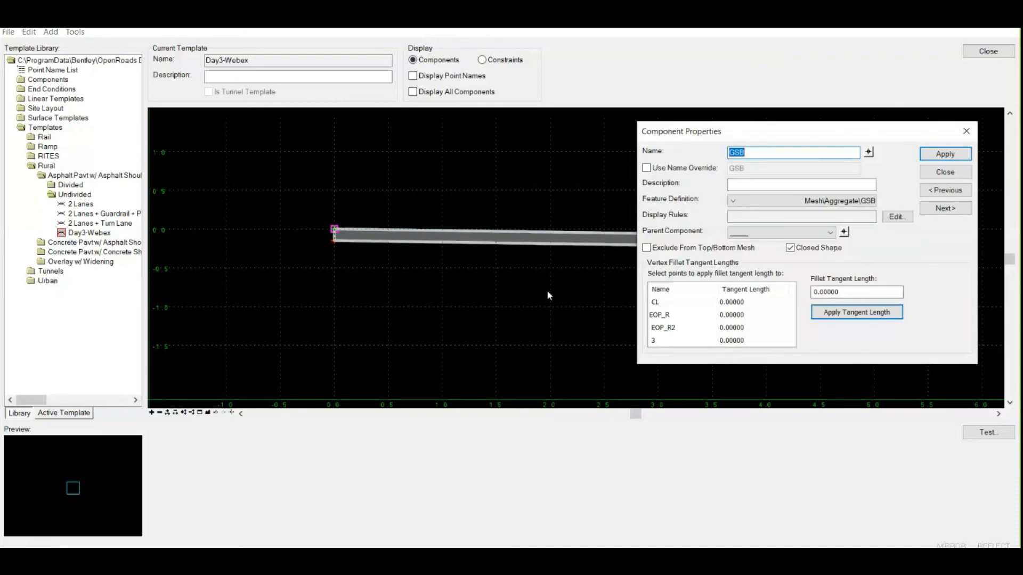
{"action": "left_click", "coordinate": [944, 171]}
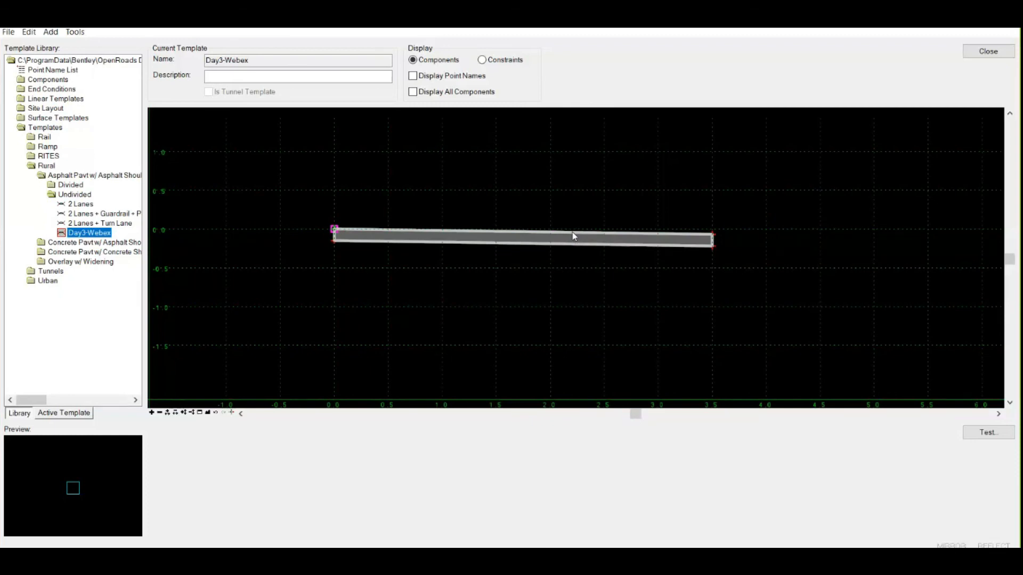
Enter BC as the component's name and choose feature definition Mesh\Asphalt\BC
{"action": "double_click", "coordinate": [522, 236]}
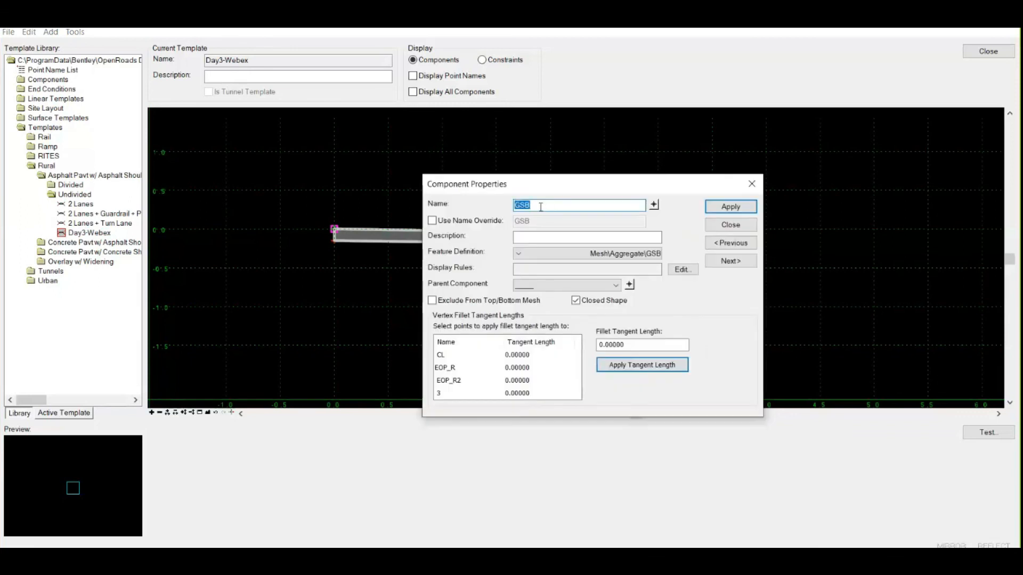
{"action": "type", "text": "BC"}
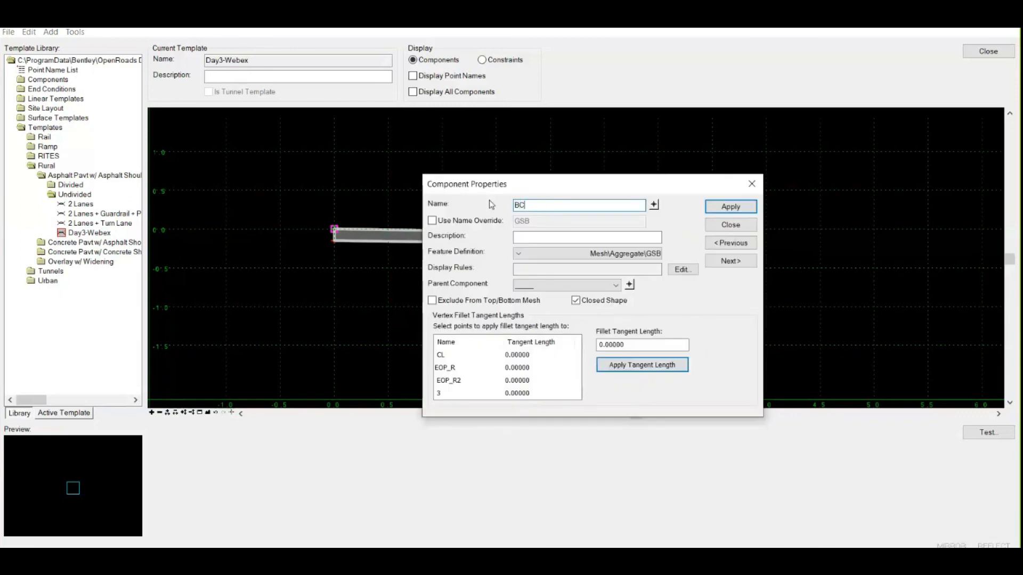
{"action": "left_click", "coordinate": [518, 253]}
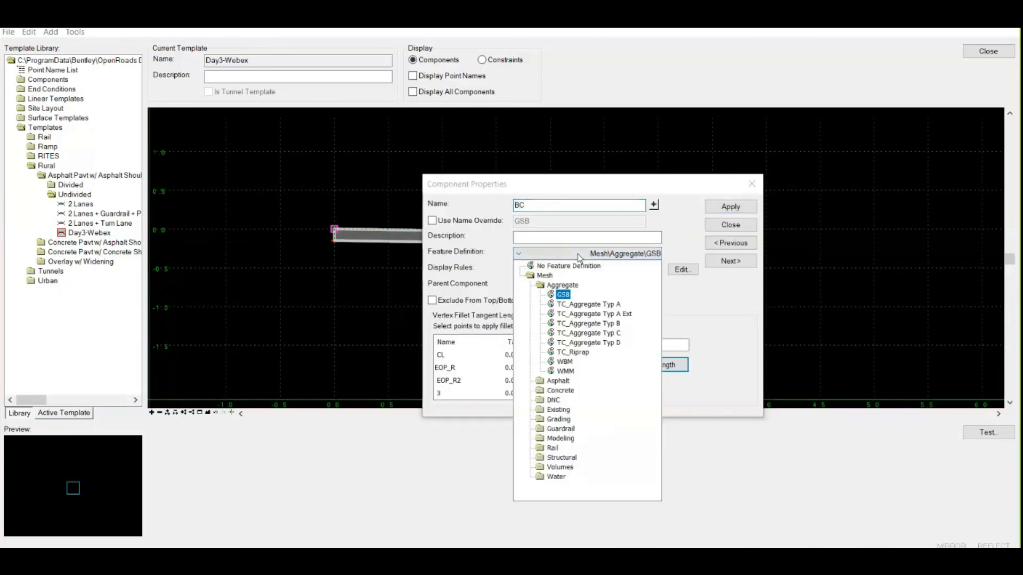
{"action": "mouse_move", "coordinate": [570, 367]}
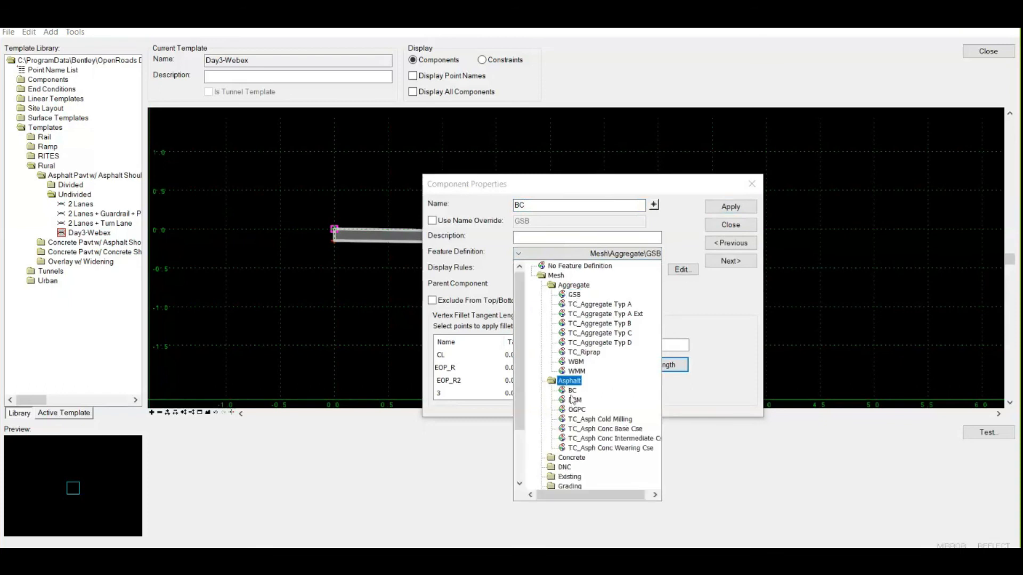
{"action": "mouse_move", "coordinate": [576, 409]}
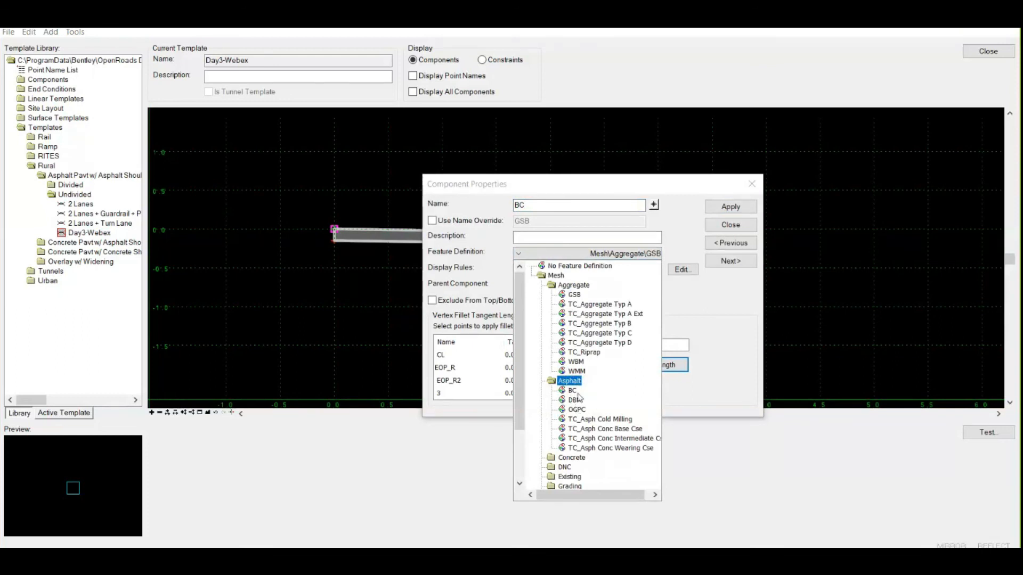
{"action": "mouse_move", "coordinate": [588, 415]}
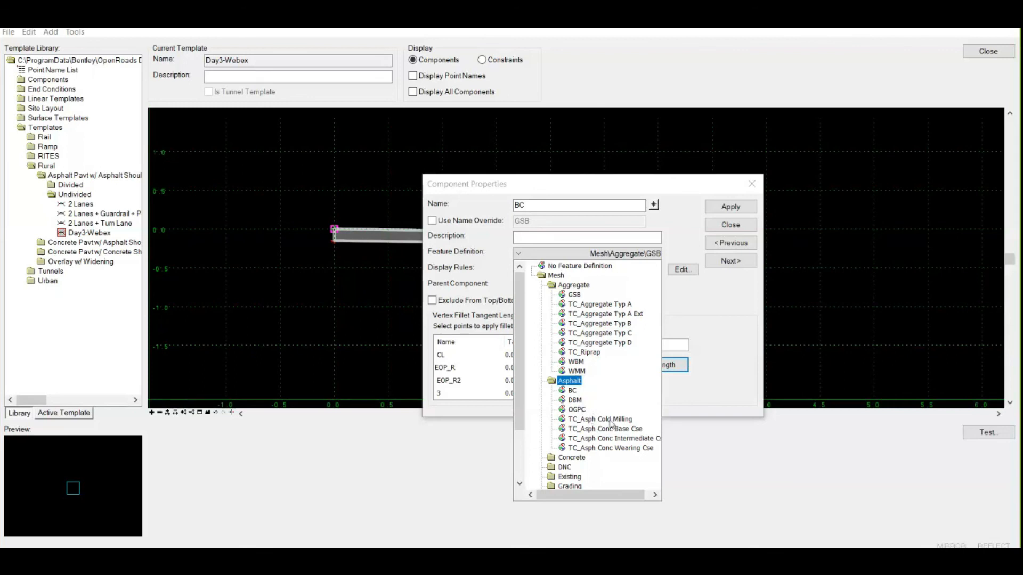
{"action": "mouse_move", "coordinate": [606, 429]}
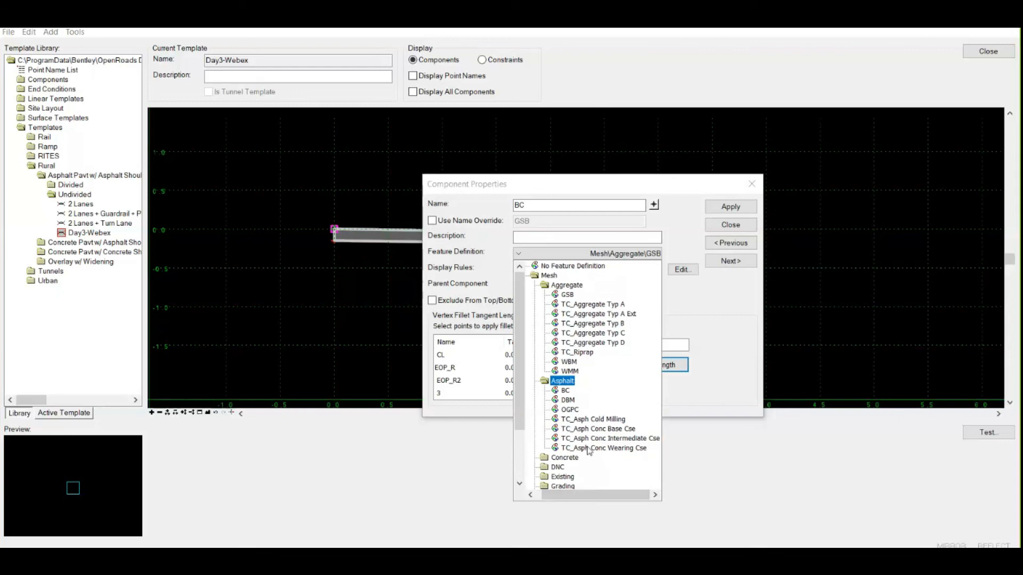
{"action": "mouse_move", "coordinate": [572, 454]}
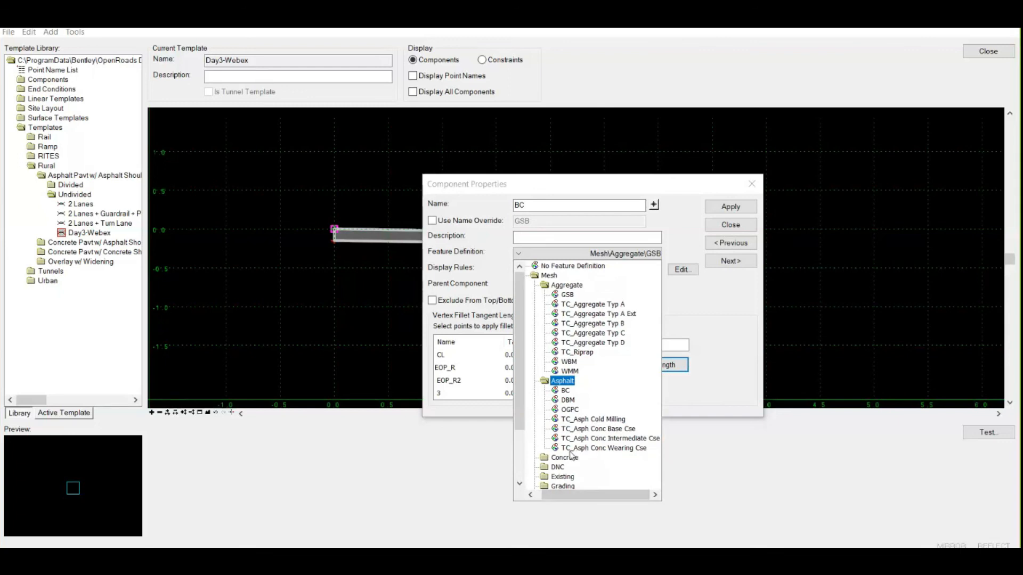
{"action": "mouse_move", "coordinate": [623, 456]}
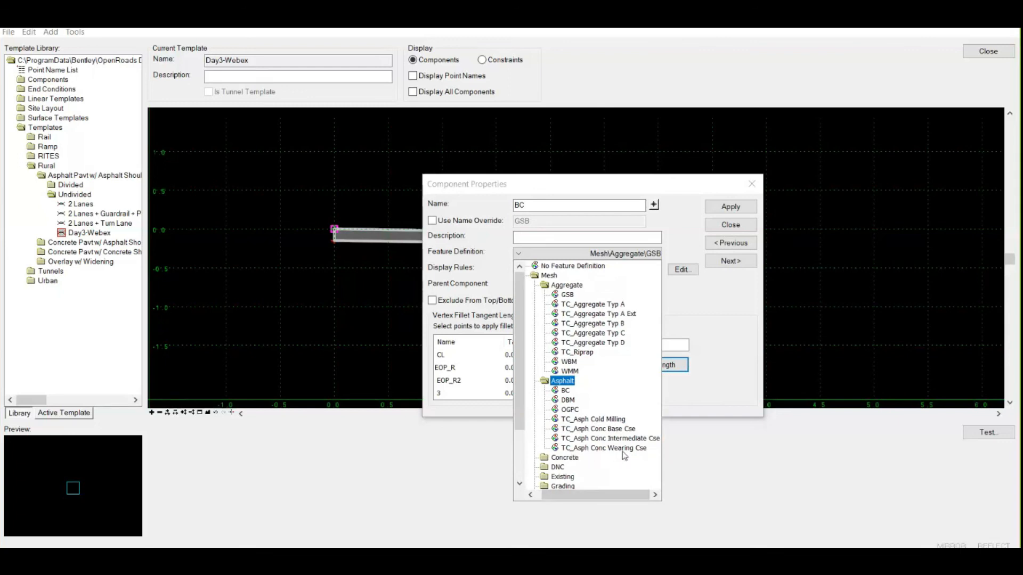
{"action": "mouse_move", "coordinate": [570, 396]}
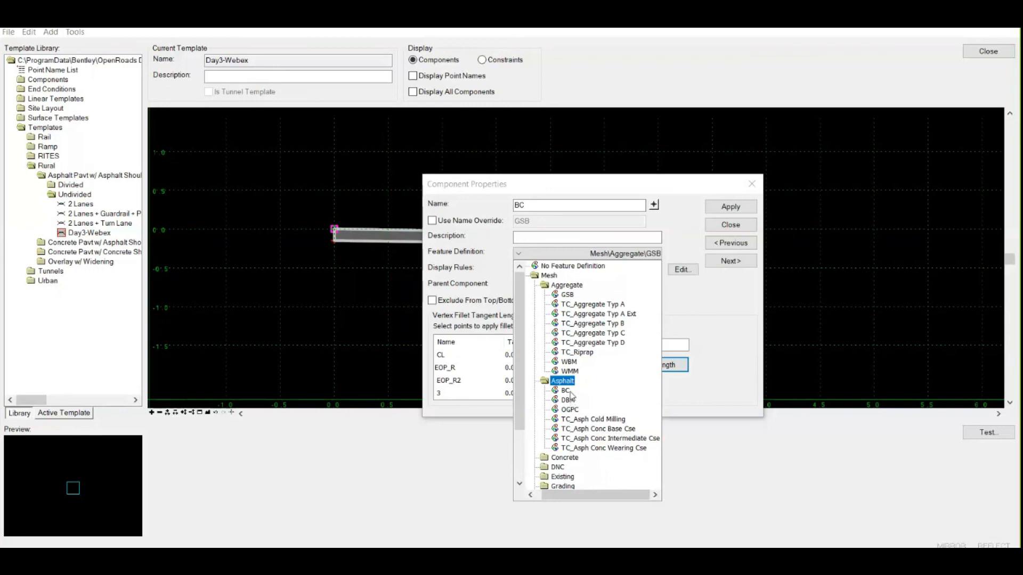
{"action": "left_click", "coordinate": [566, 390]}
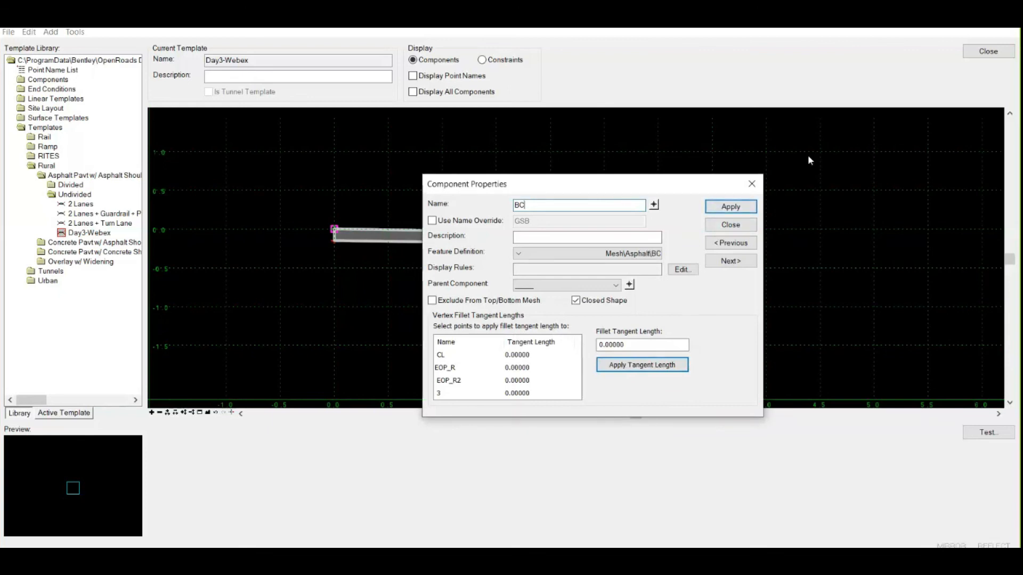
Apply the name BC and the Mesh\Asphalt\BC feature definition to the component
{"action": "left_click", "coordinate": [730, 207]}
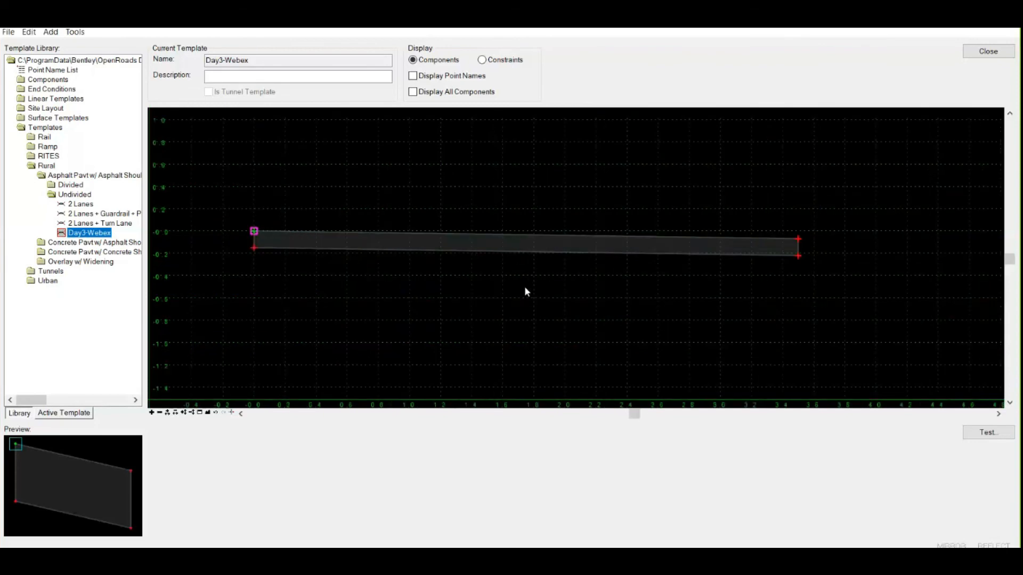
{"action": "mouse_move", "coordinate": [284, 275]}
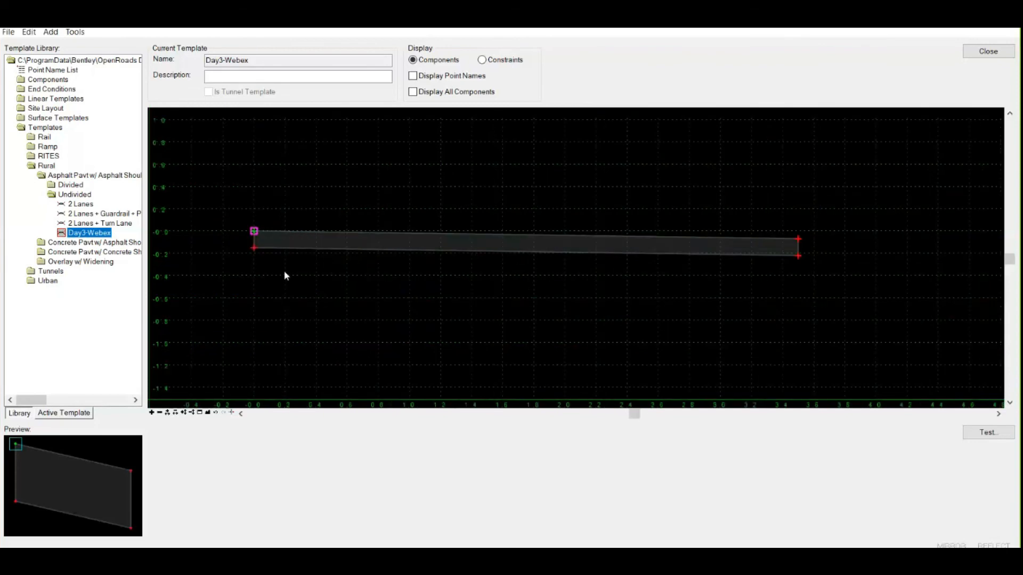
{"action": "mouse_move", "coordinate": [465, 244]}
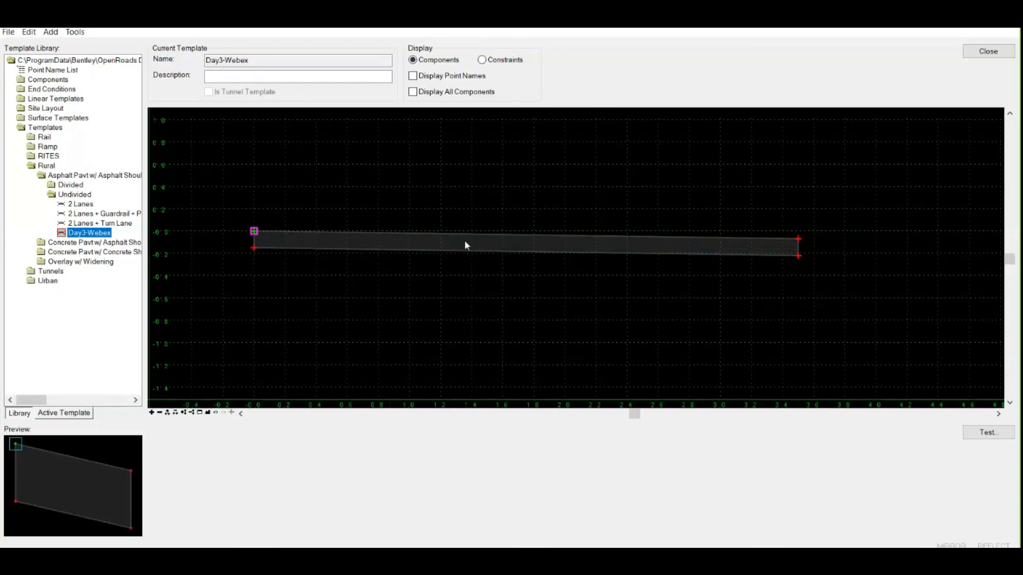
{"action": "mouse_move", "coordinate": [471, 253]}
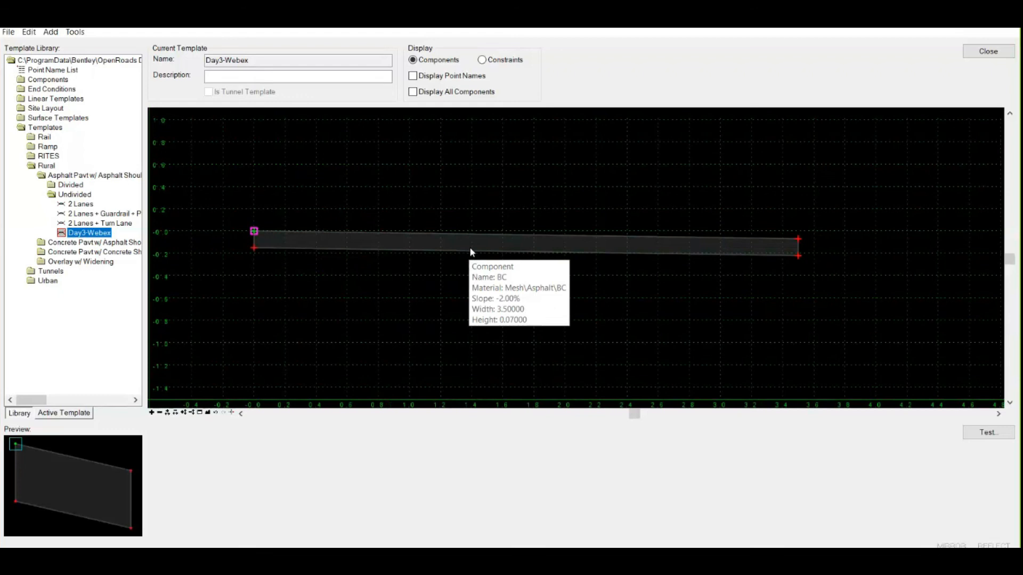
{"action": "mouse_move", "coordinate": [470, 253]}
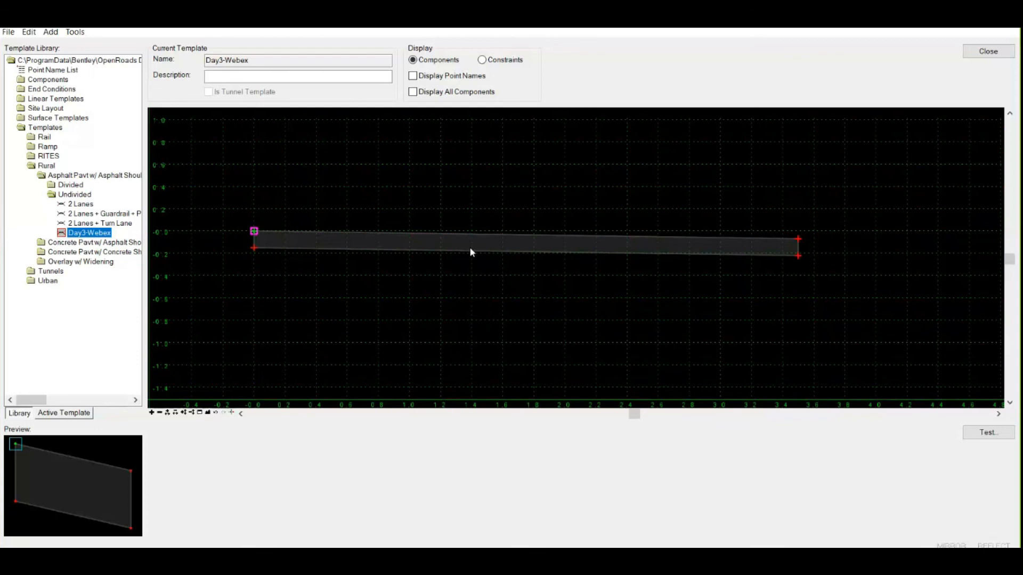
{"action": "mouse_move", "coordinate": [535, 220]}
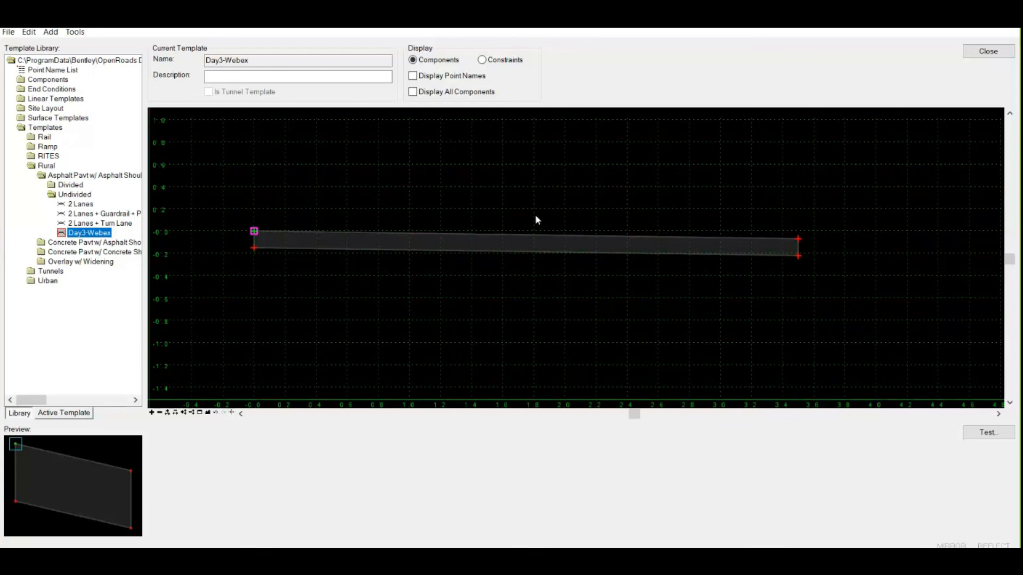
{"action": "mouse_move", "coordinate": [476, 261]}
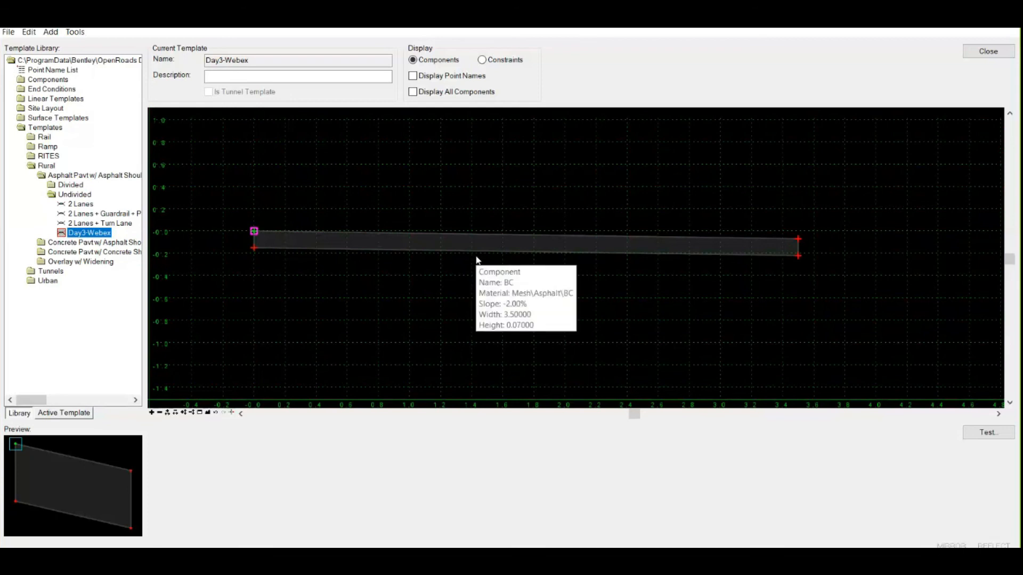
{"action": "mouse_move", "coordinate": [500, 291]}
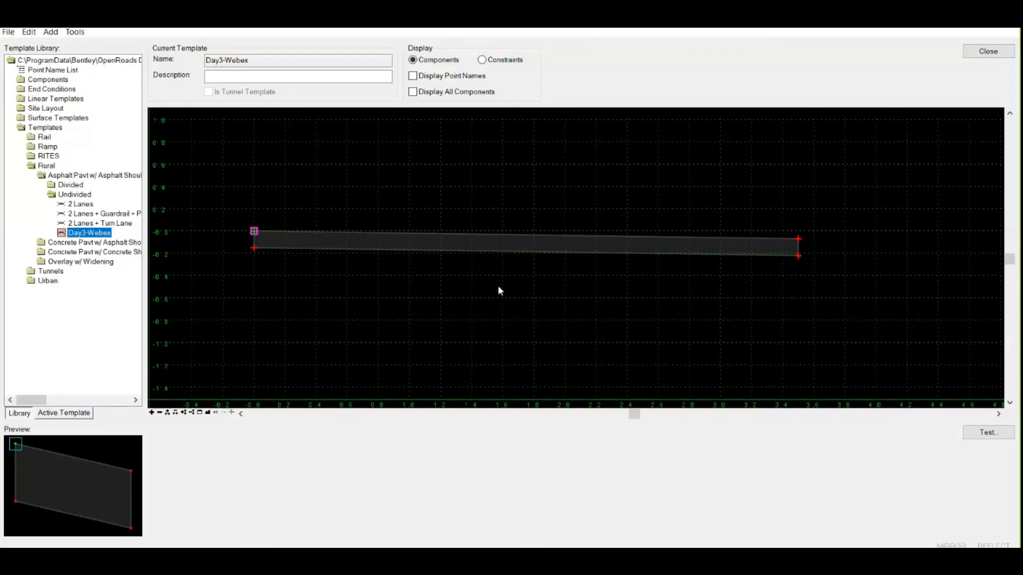